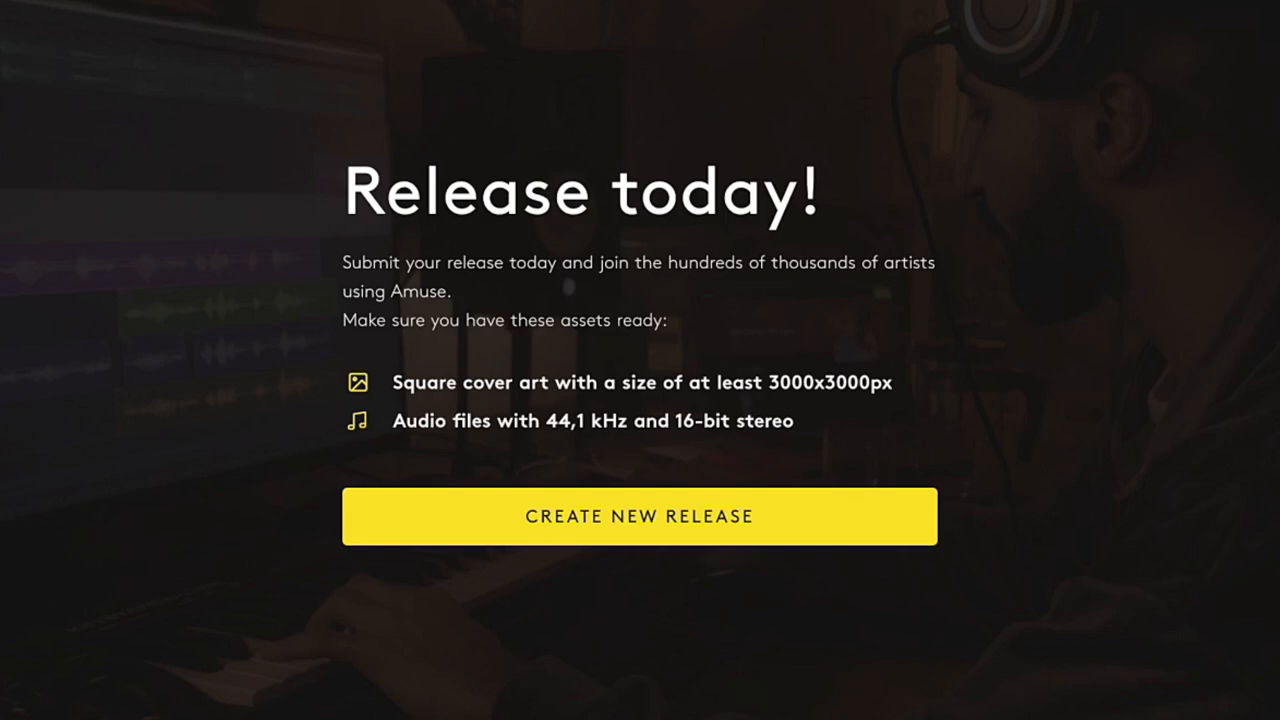
# Step: Start a new release and set its title to 'Low Light' from the suggestions
pyautogui.click(640, 516)
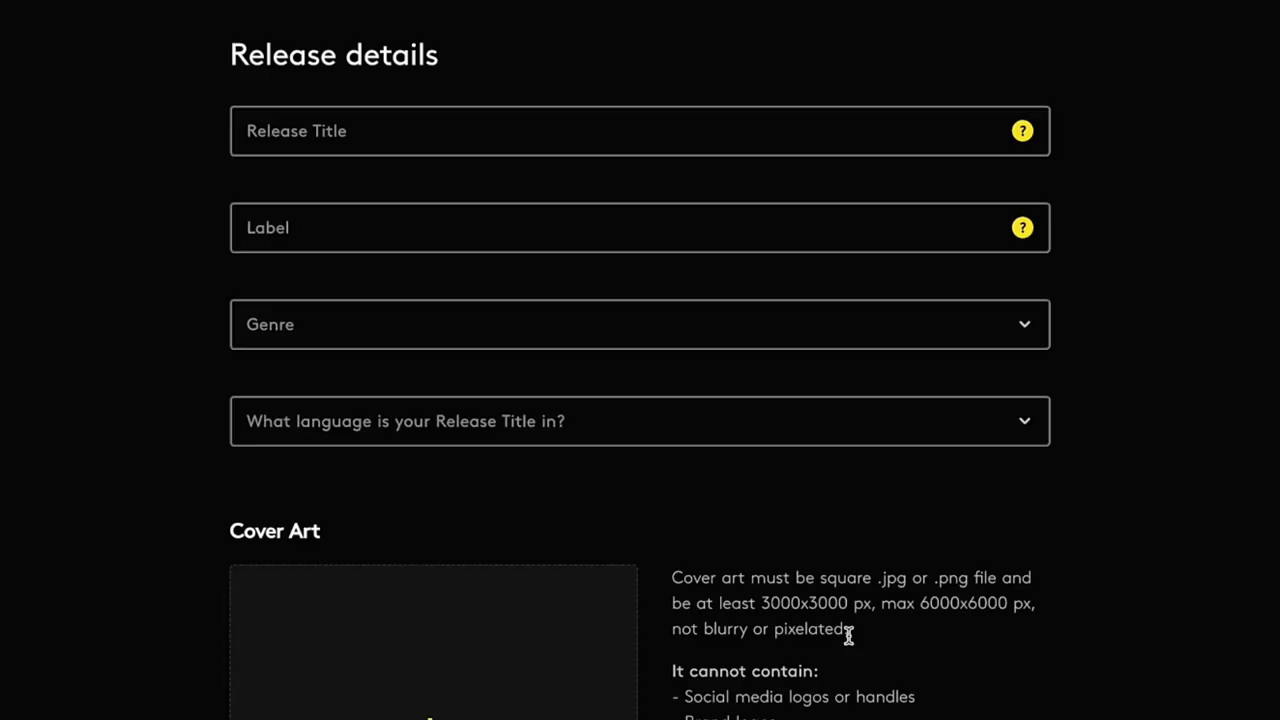
pyautogui.moveTo(1008, 182)
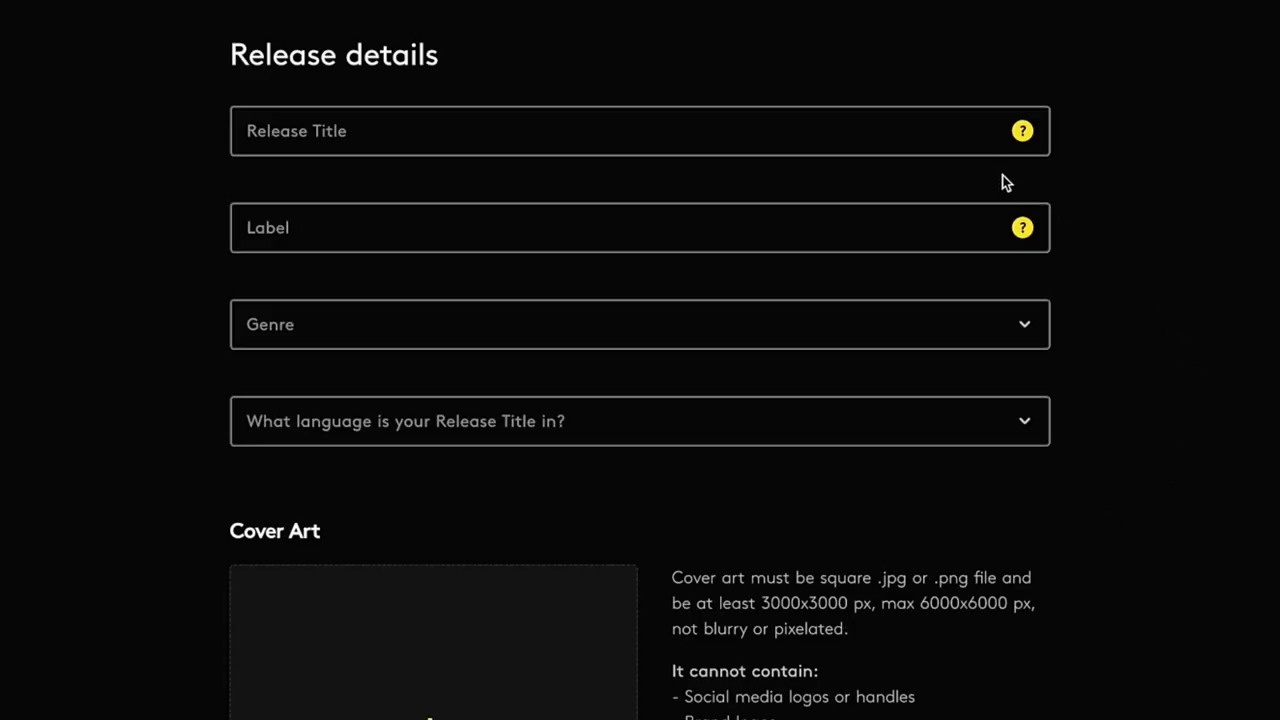
pyautogui.write('L')
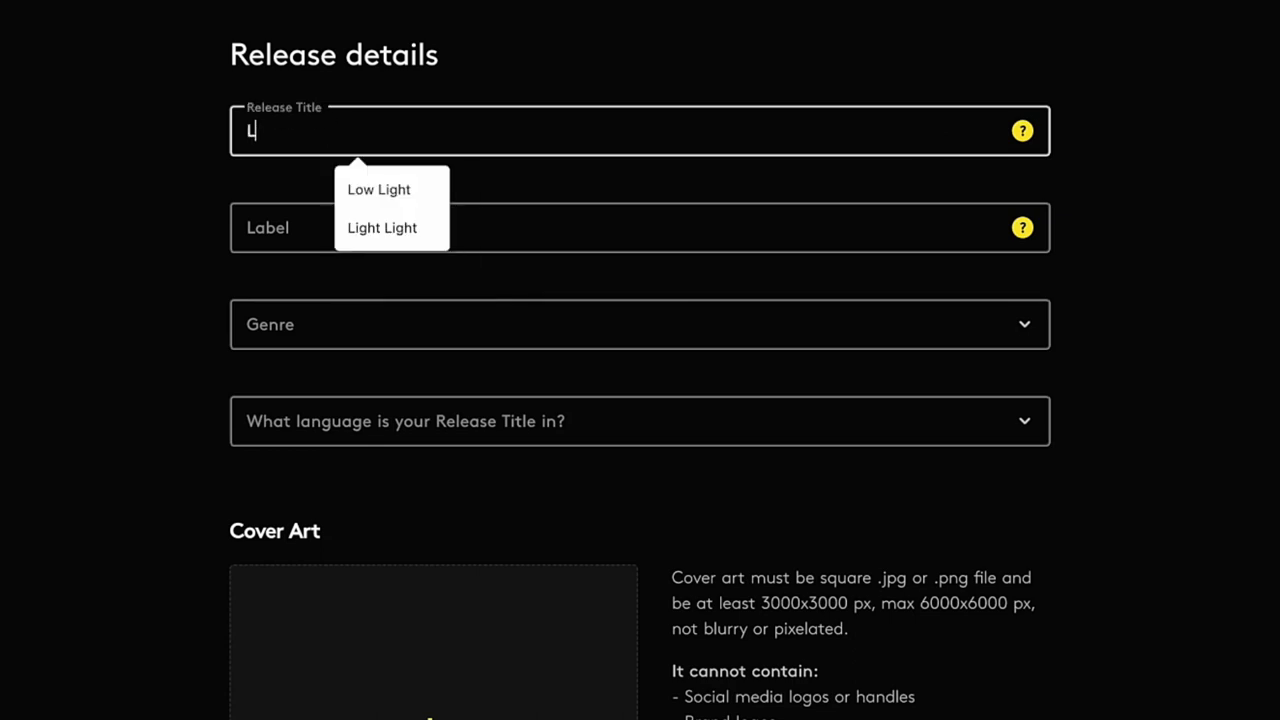
pyautogui.click(380, 188)
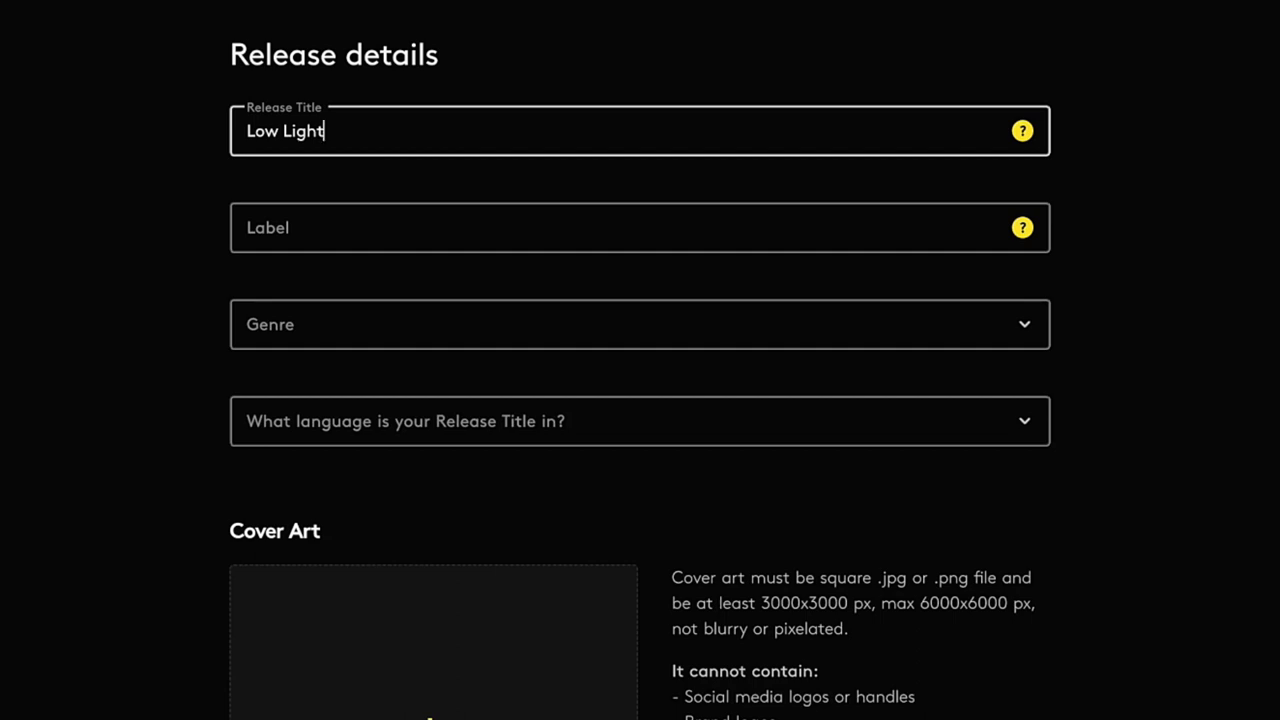
# Step: Set label Plug Records, genre Dance / House and title language English
pyautogui.click(640, 228)
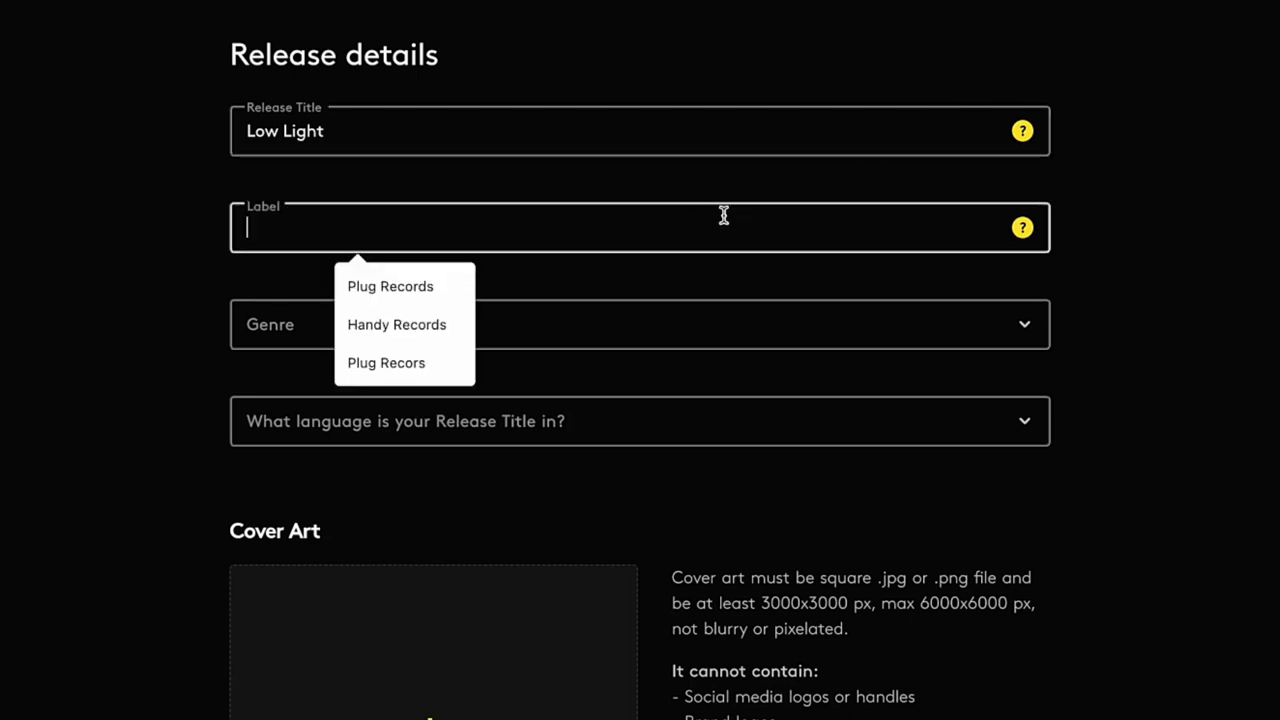
pyautogui.write('Plug')
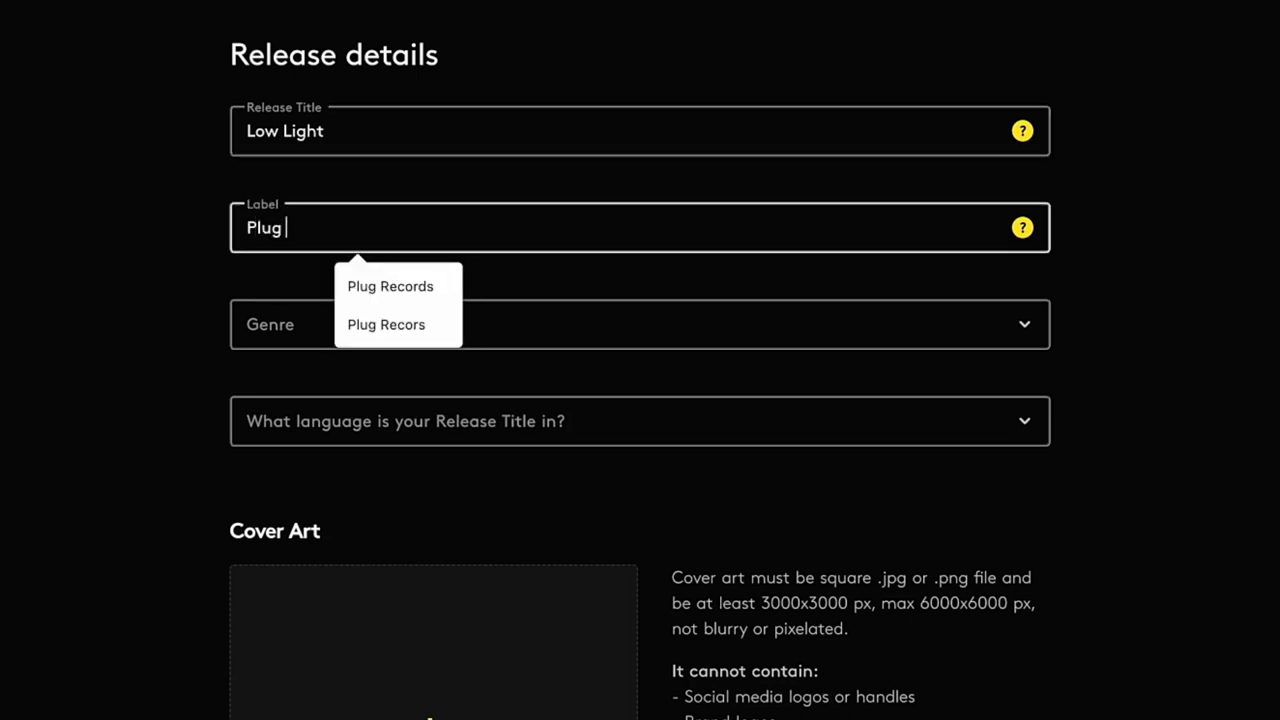
pyautogui.click(390, 286)
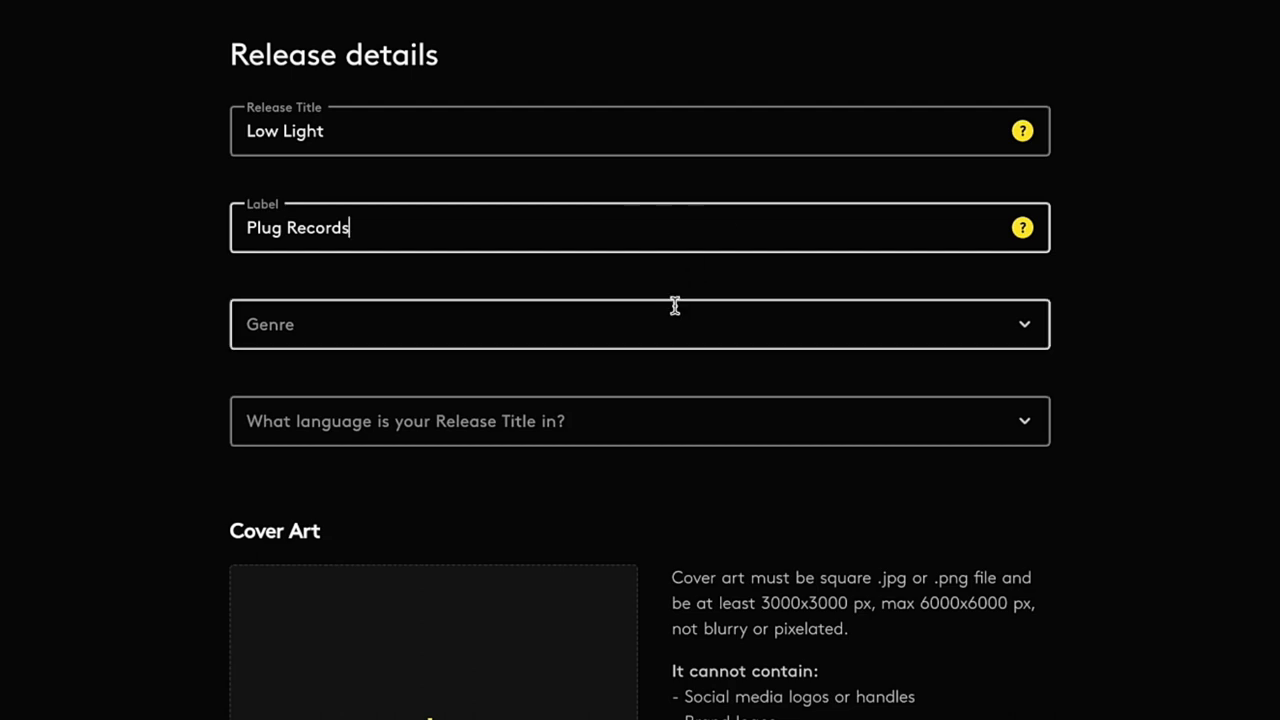
pyautogui.write('House')
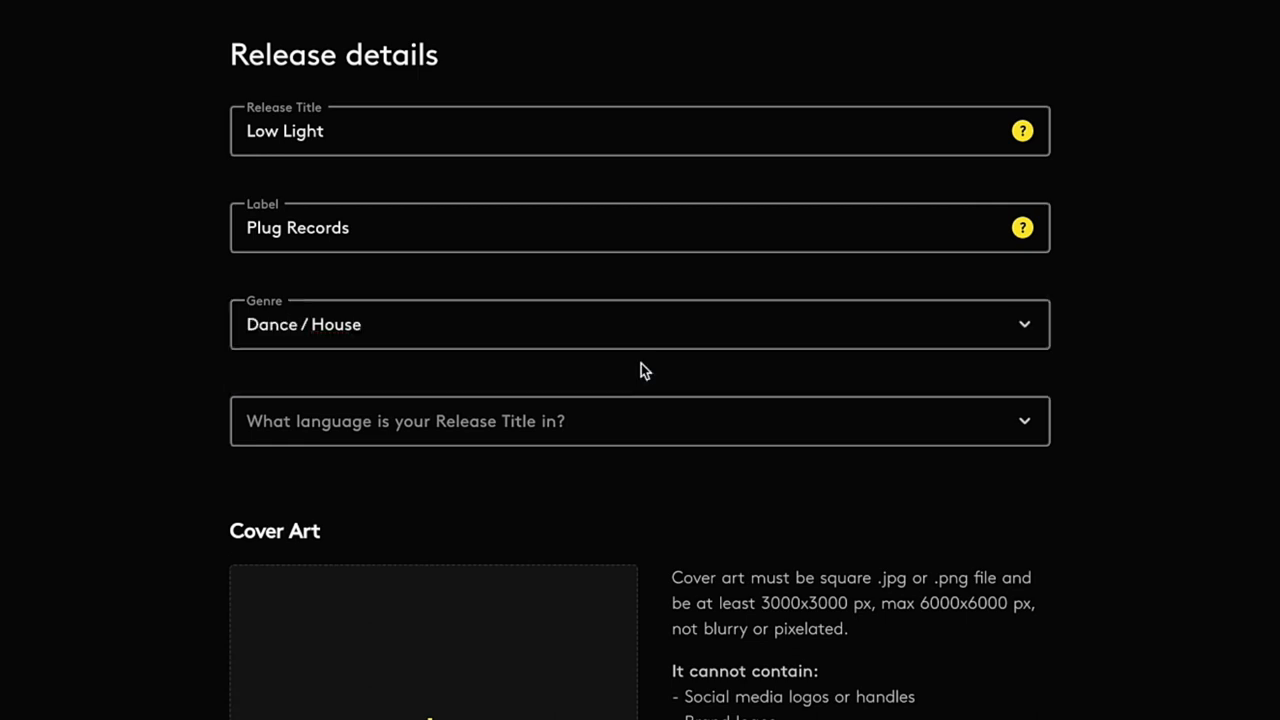
pyautogui.moveTo(636, 420)
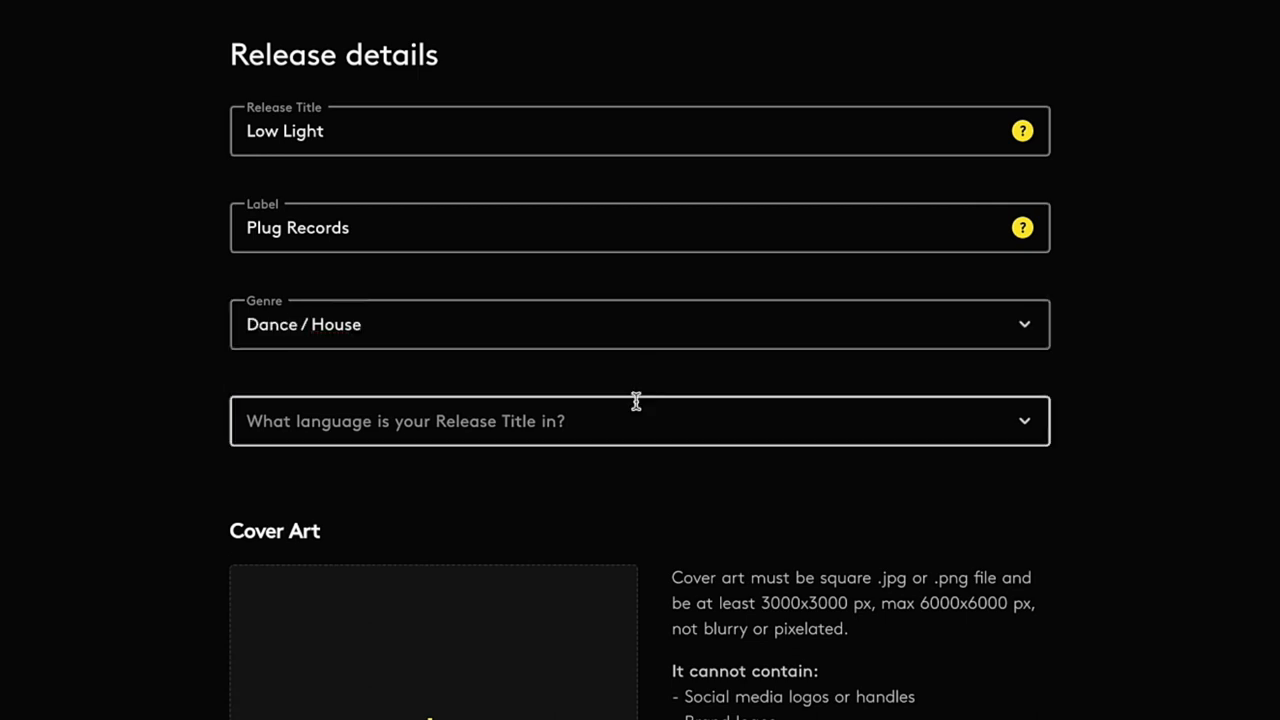
pyautogui.write('English')
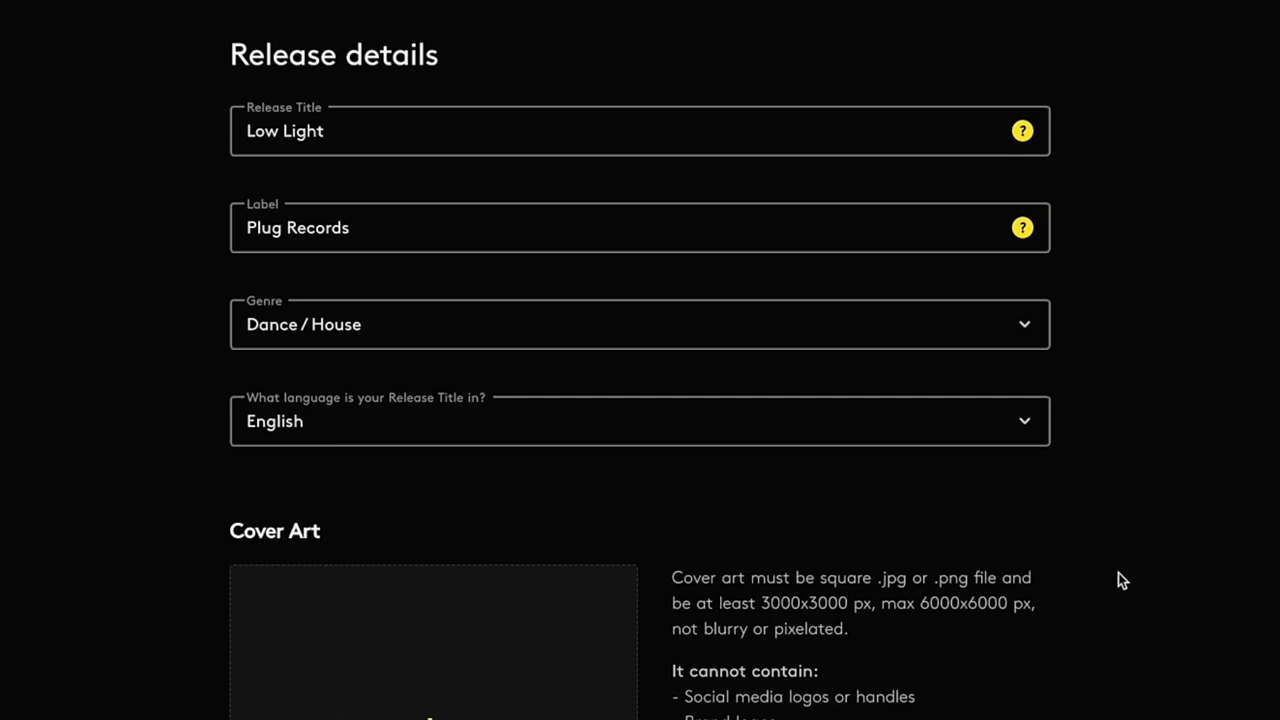
# Step: Scroll the release form down to the Cover Art upload area
pyautogui.scroll(-3)
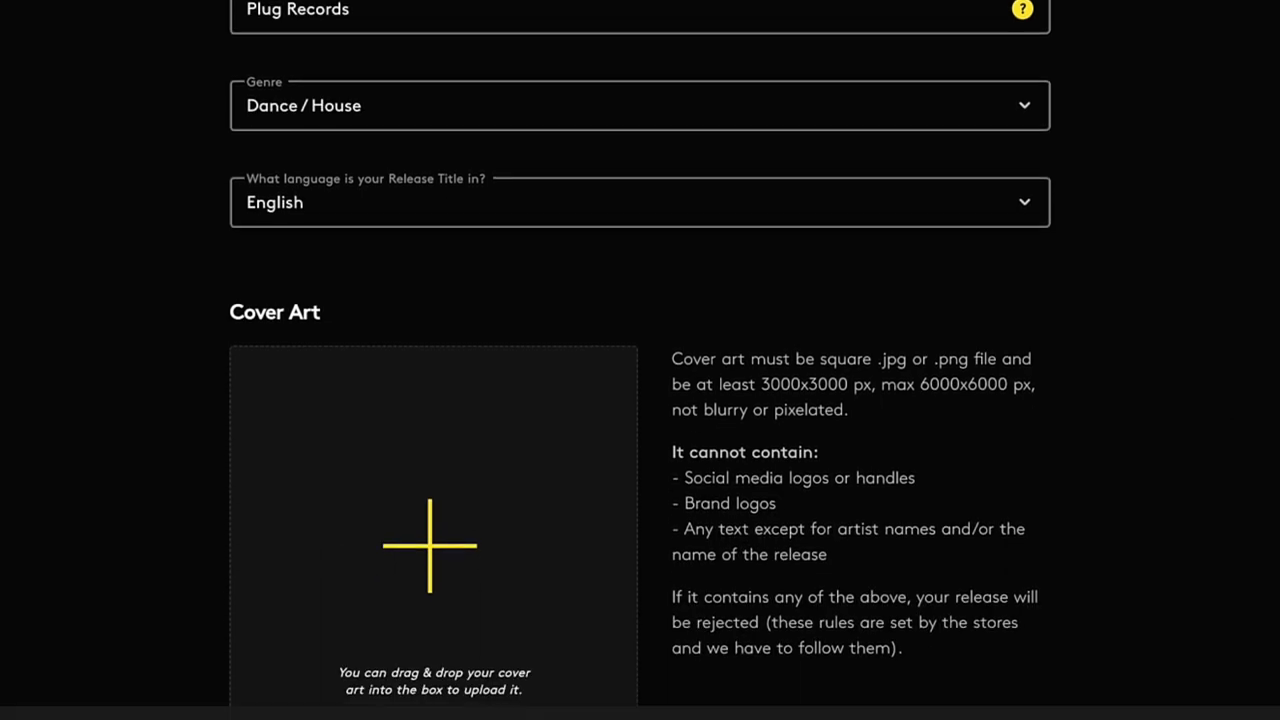
pyautogui.scroll(-3)
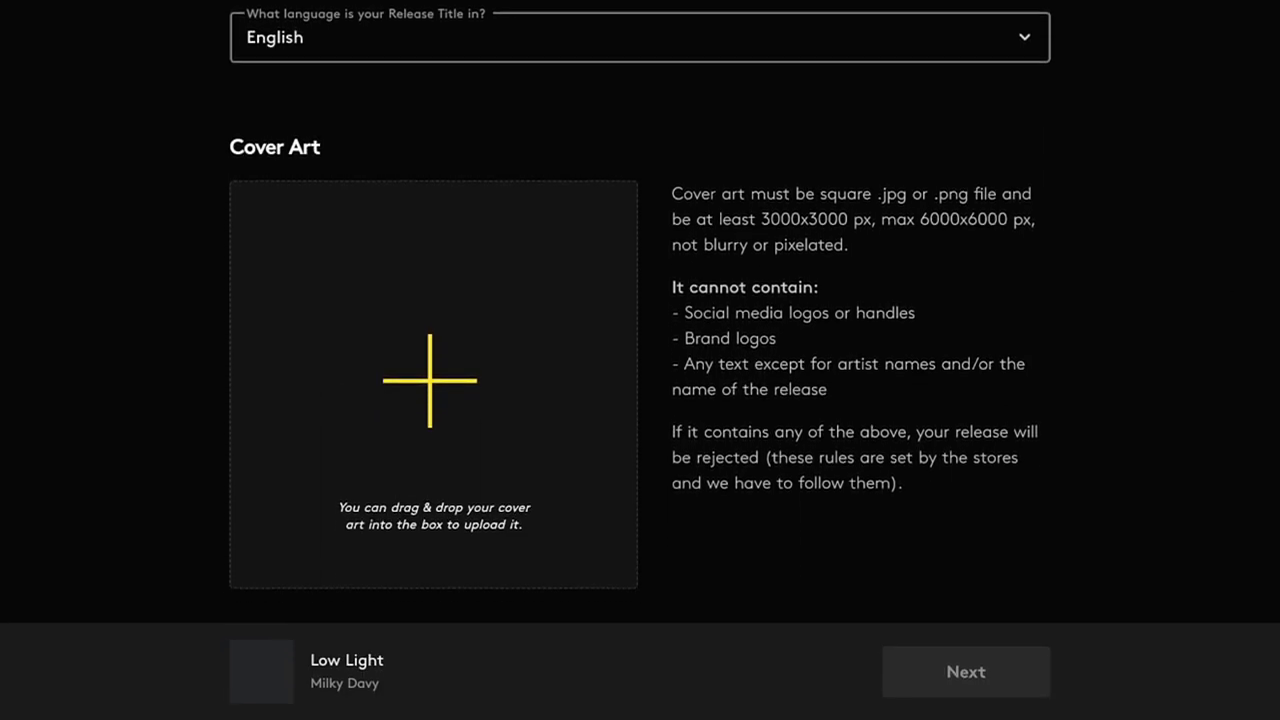
pyautogui.moveTo(464, 344)
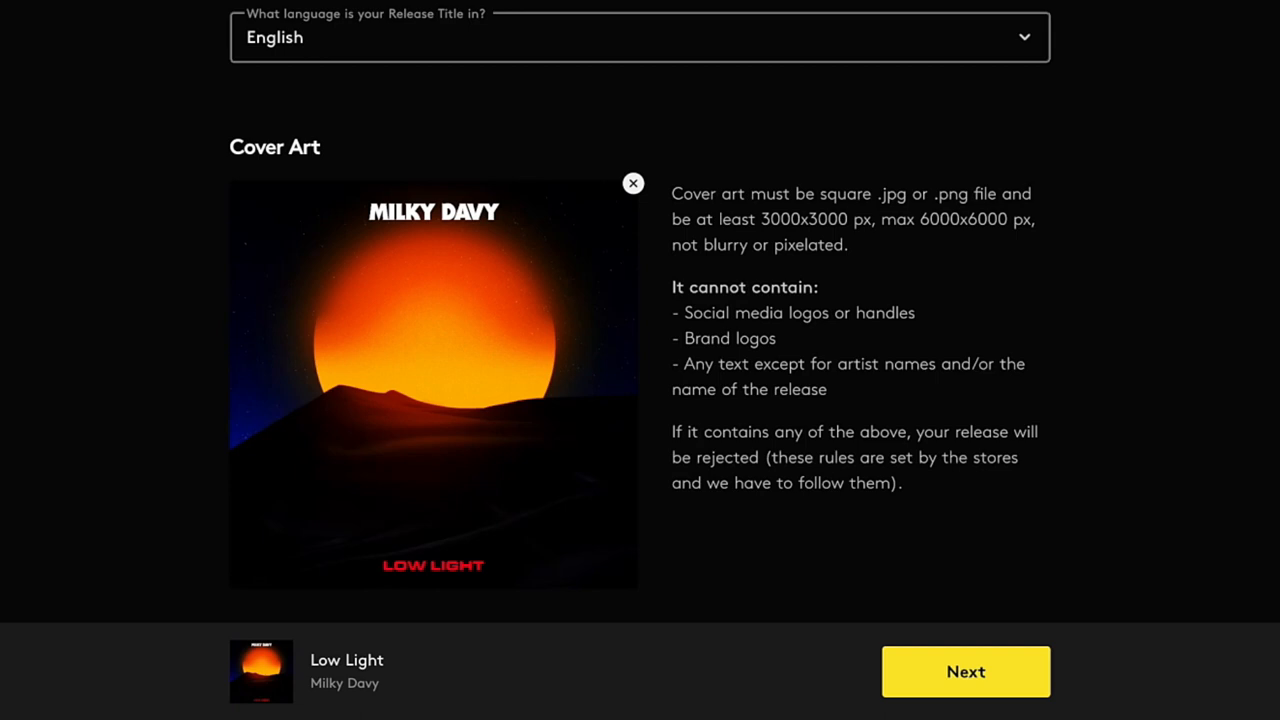
pyautogui.moveTo(1036, 660)
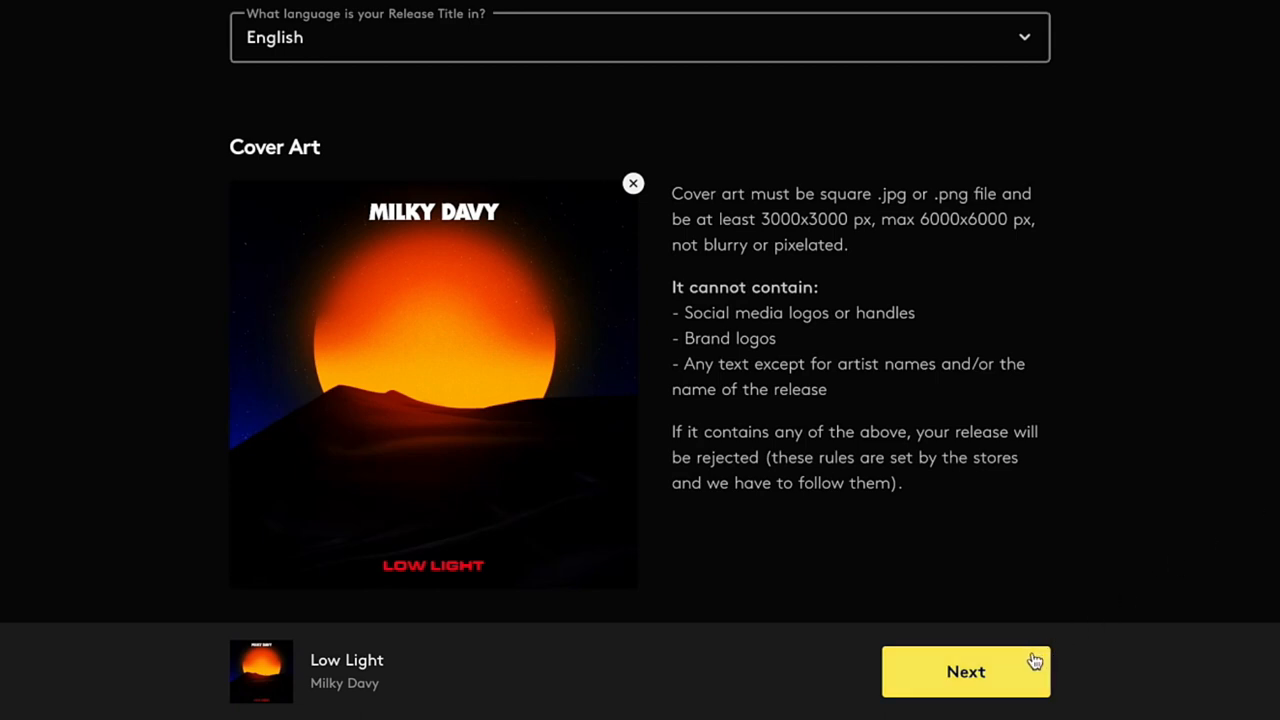
# Step: Continue from the release details to the Track List page
pyautogui.click(964, 672)
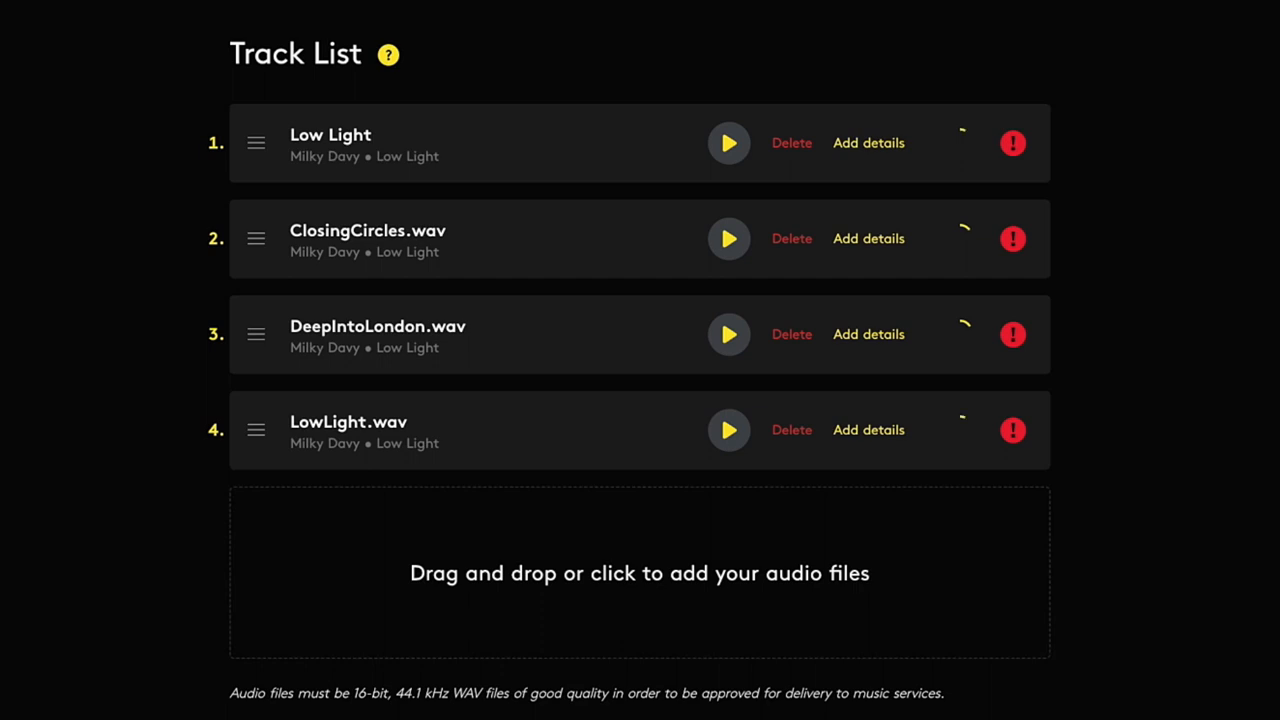
pyautogui.moveTo(1128, 252)
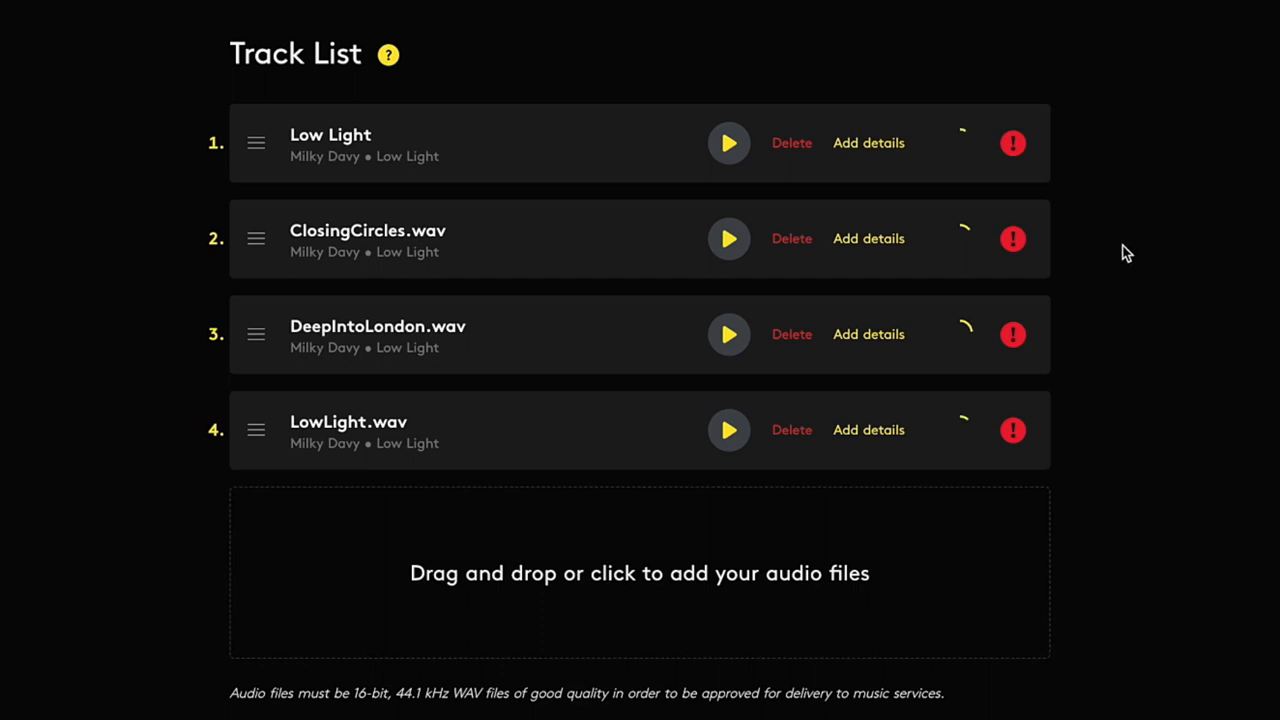
pyautogui.moveTo(948, 188)
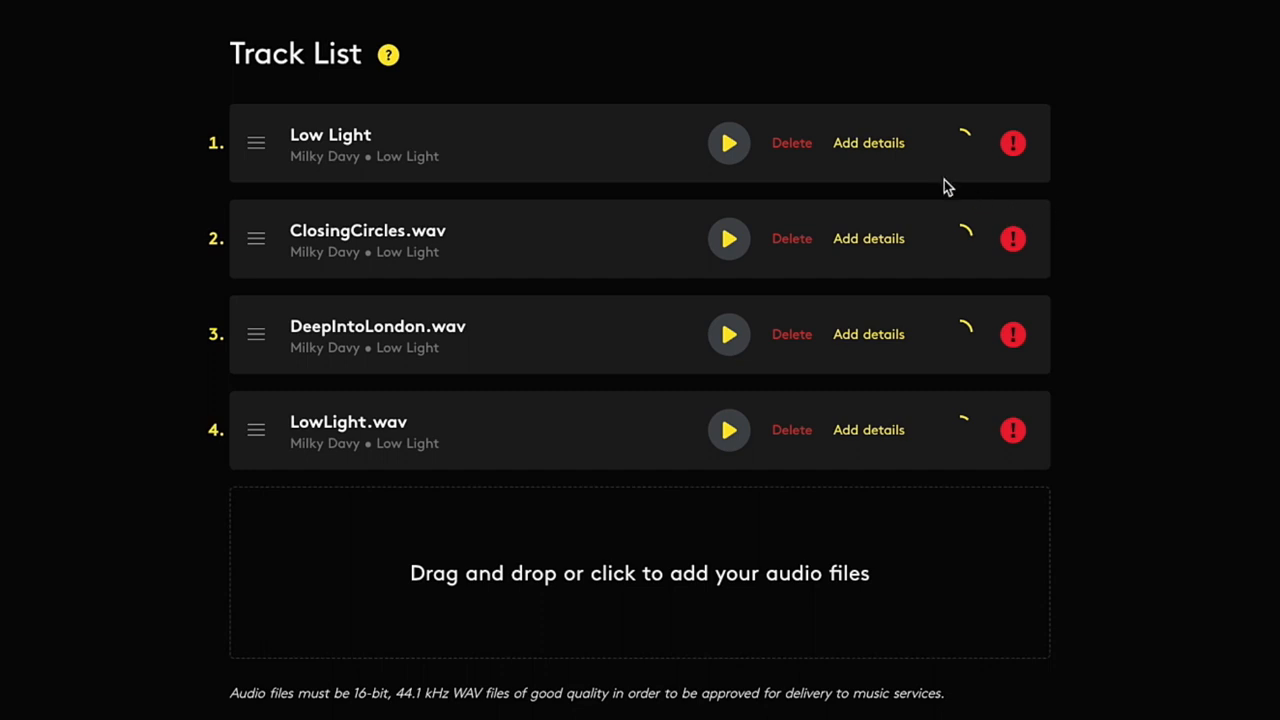
pyautogui.moveTo(878, 150)
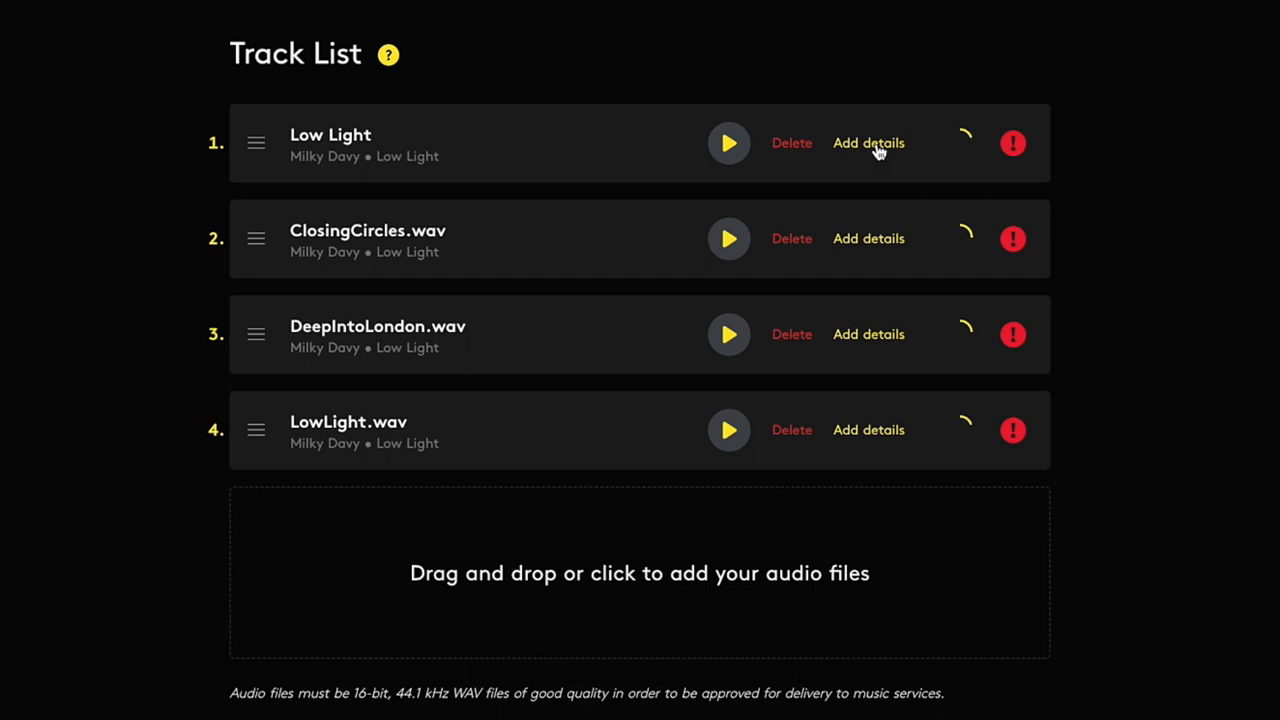
# Step: In Low Light's track details, review version options and set Spanish as title language
pyautogui.click(868, 144)
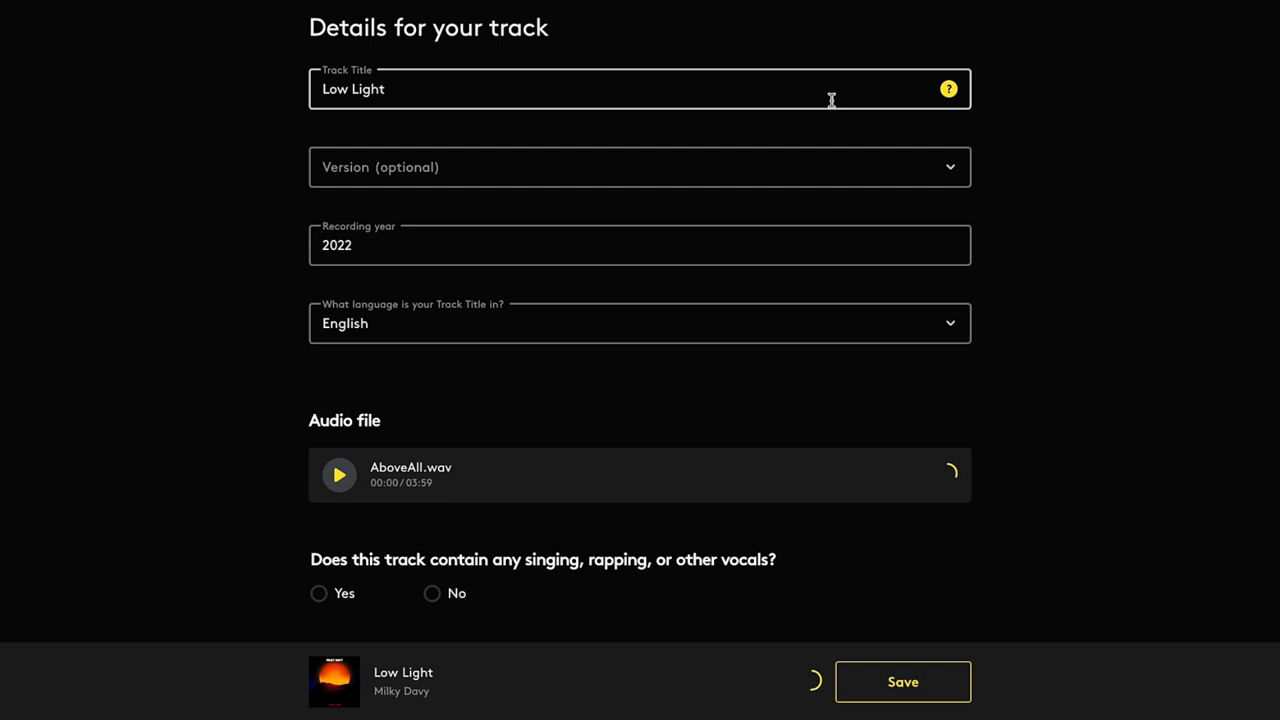
pyautogui.click(640, 168)
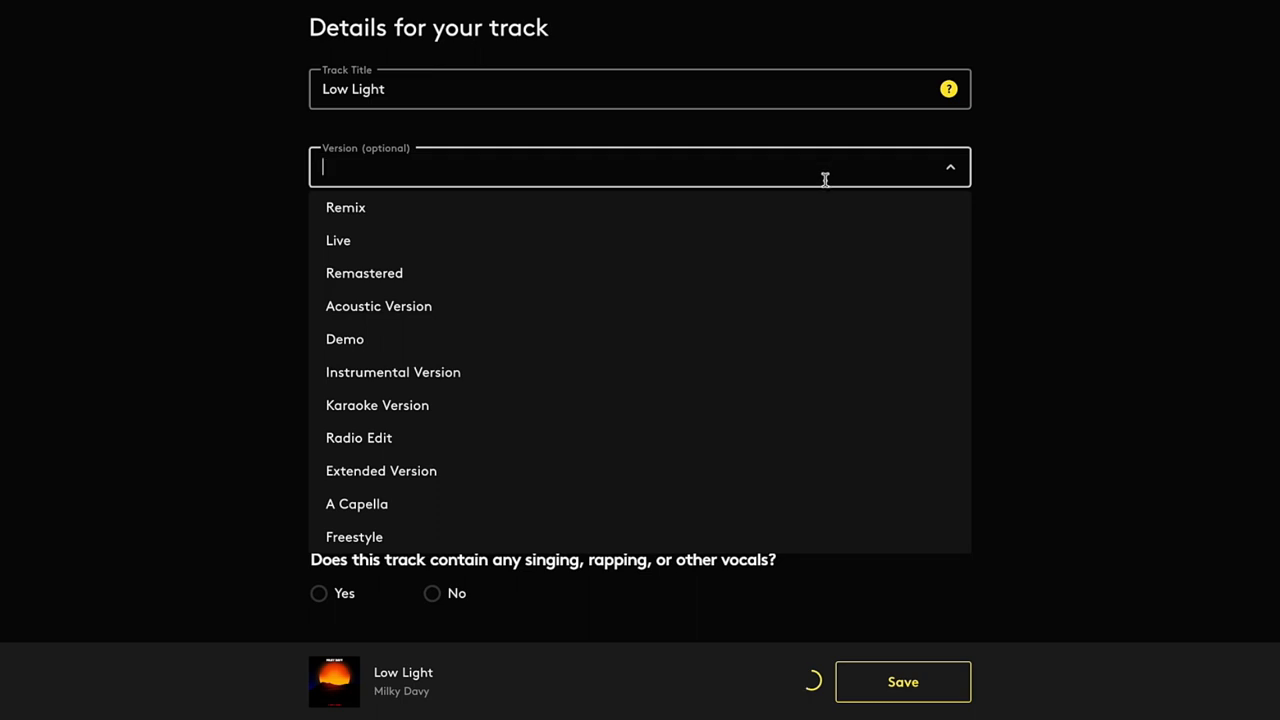
pyautogui.moveTo(820, 240)
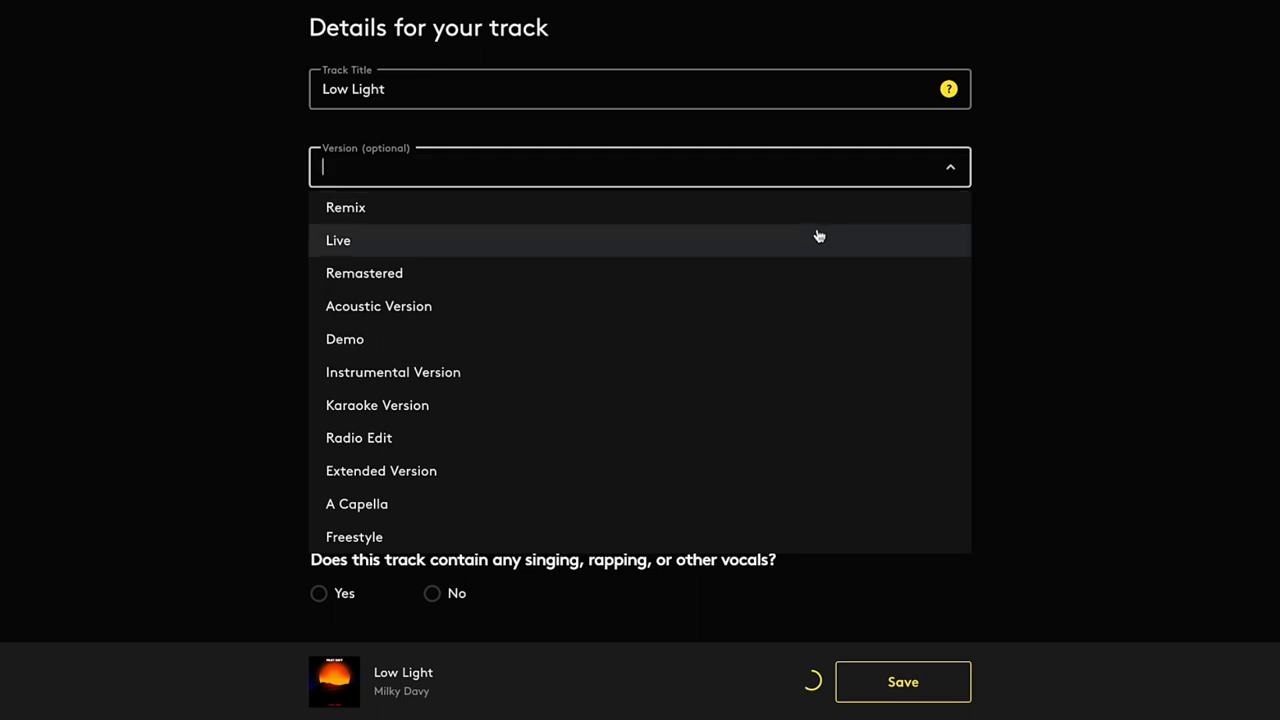
pyautogui.moveTo(812, 276)
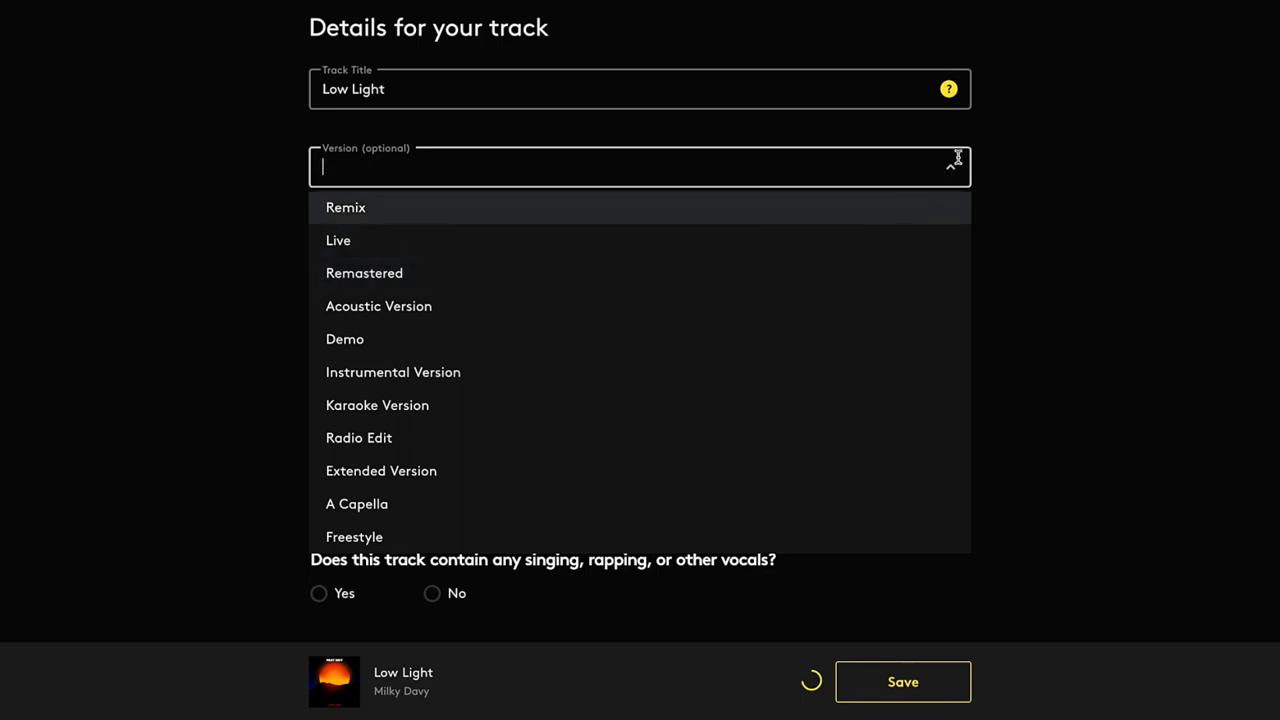
pyautogui.click(1008, 204)
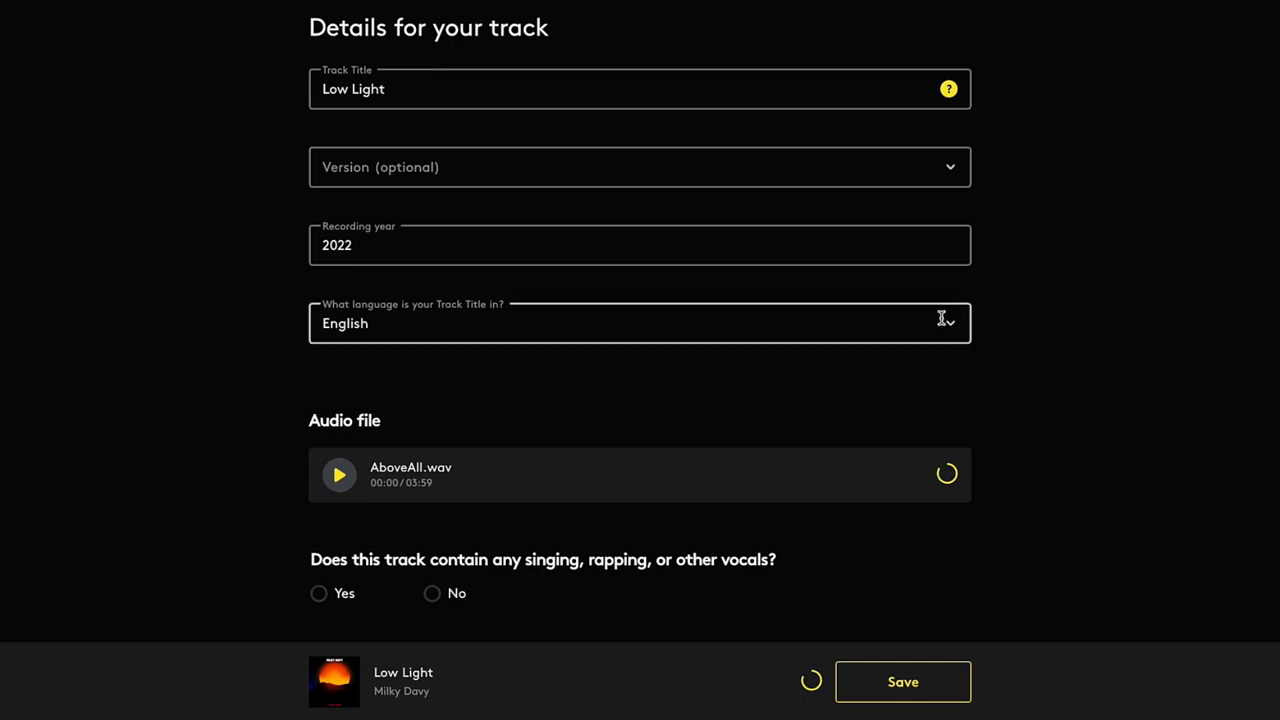
pyautogui.moveTo(916, 322)
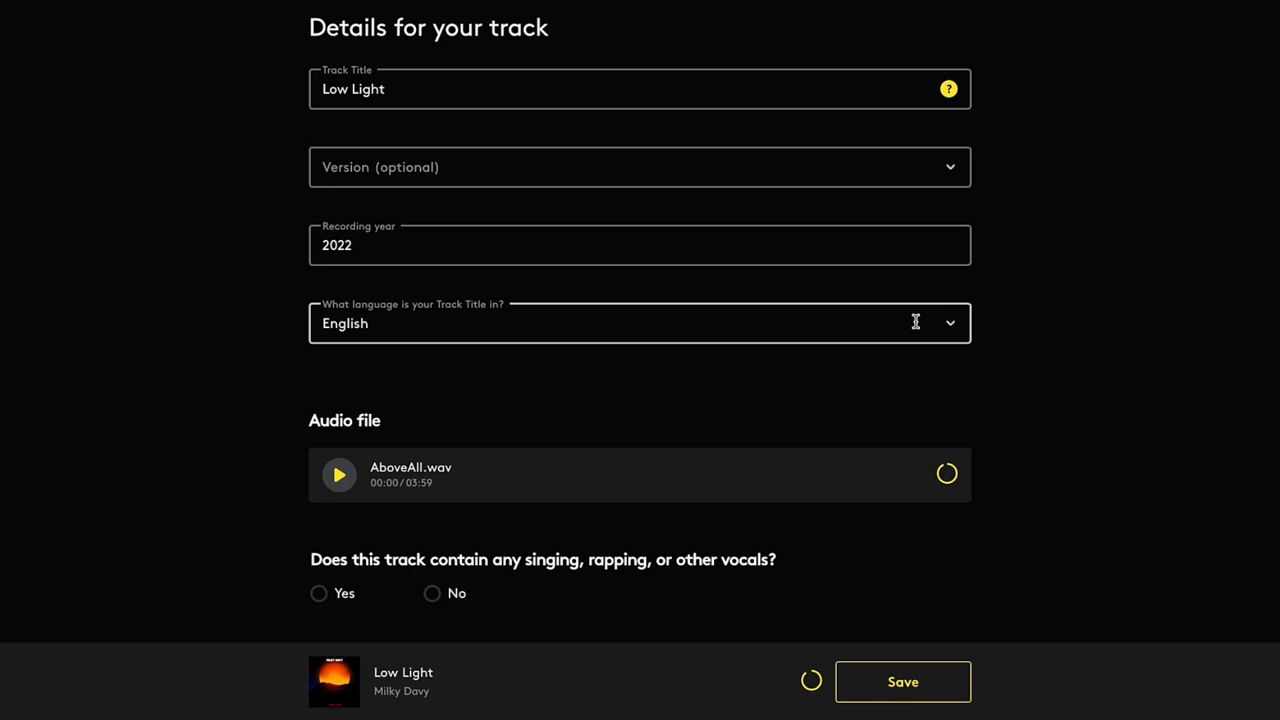
pyautogui.write('Sp')
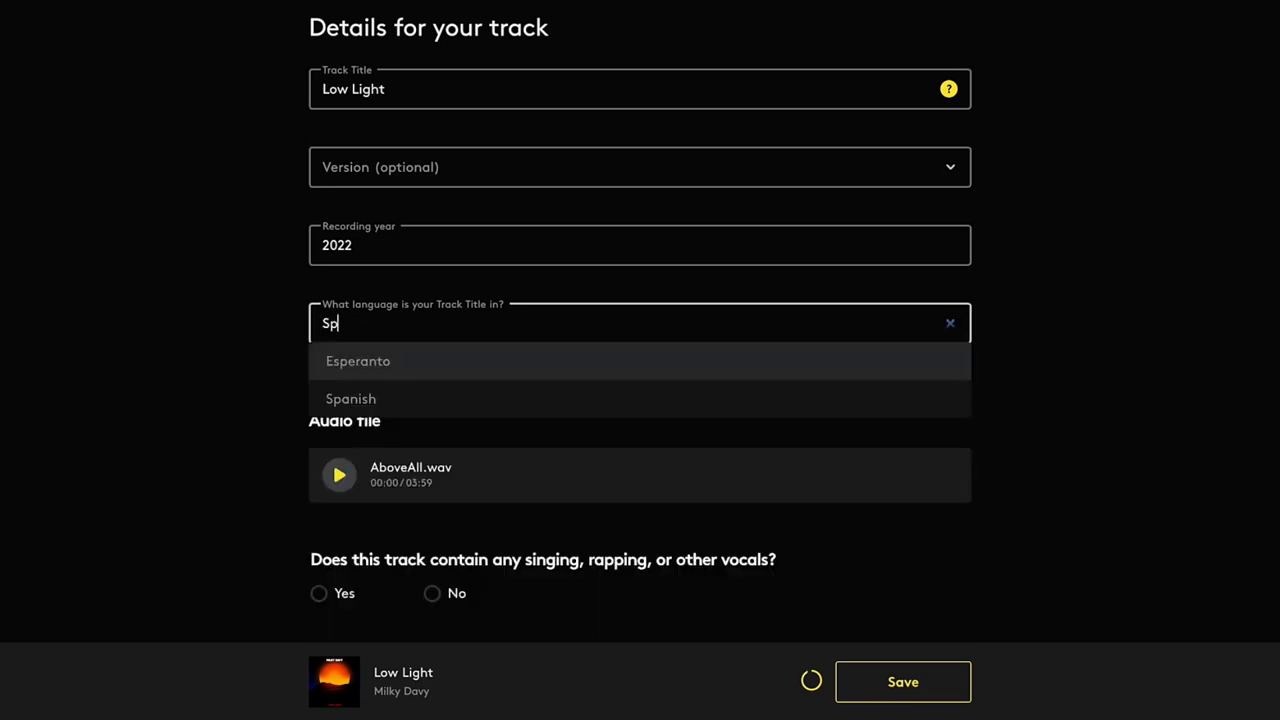
pyautogui.click(352, 398)
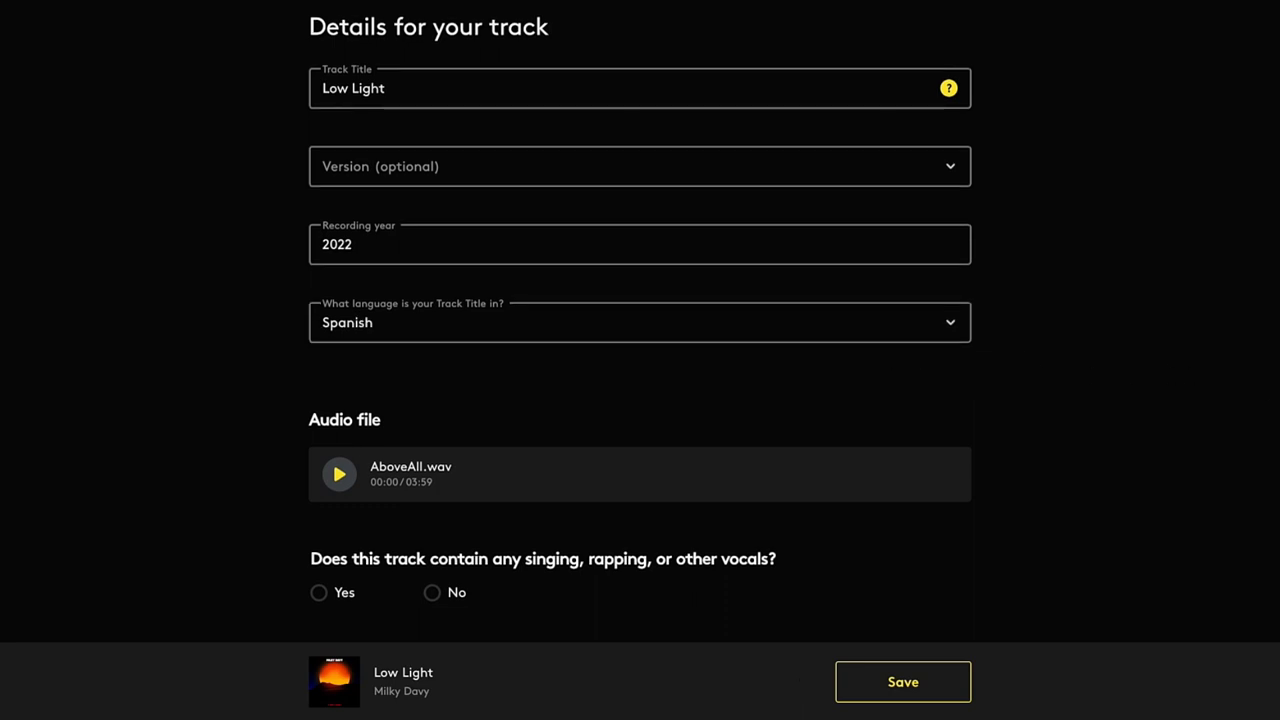
pyautogui.scroll(-3)
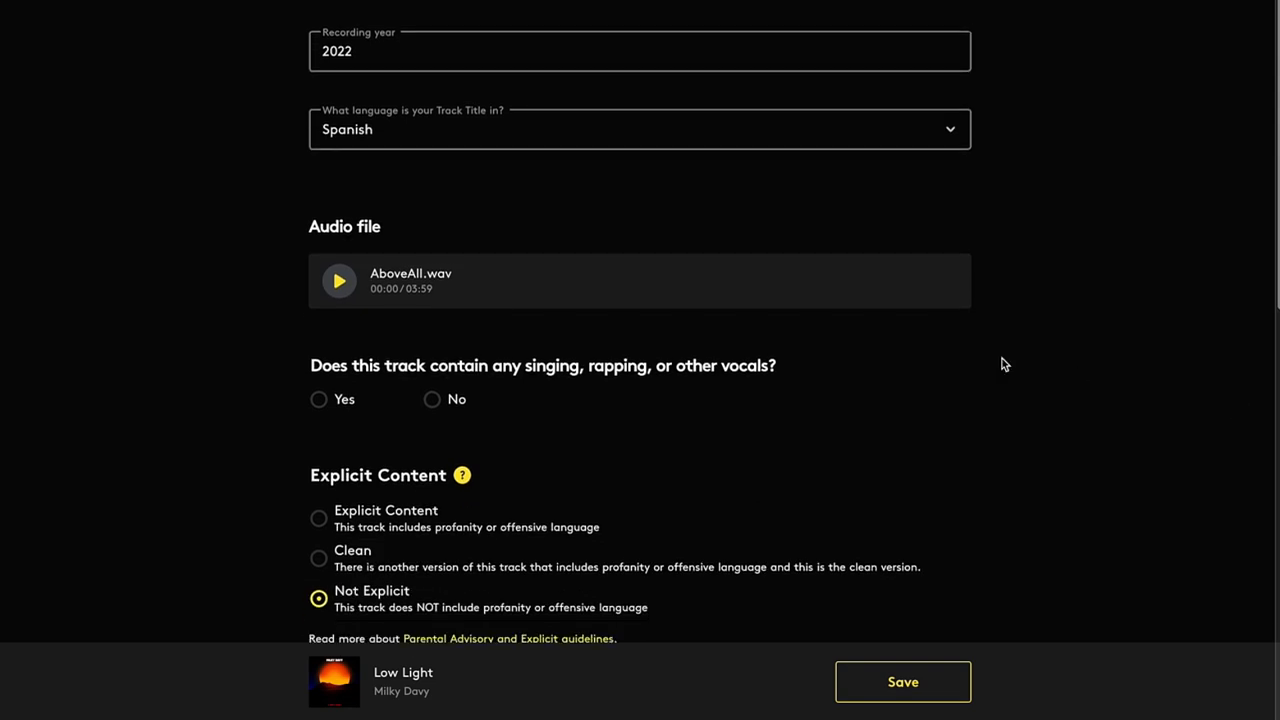
pyautogui.click(432, 400)
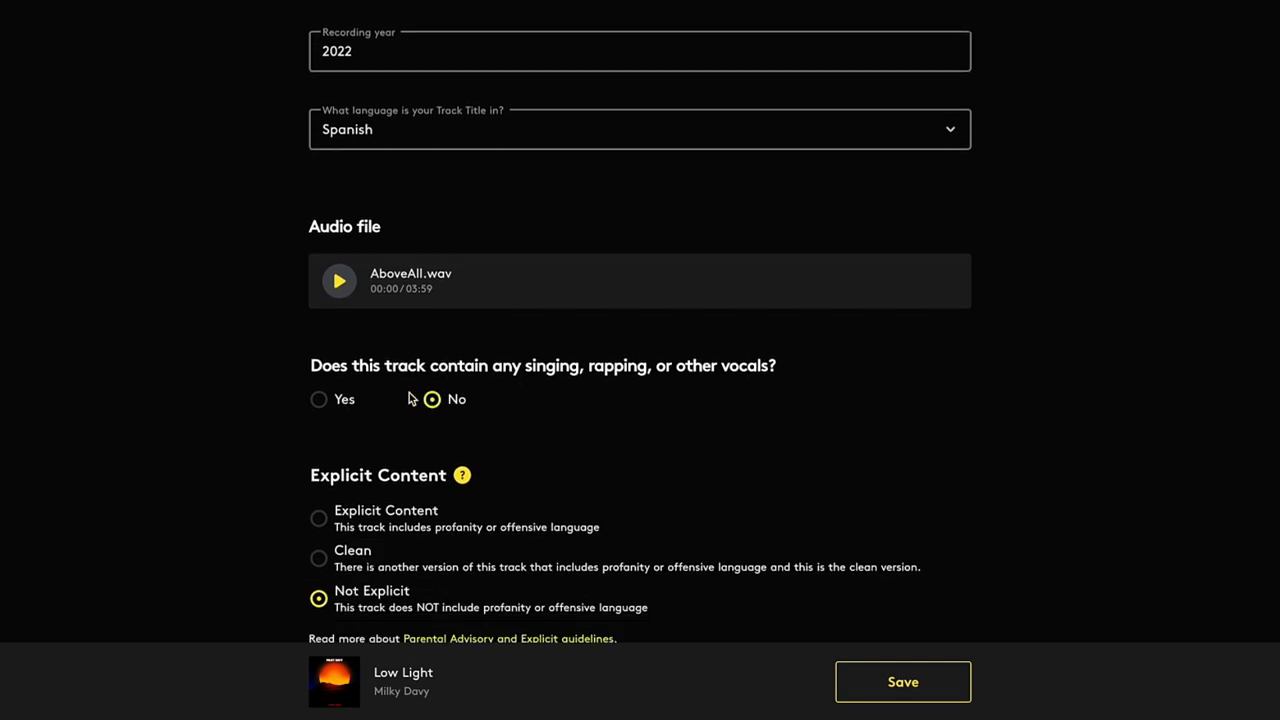
pyautogui.click(318, 400)
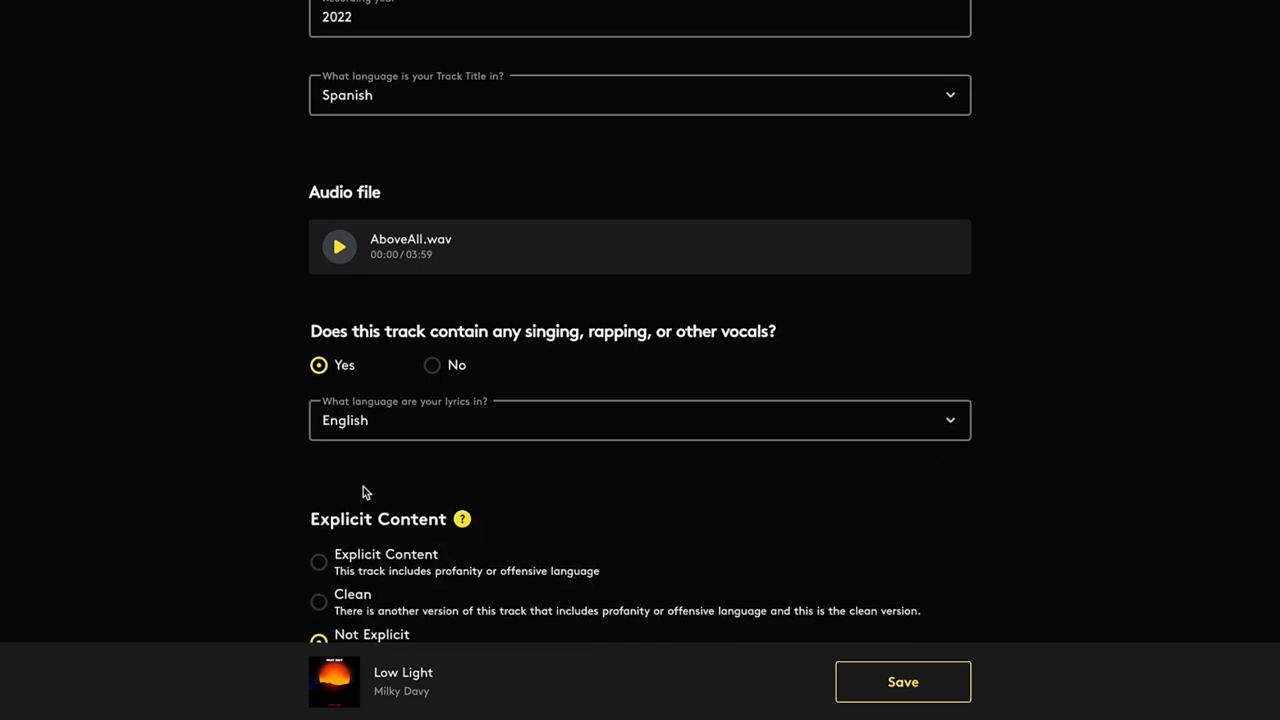
pyautogui.scroll(-3)
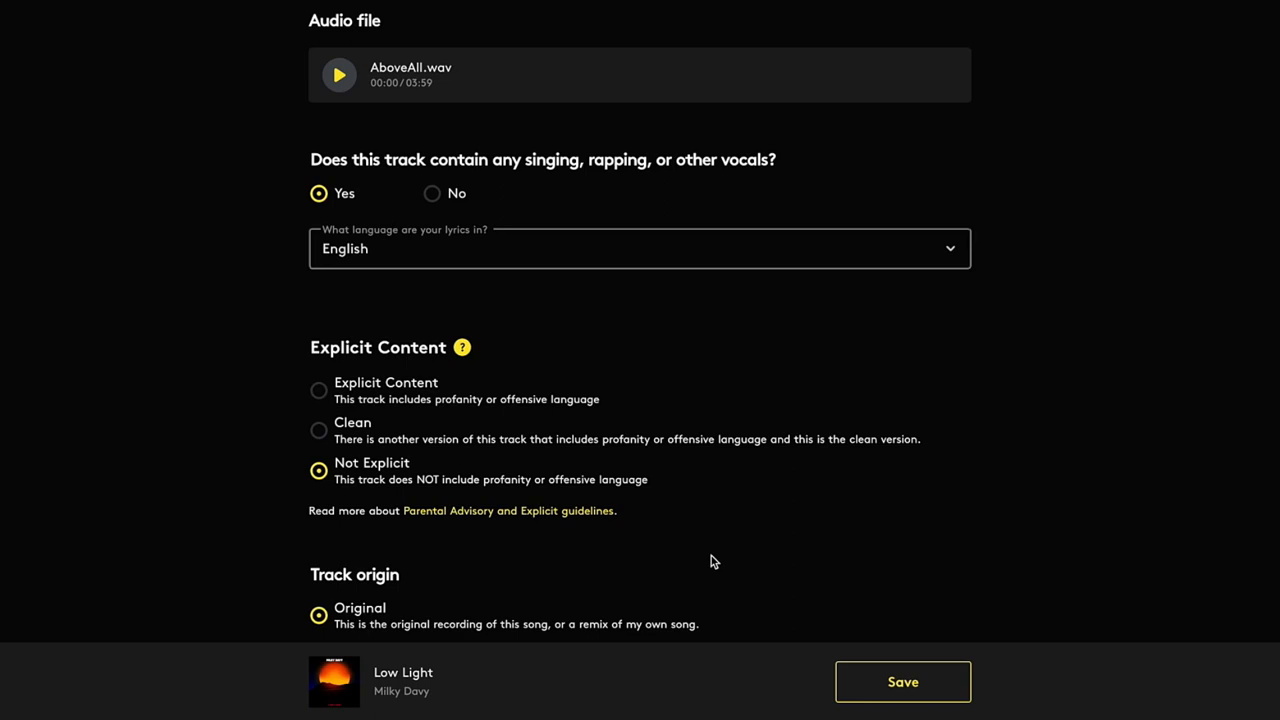
pyautogui.moveTo(180, 516)
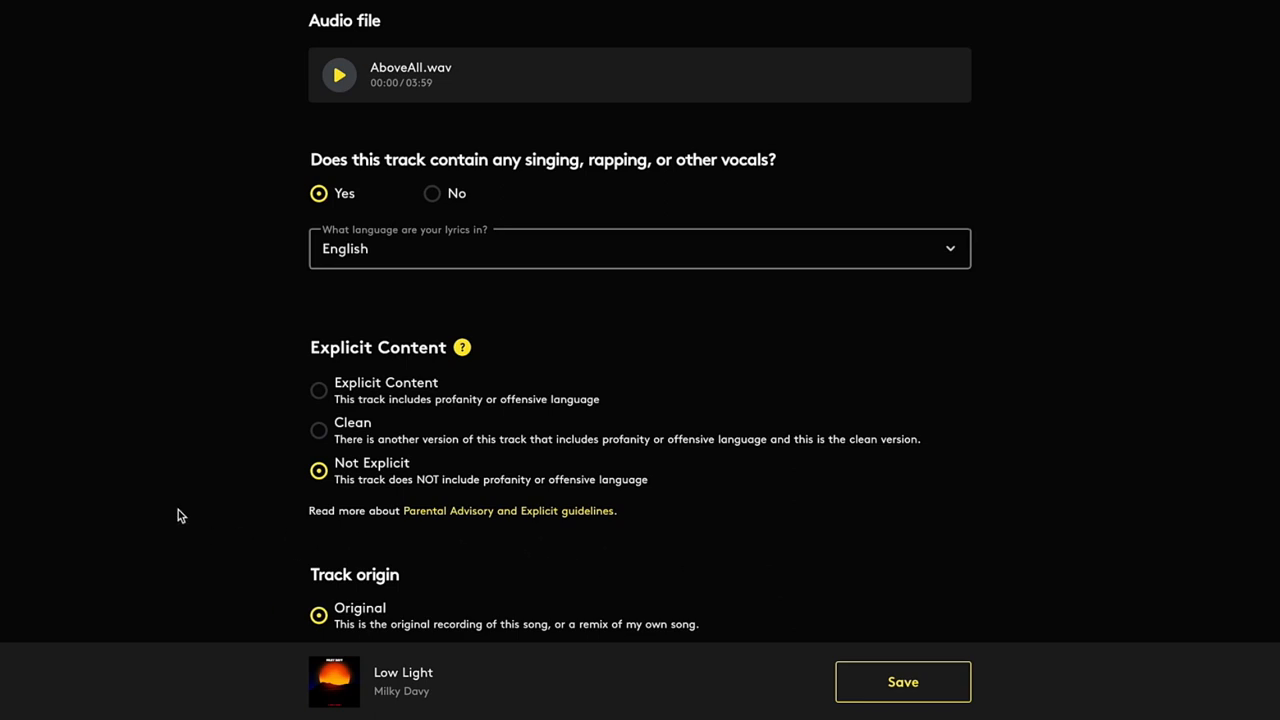
pyautogui.click(318, 390)
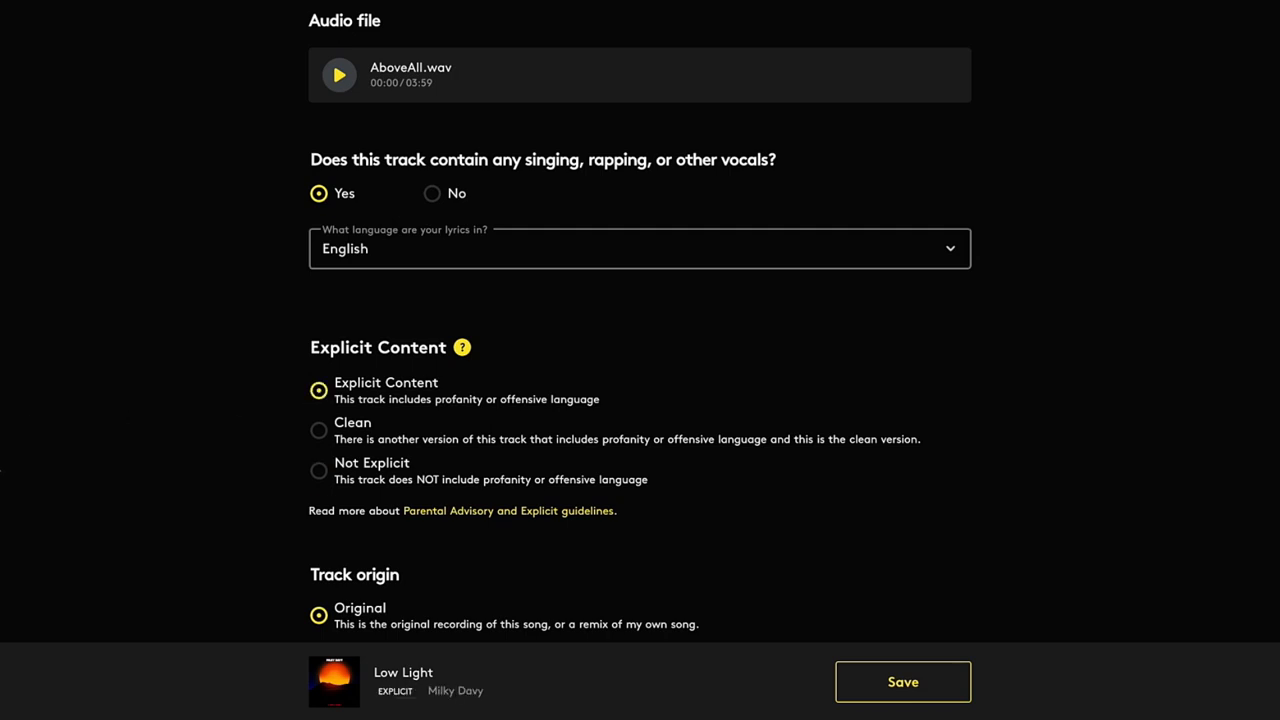
pyautogui.click(320, 430)
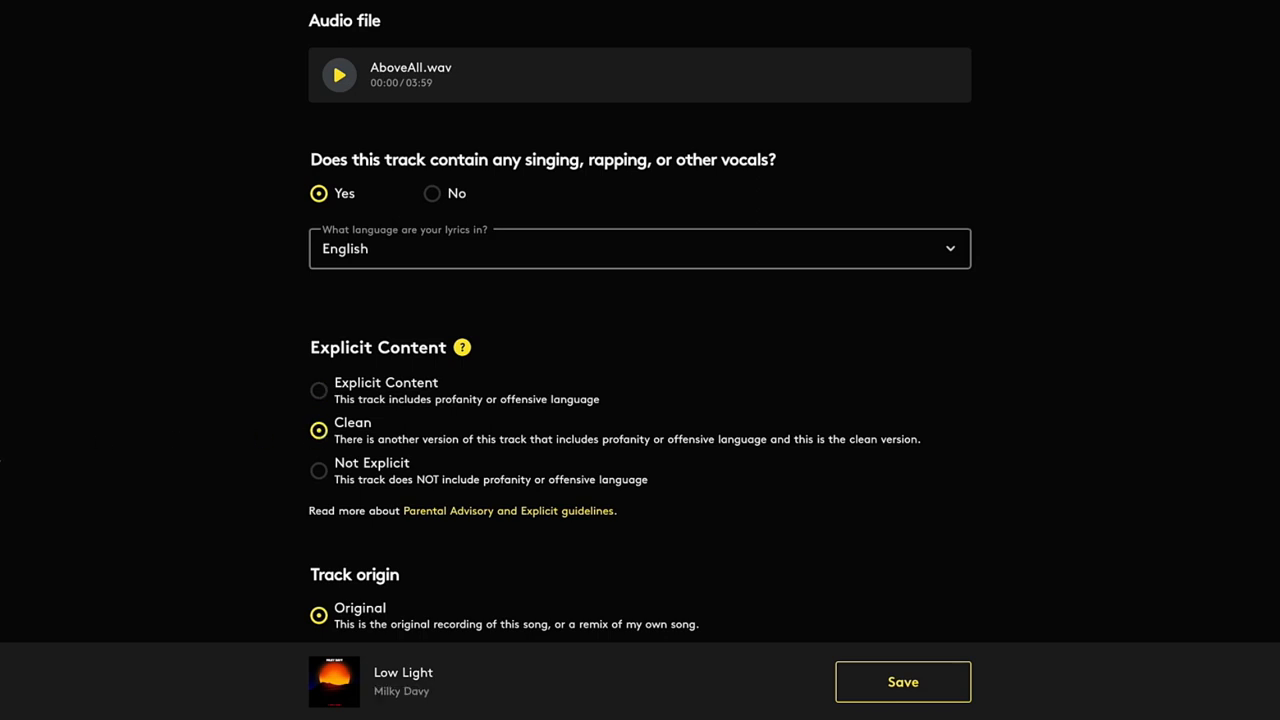
pyautogui.click(318, 470)
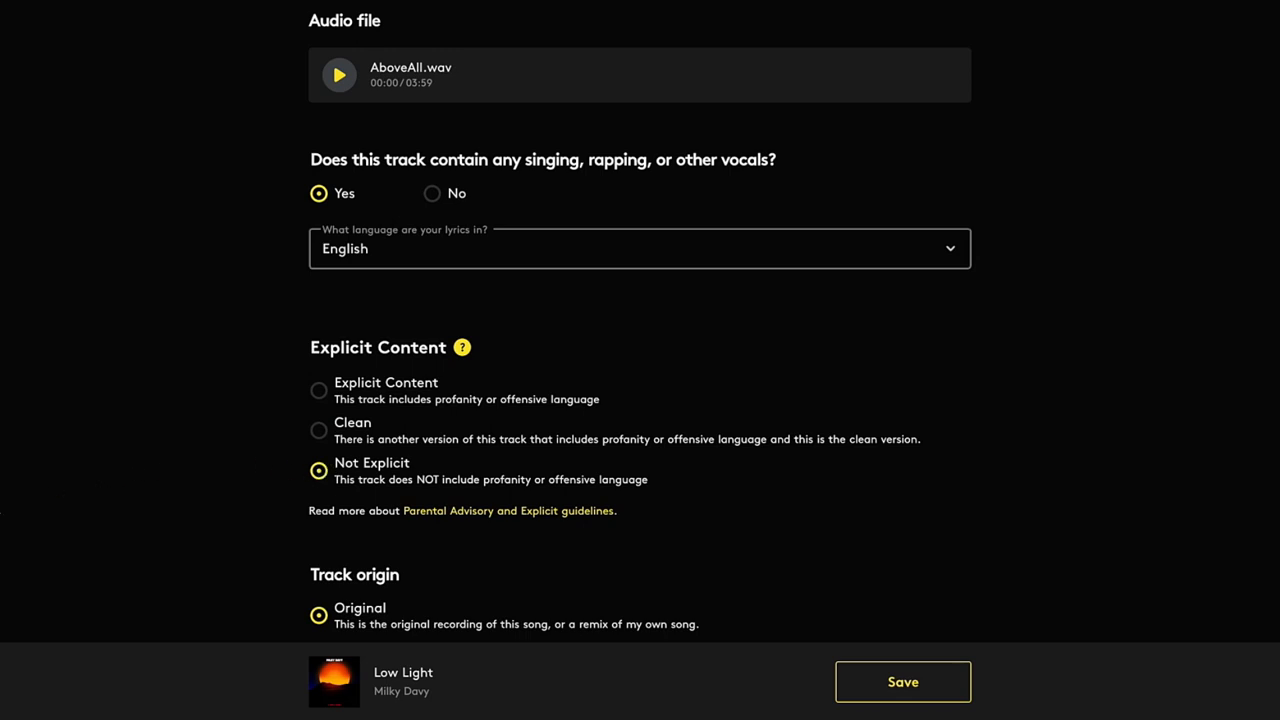
pyautogui.scroll(-3)
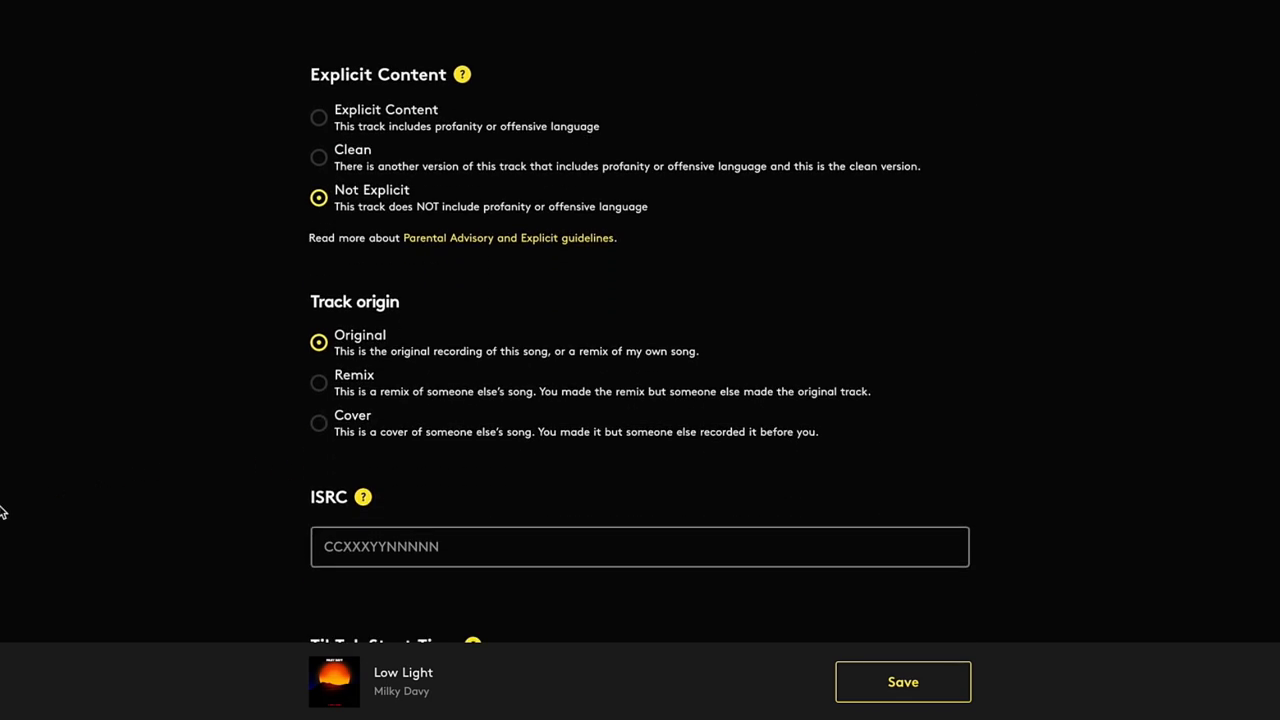
pyautogui.scroll(-3)
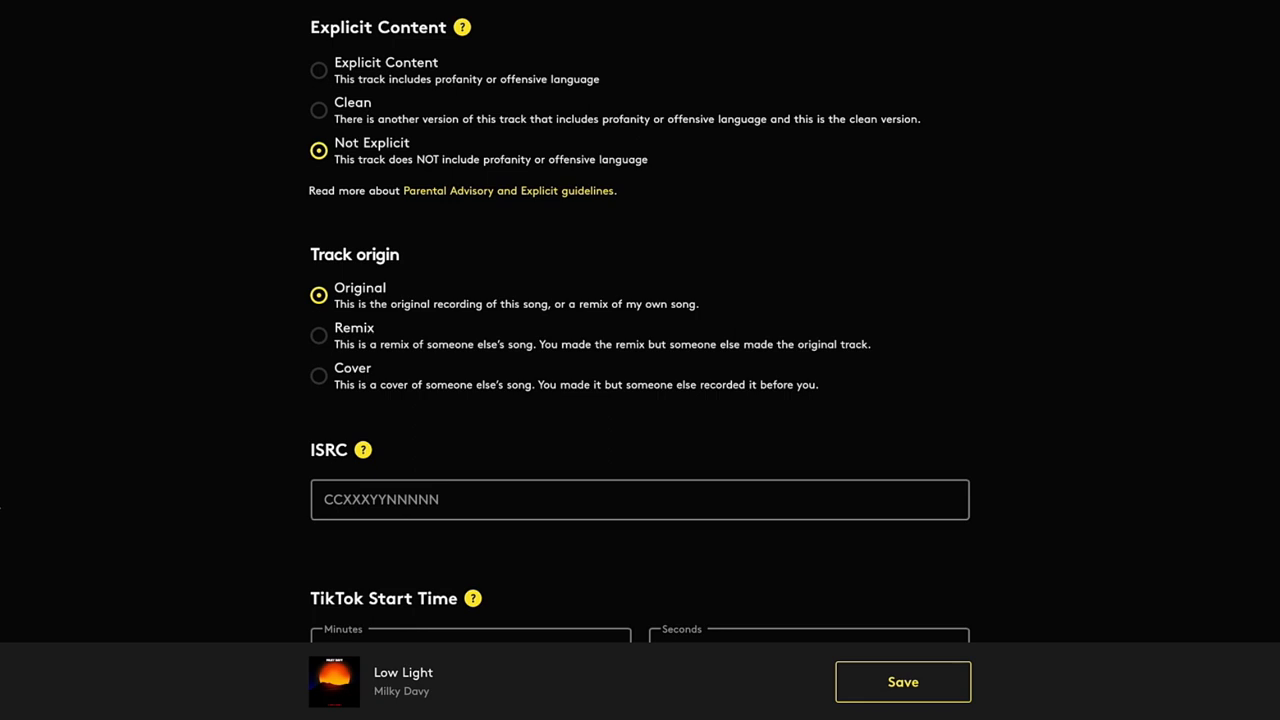
pyautogui.click(318, 336)
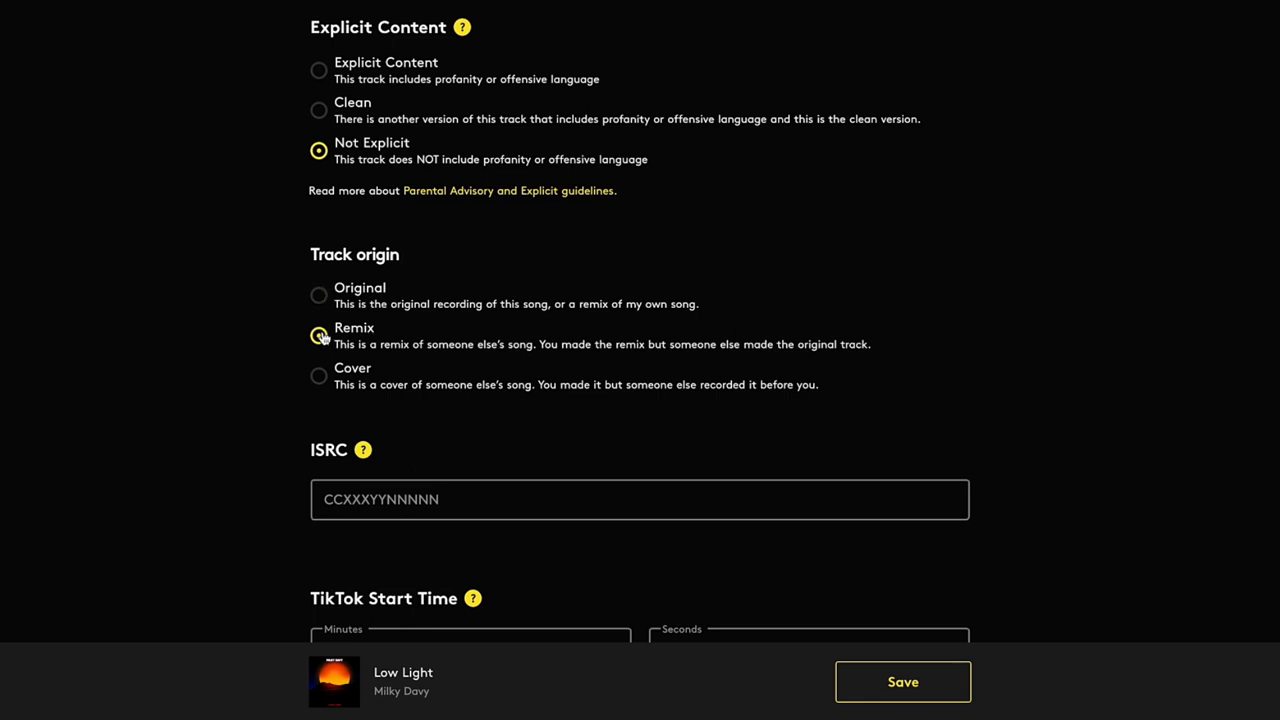
pyautogui.click(318, 336)
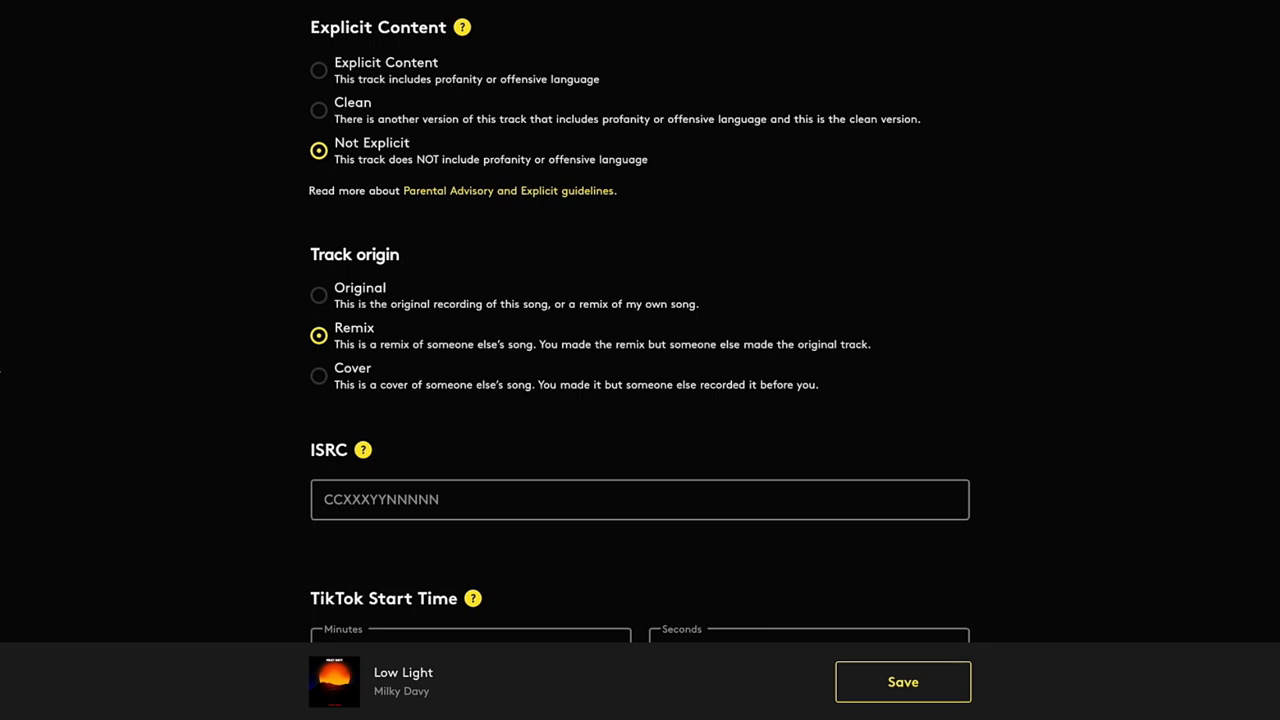
pyautogui.click(320, 376)
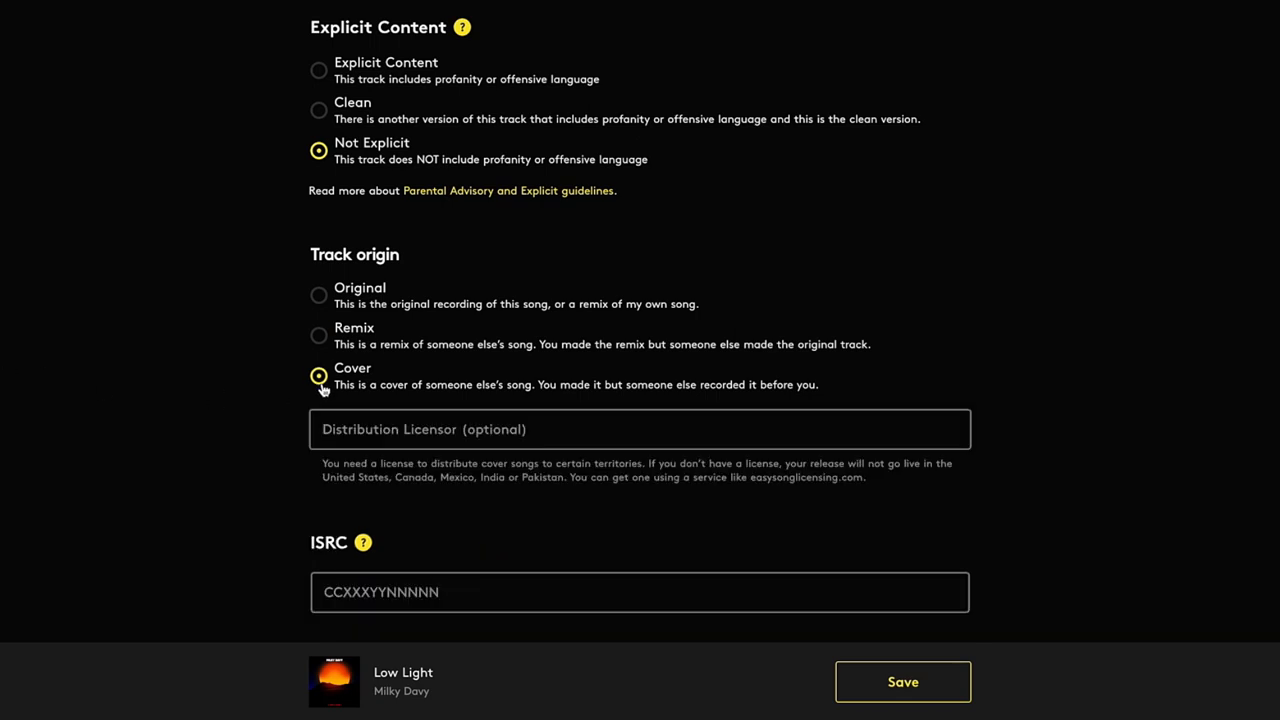
pyautogui.moveTo(318, 296)
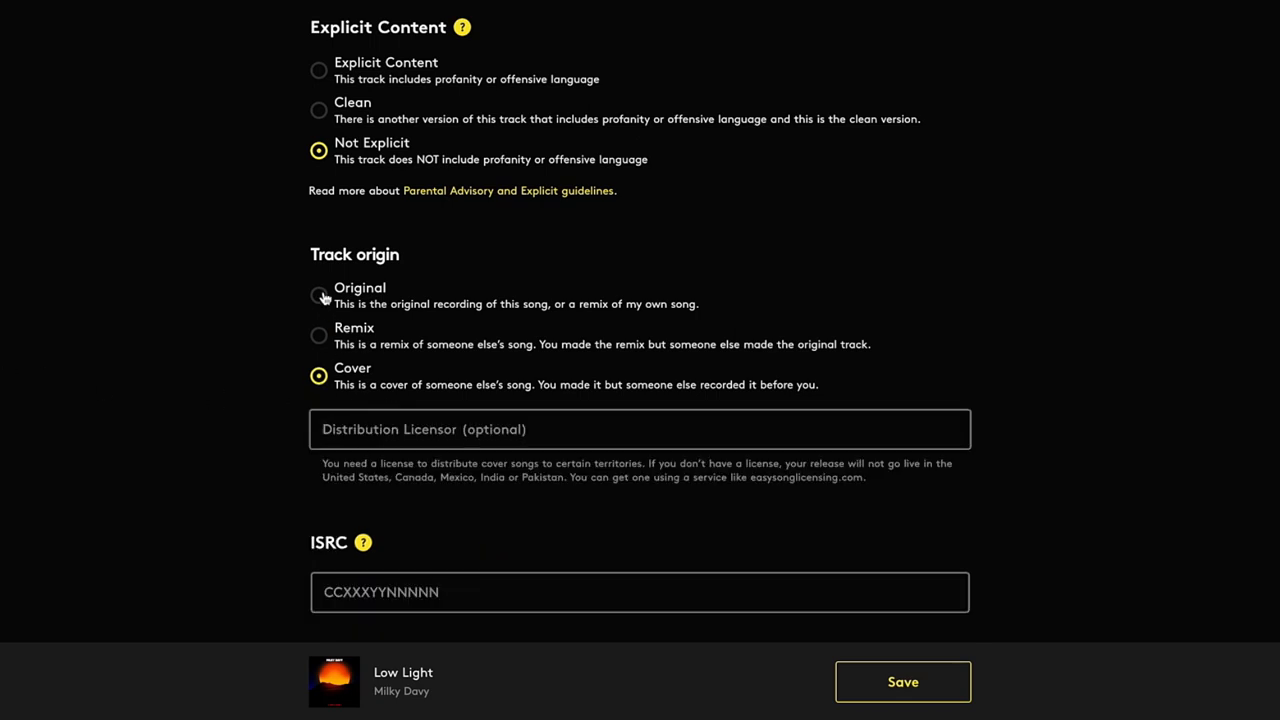
pyautogui.moveTo(800, 516)
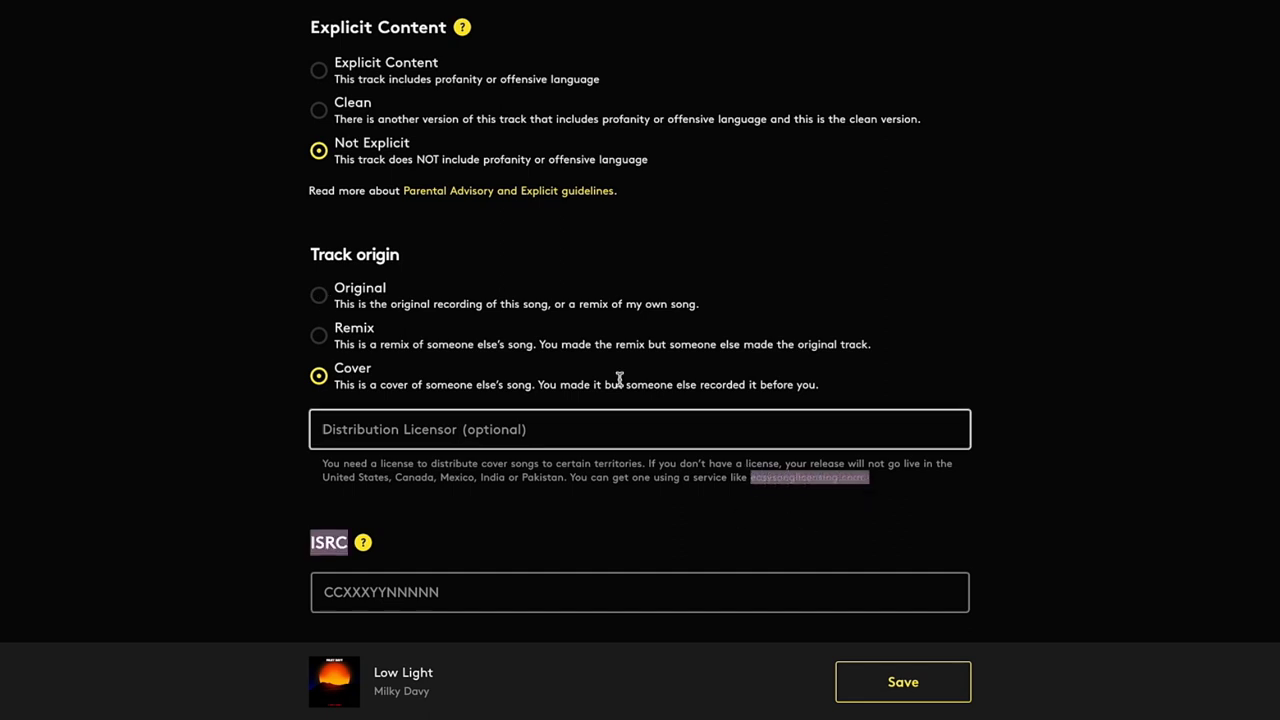
pyautogui.click(320, 296)
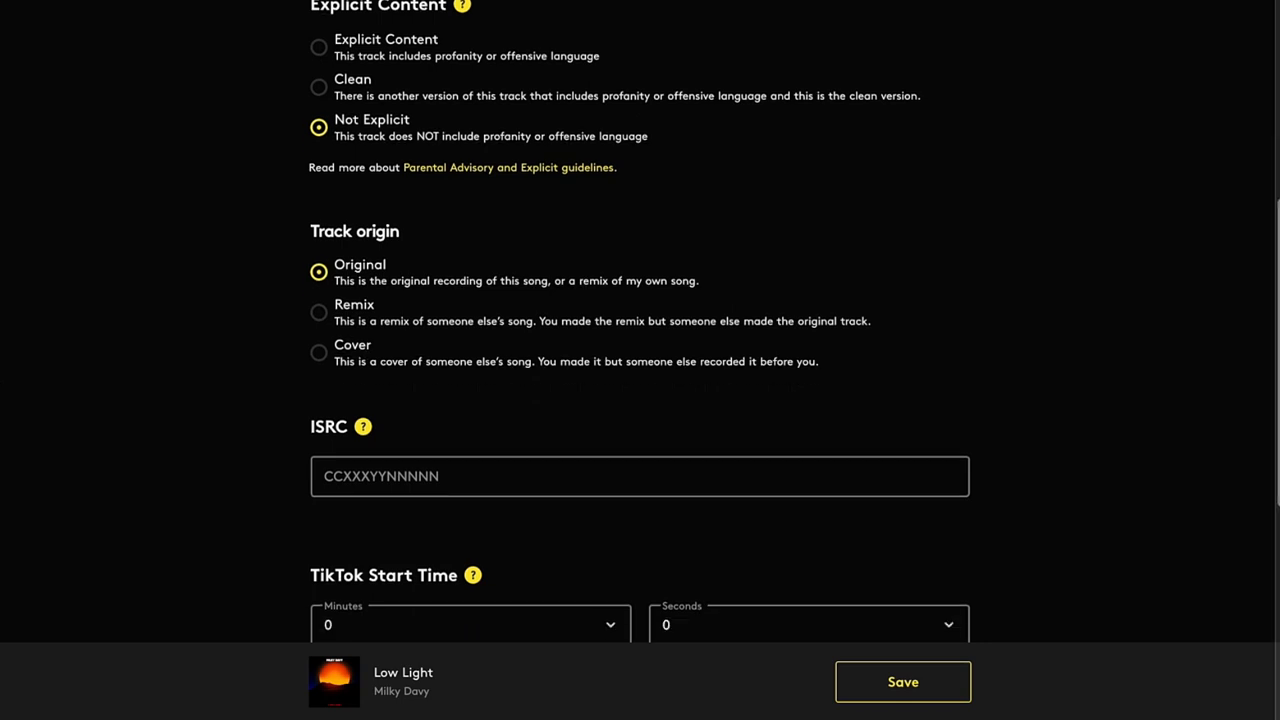
# Step: Set the TikTok start minute for Low Light to 1
pyautogui.scroll(-3)
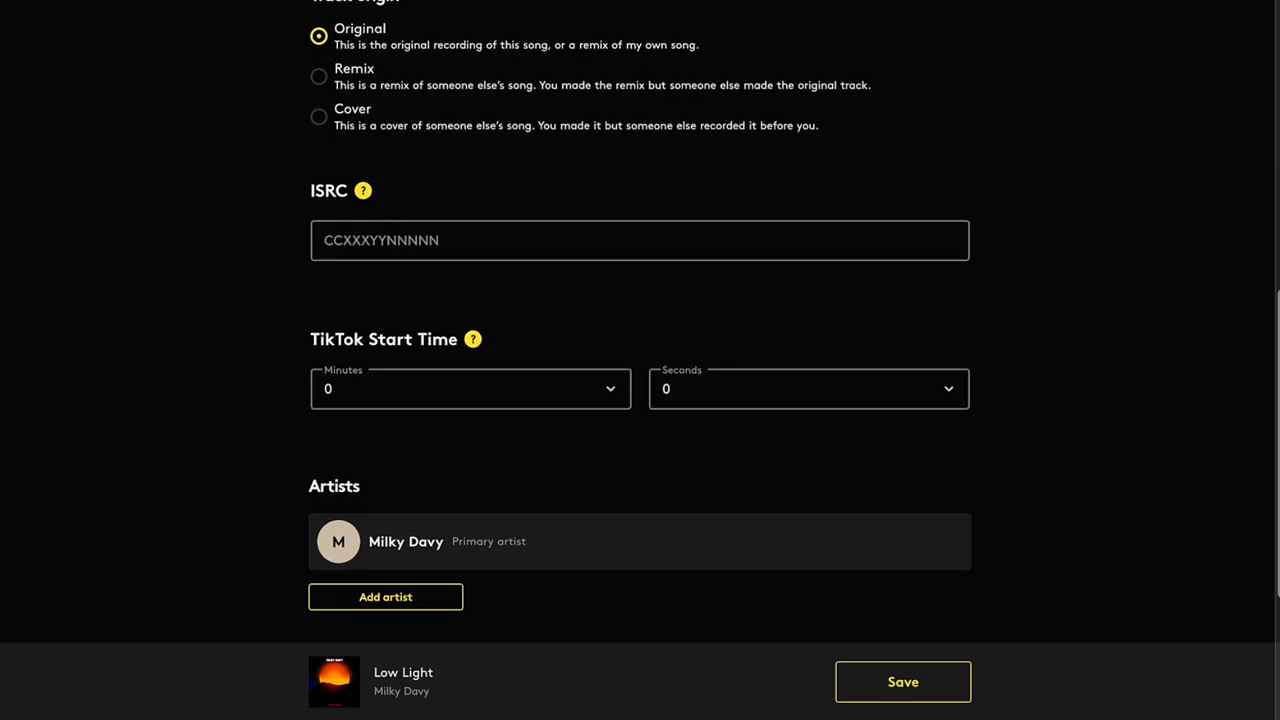
pyautogui.moveTo(1268, 572)
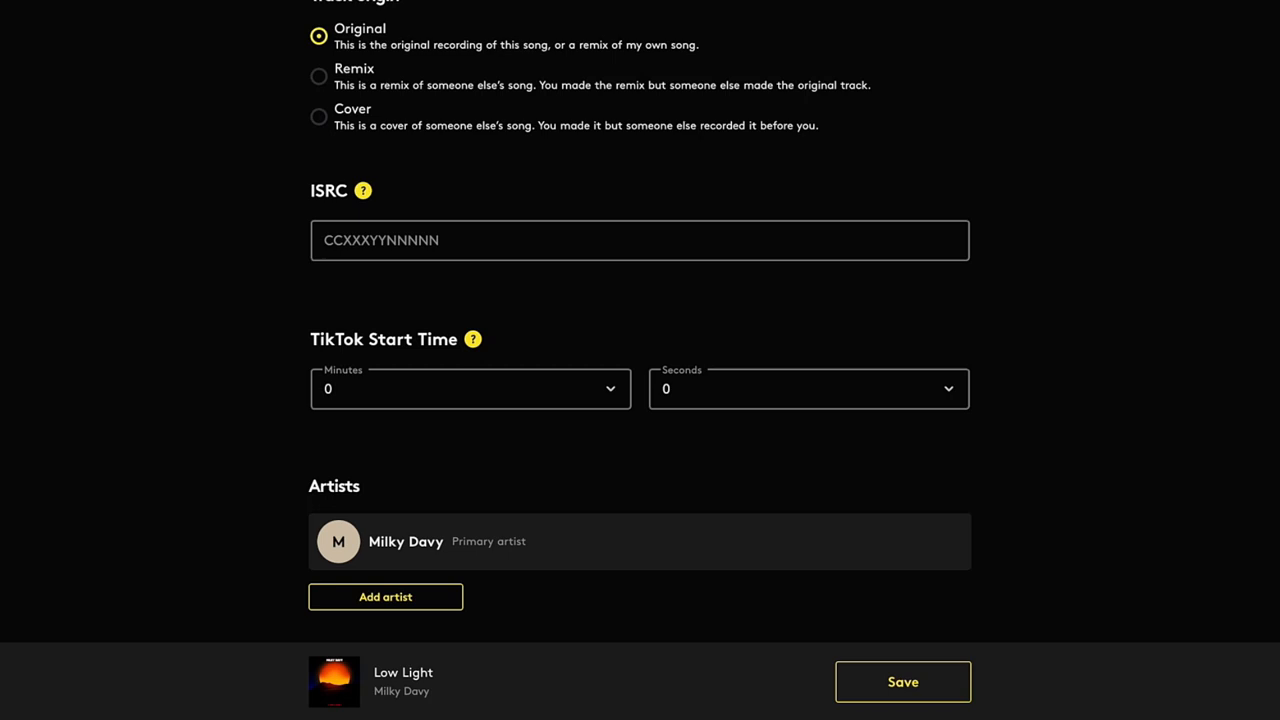
pyautogui.click(470, 388)
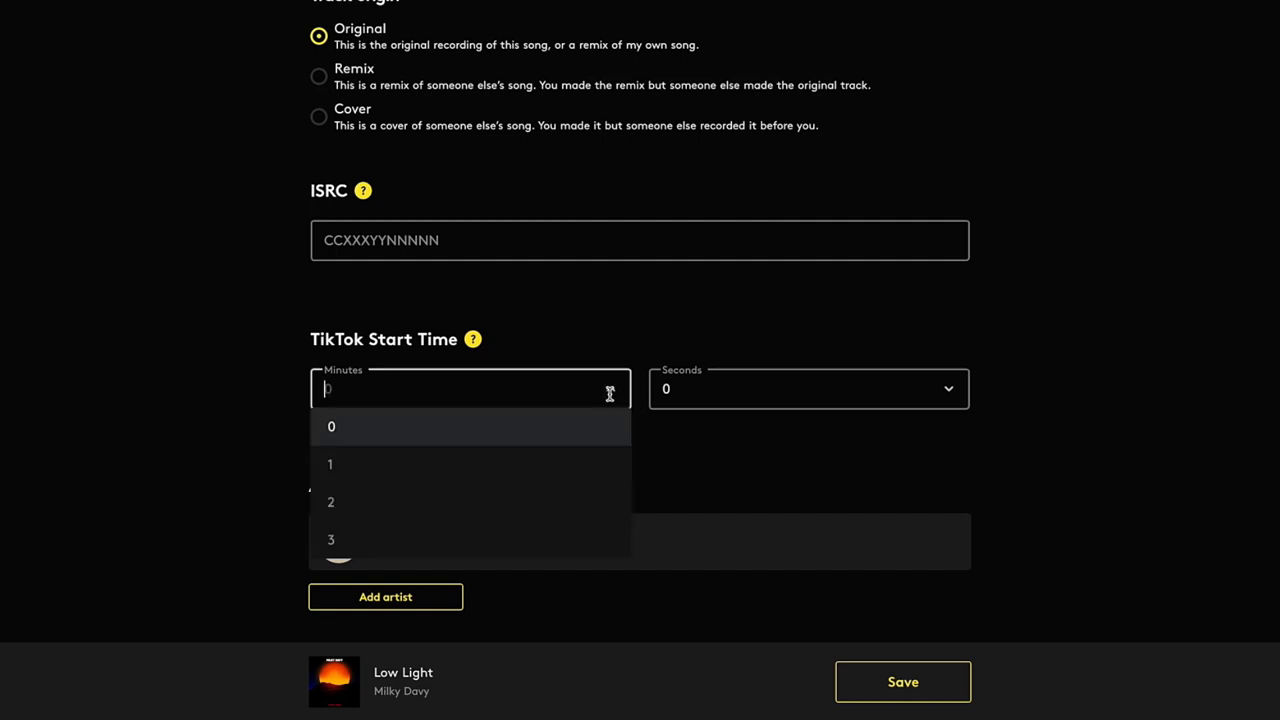
pyautogui.moveTo(596, 448)
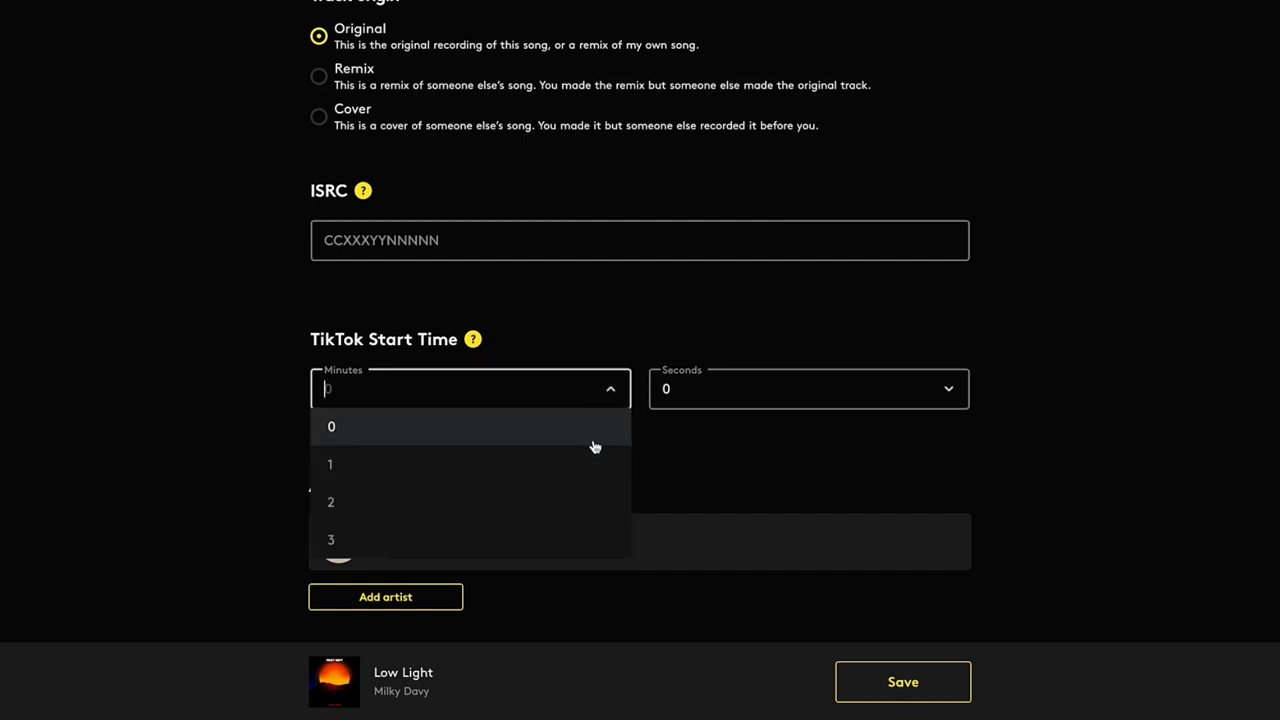
pyautogui.moveTo(596, 470)
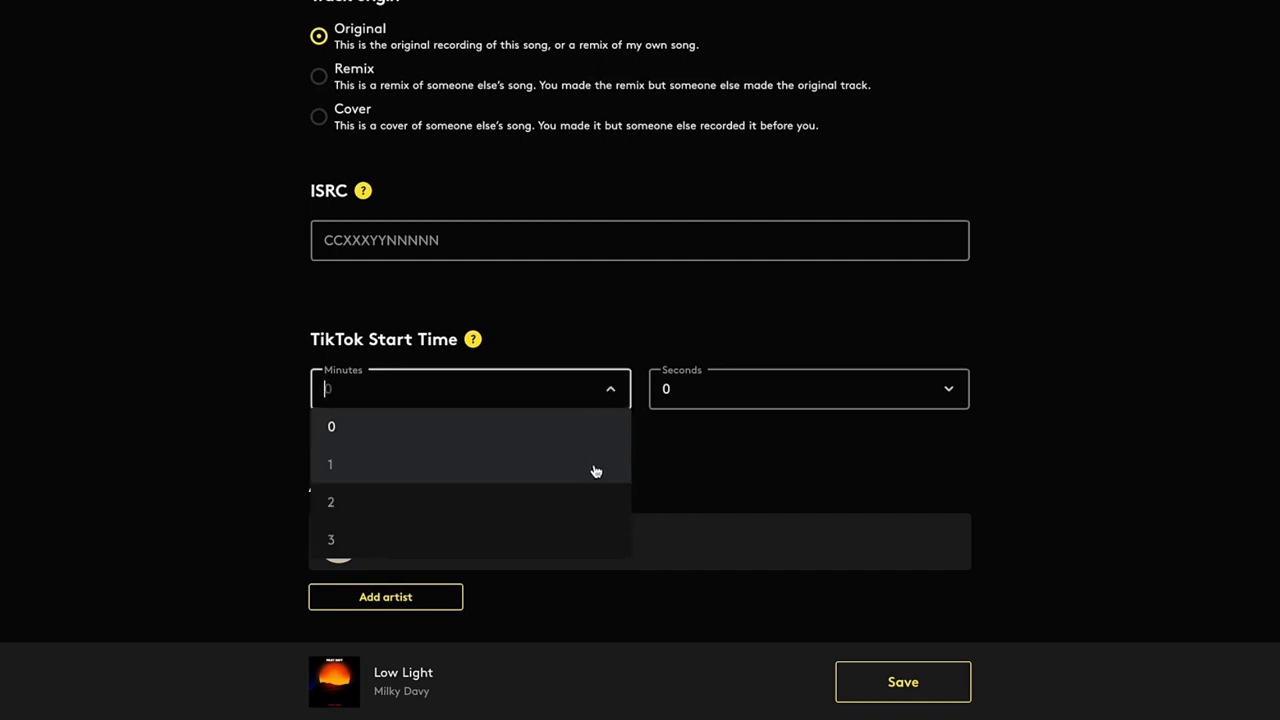
pyautogui.click(330, 464)
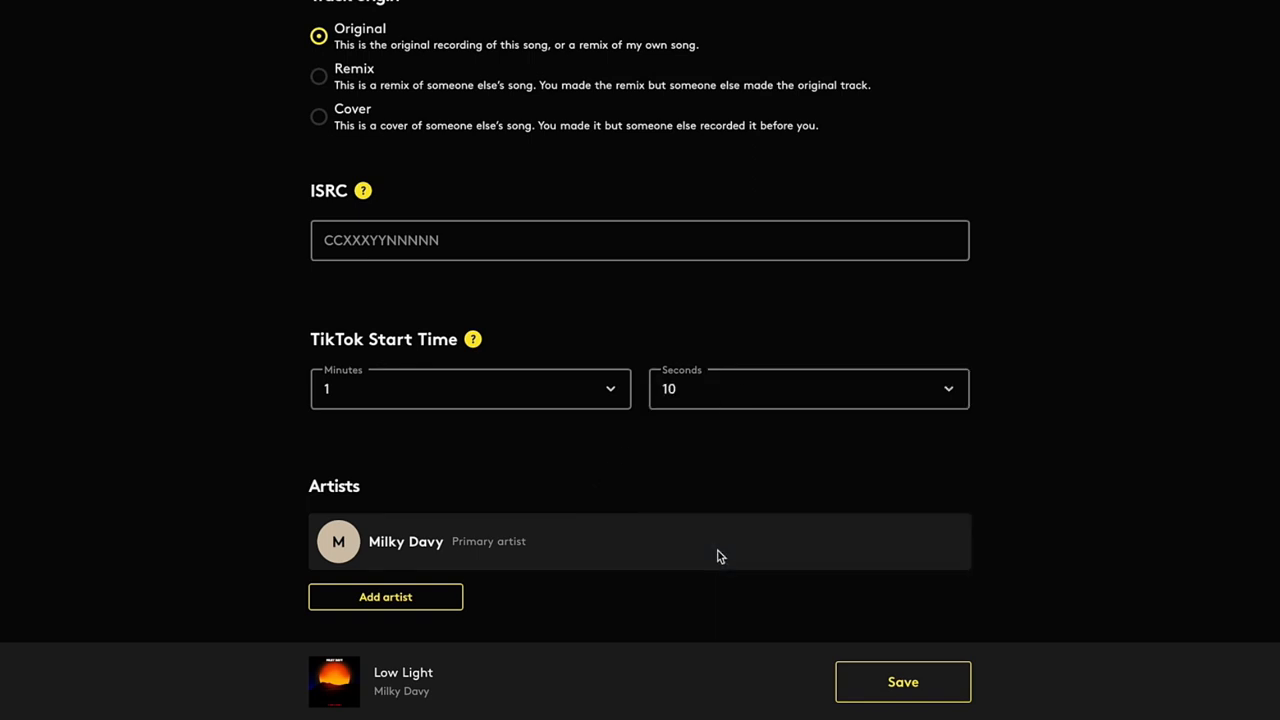
pyautogui.moveTo(720, 556)
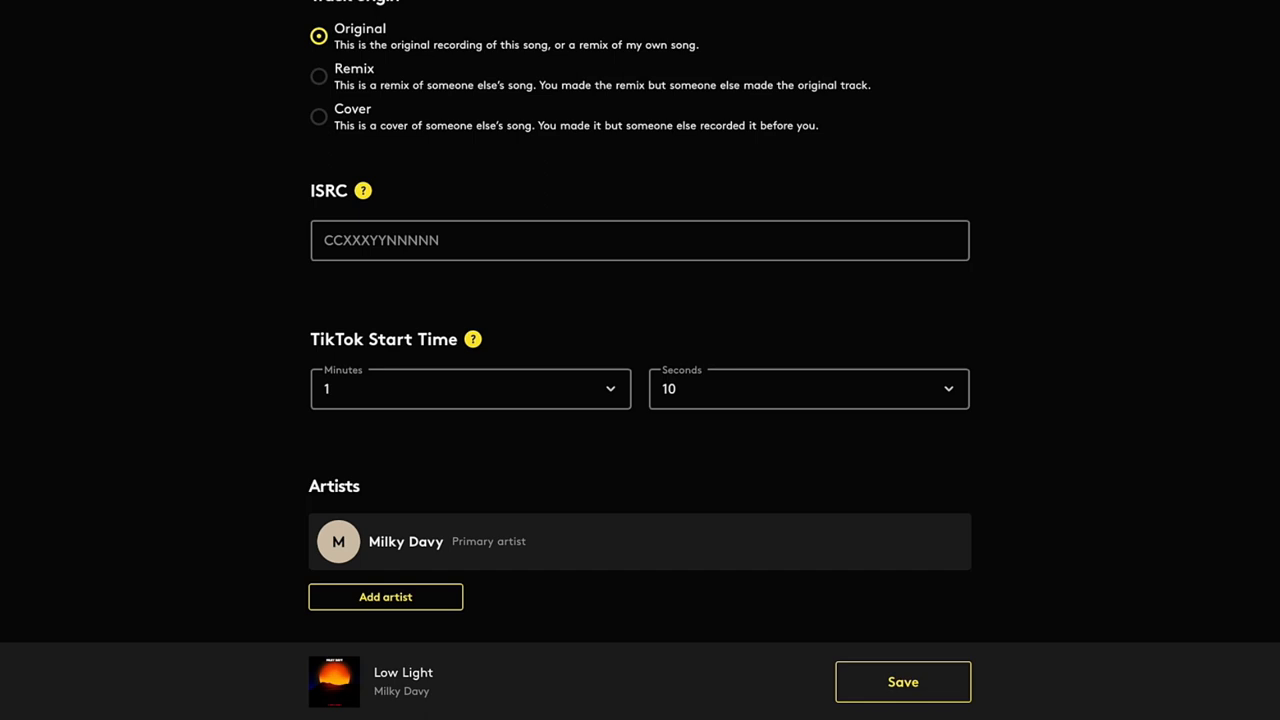
pyautogui.scroll(-3)
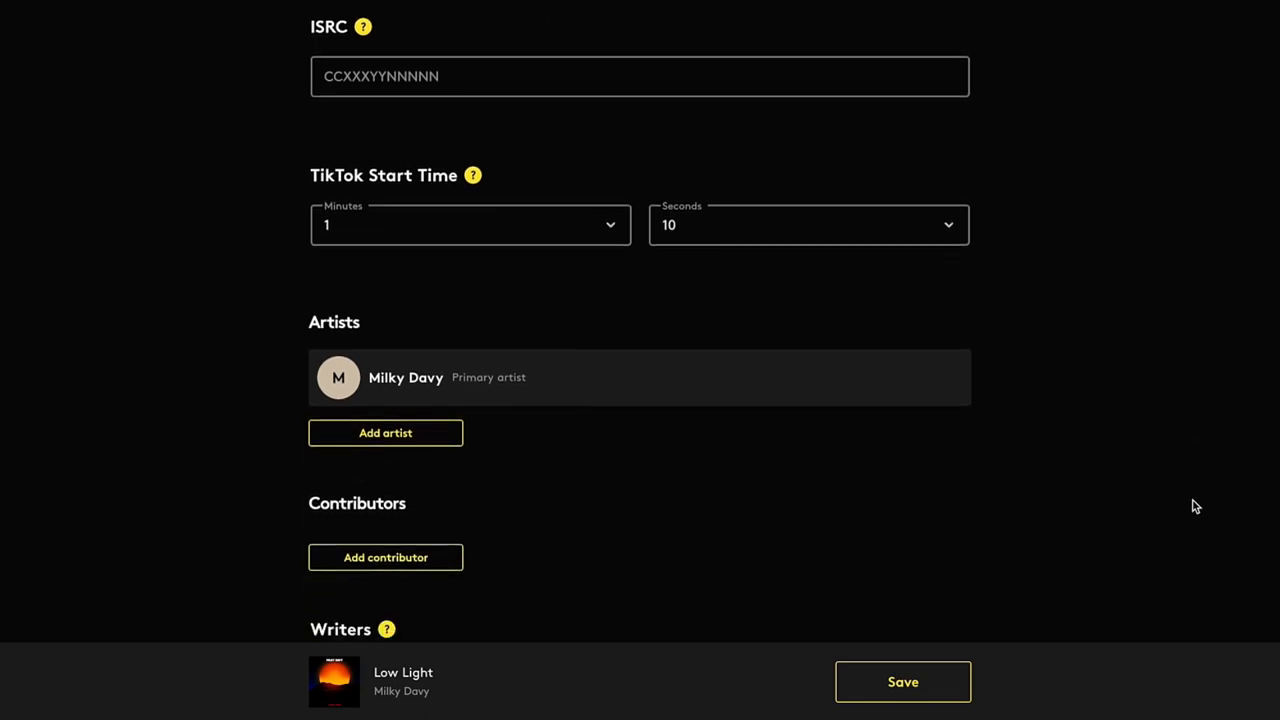
pyautogui.scroll(-3)
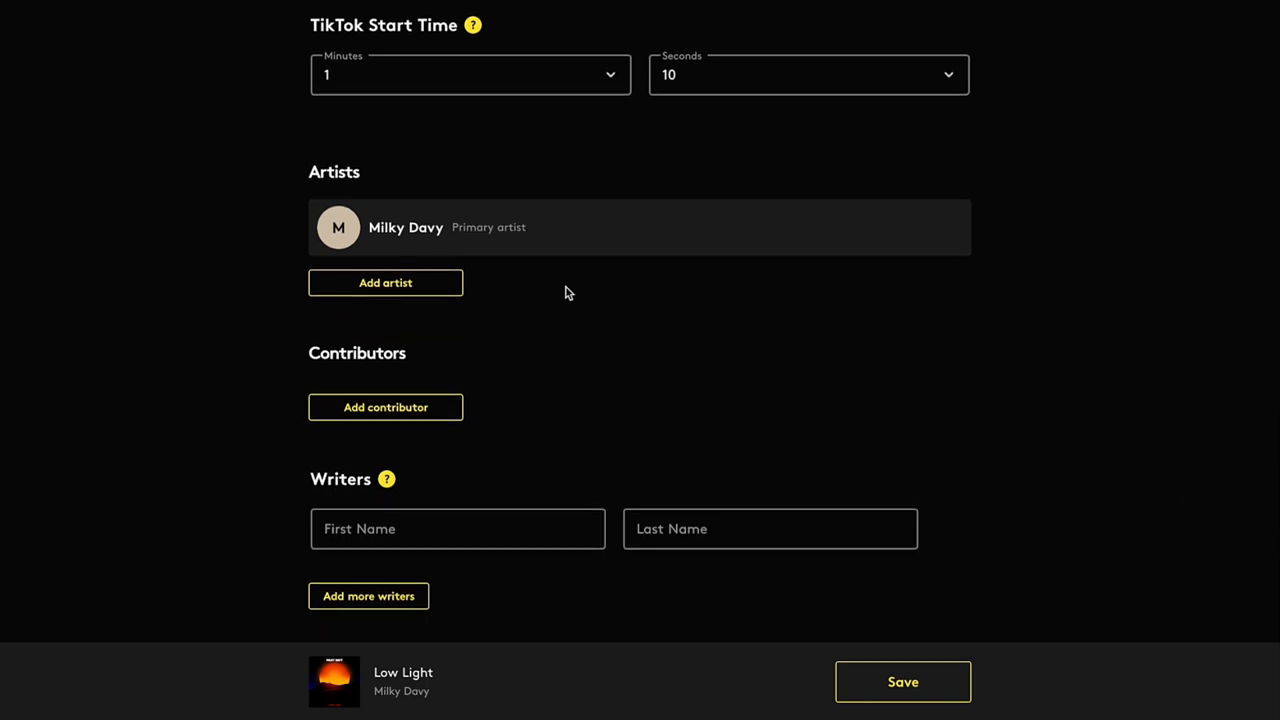
pyautogui.click(384, 282)
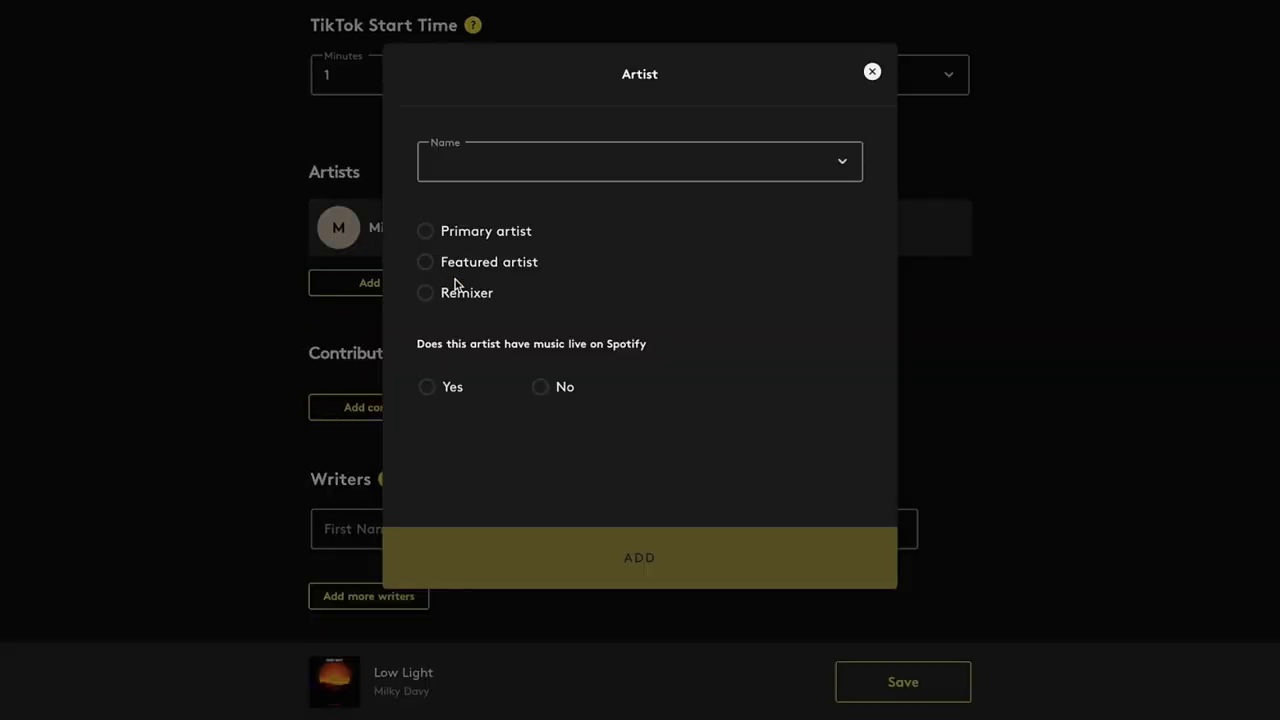
pyautogui.moveTo(532, 210)
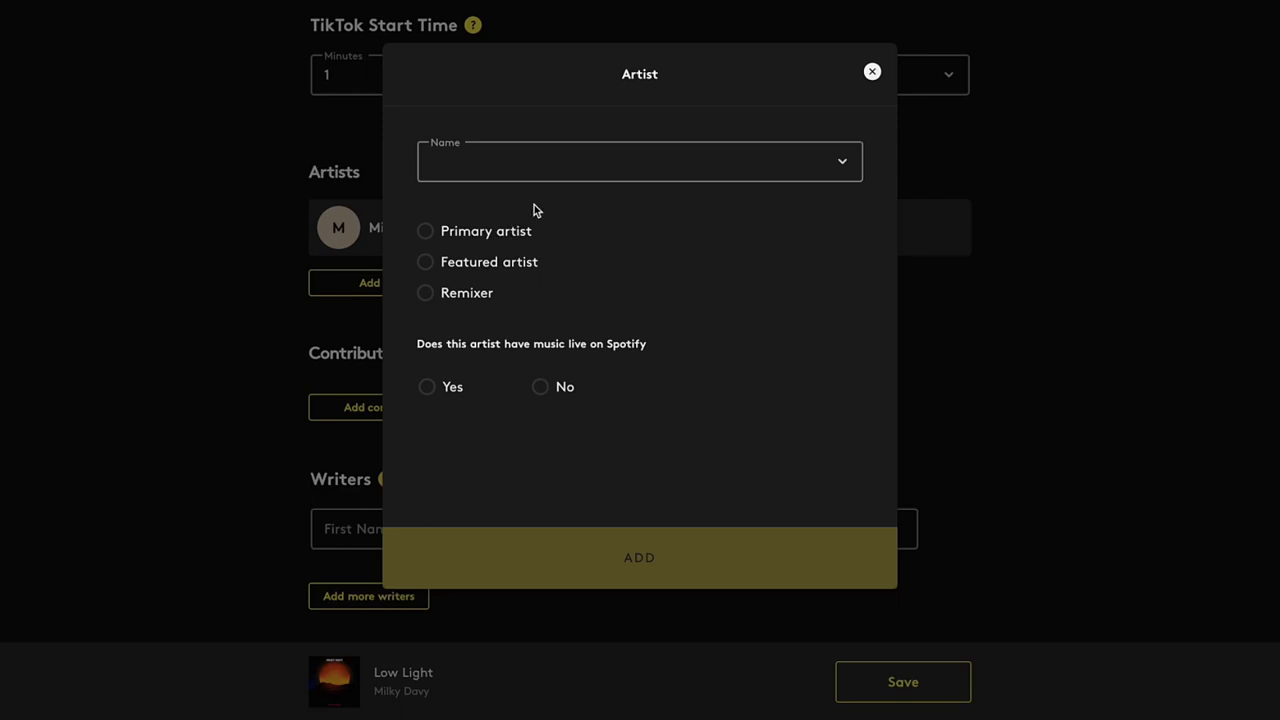
pyautogui.click(424, 260)
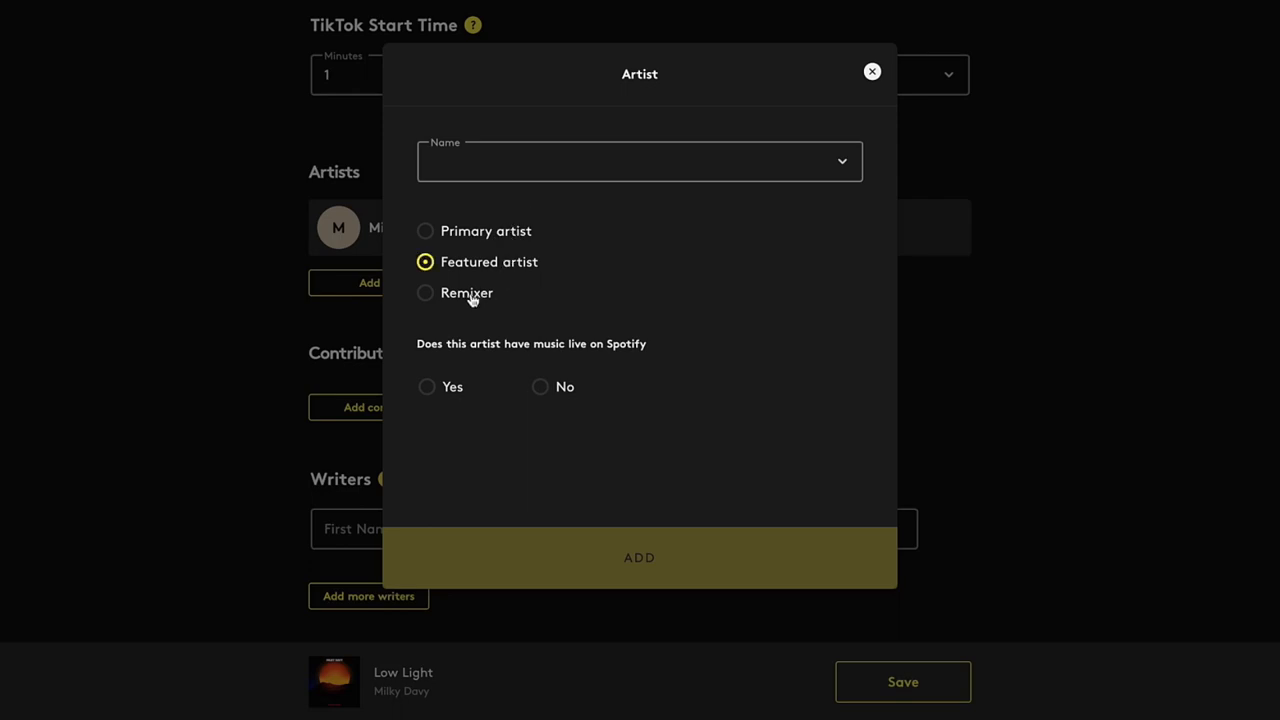
pyautogui.click(424, 292)
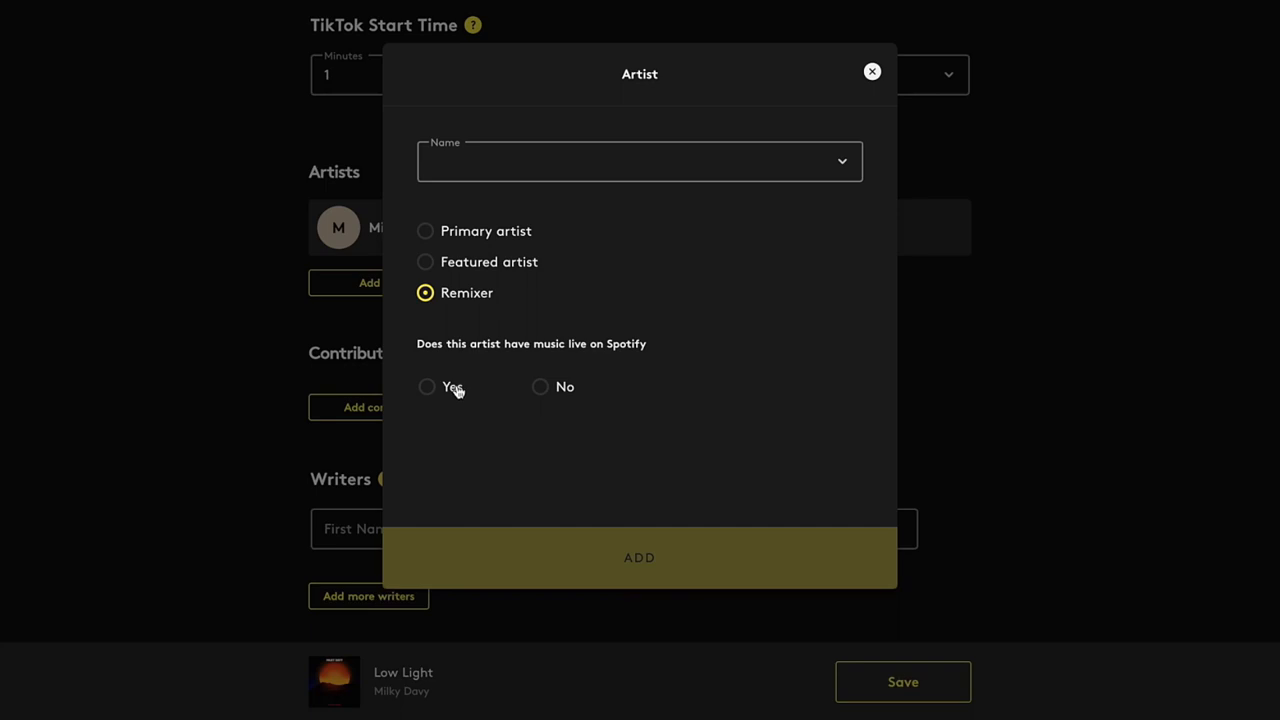
pyautogui.click(428, 388)
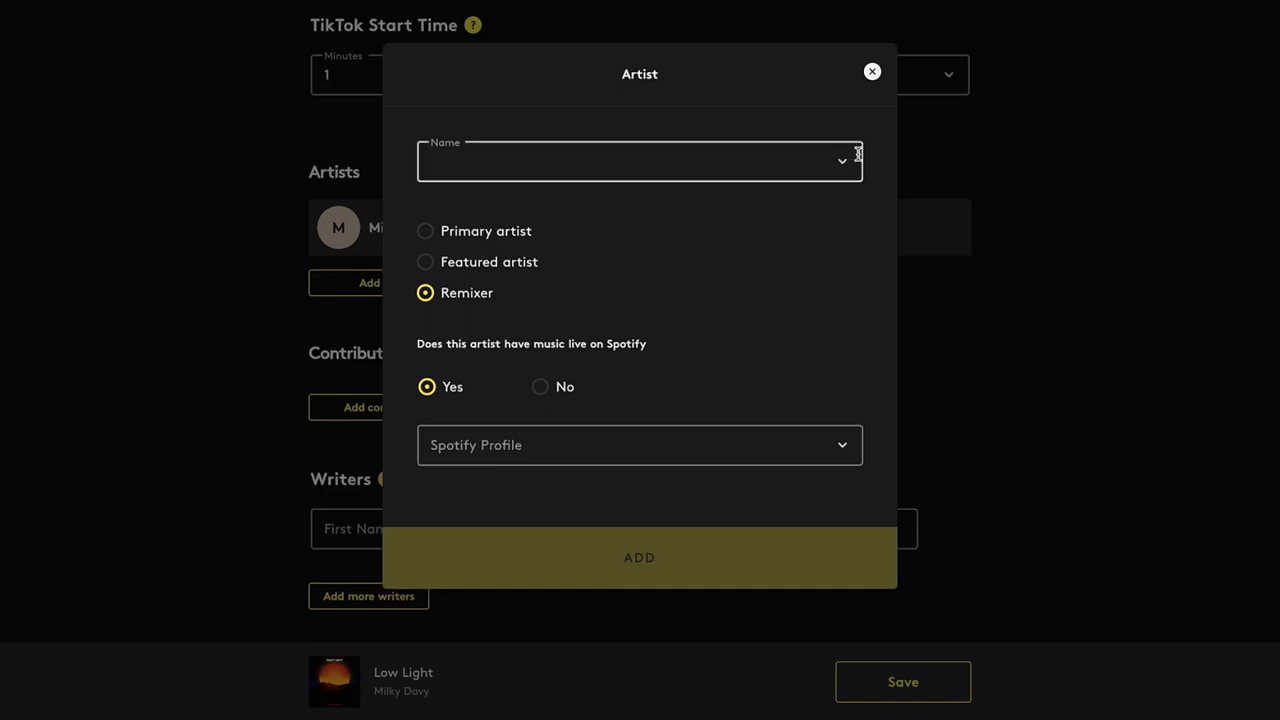
pyautogui.click(872, 72)
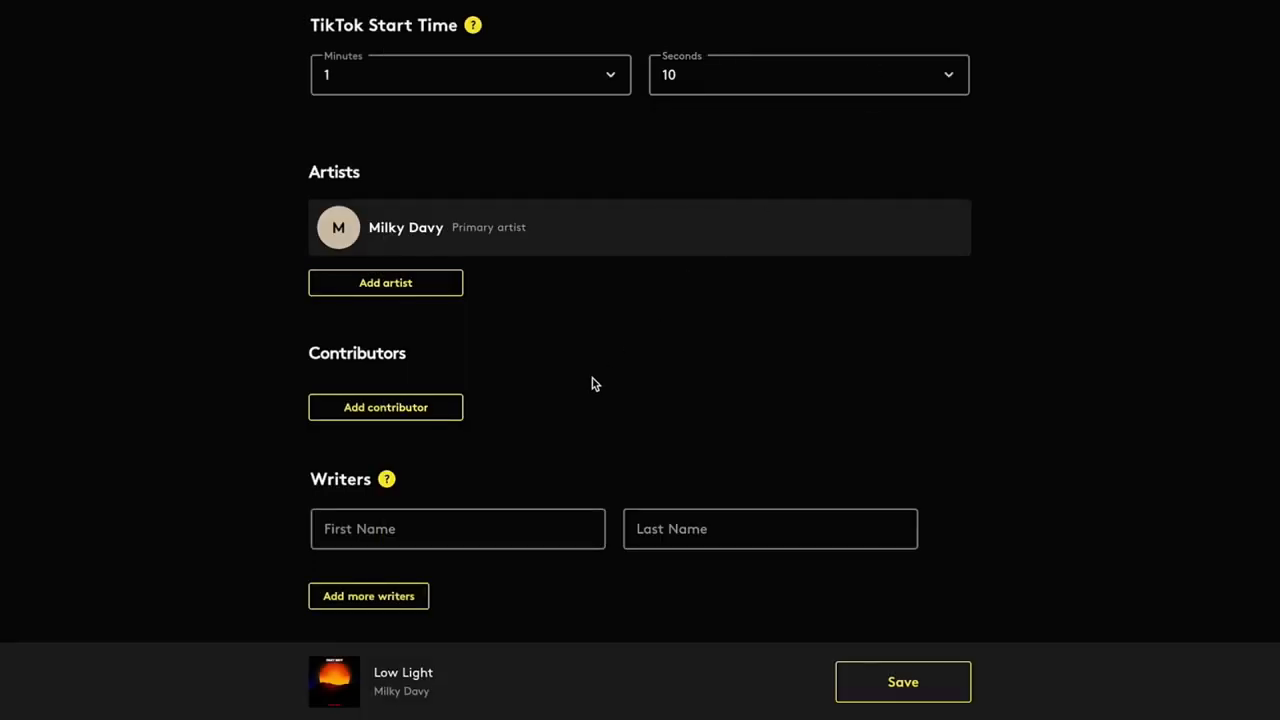
pyautogui.moveTo(456, 412)
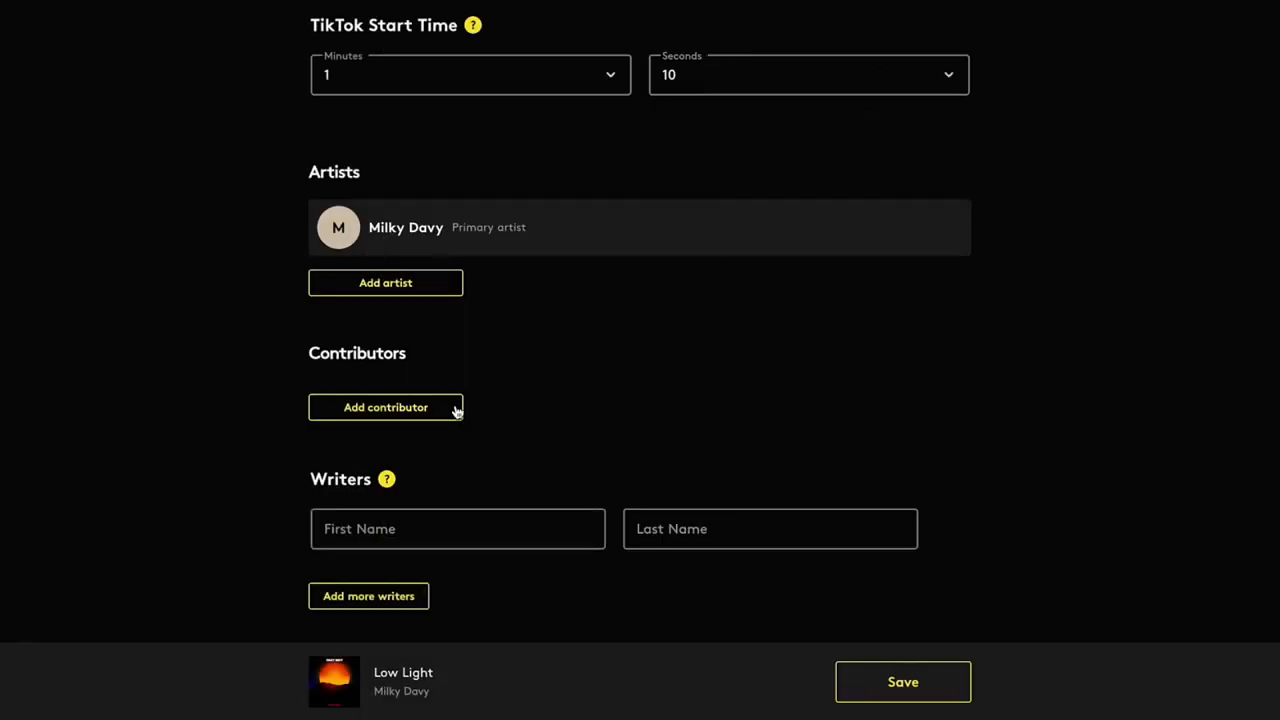
# Step: Mark a contributor as producer on Spotify, then dismiss the dialog without adding anyone
pyautogui.click(384, 408)
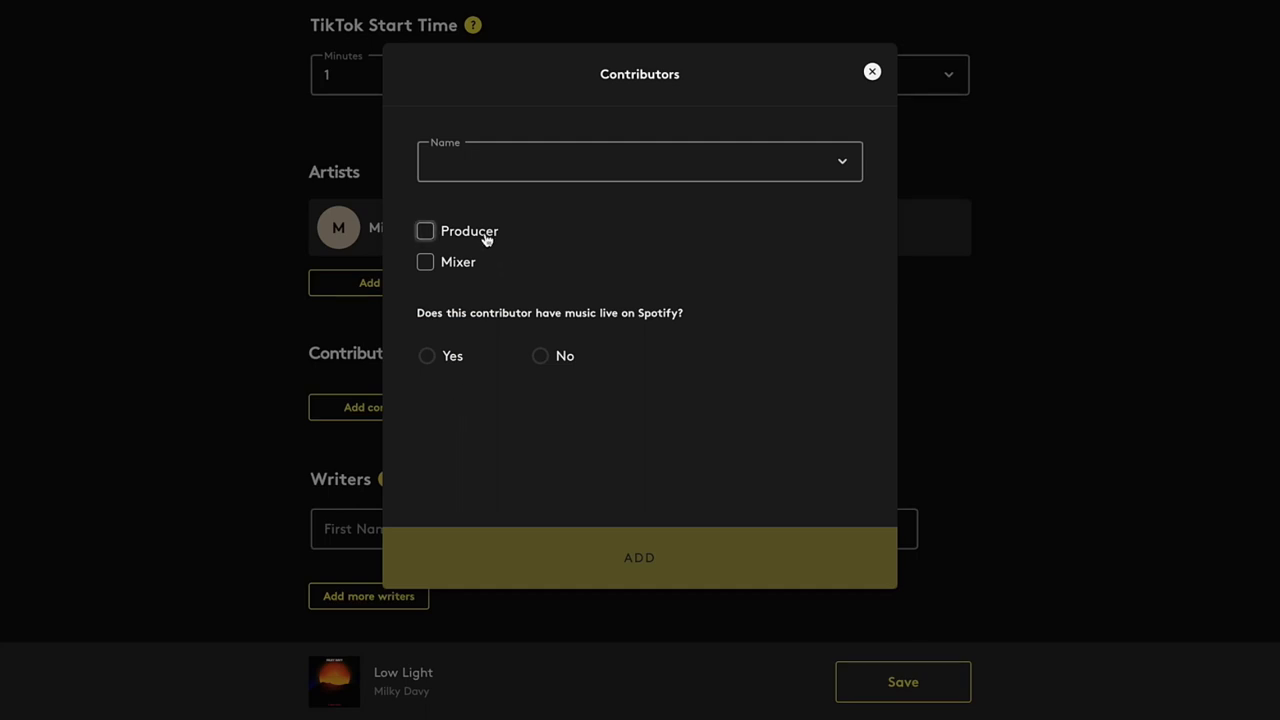
pyautogui.click(424, 232)
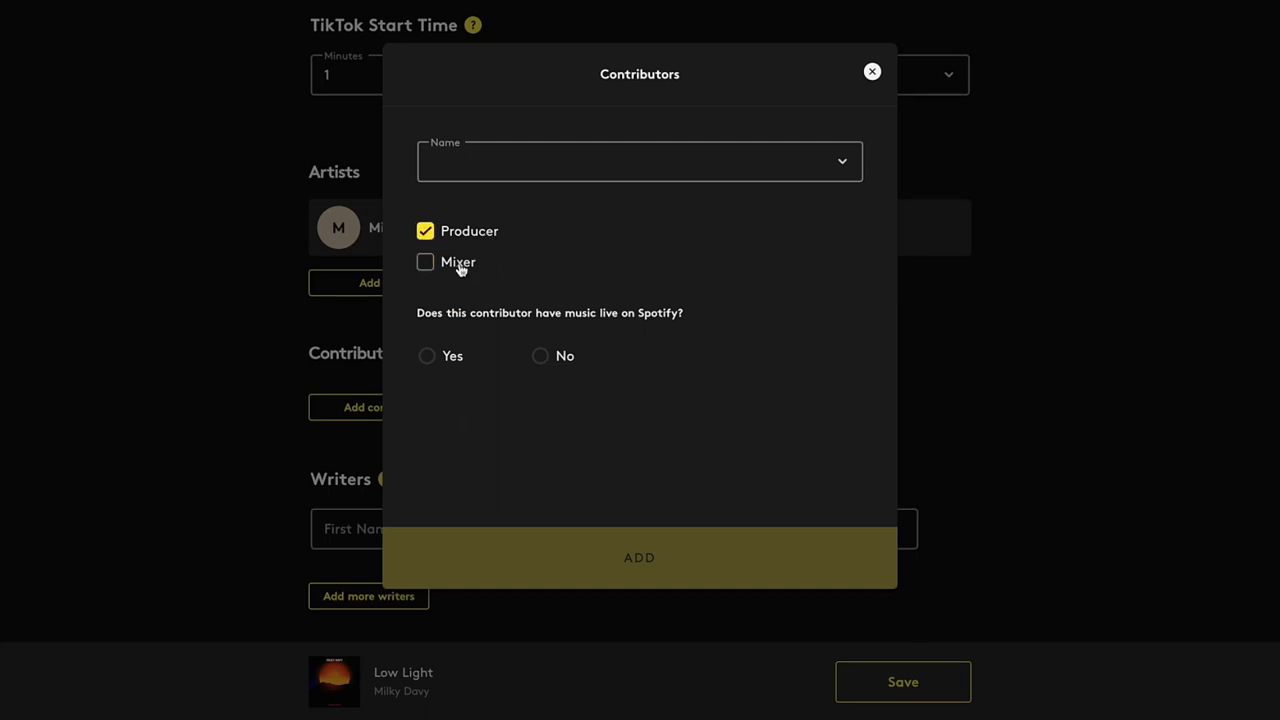
pyautogui.click(428, 356)
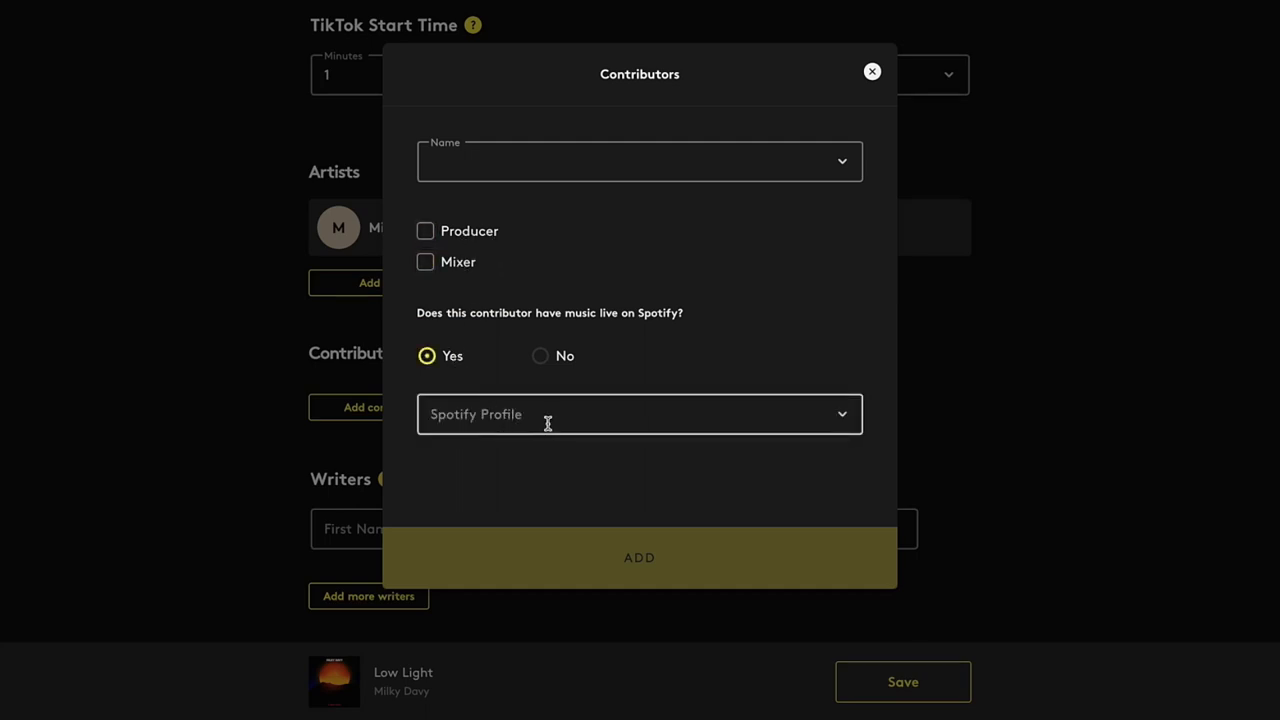
pyautogui.click(872, 72)
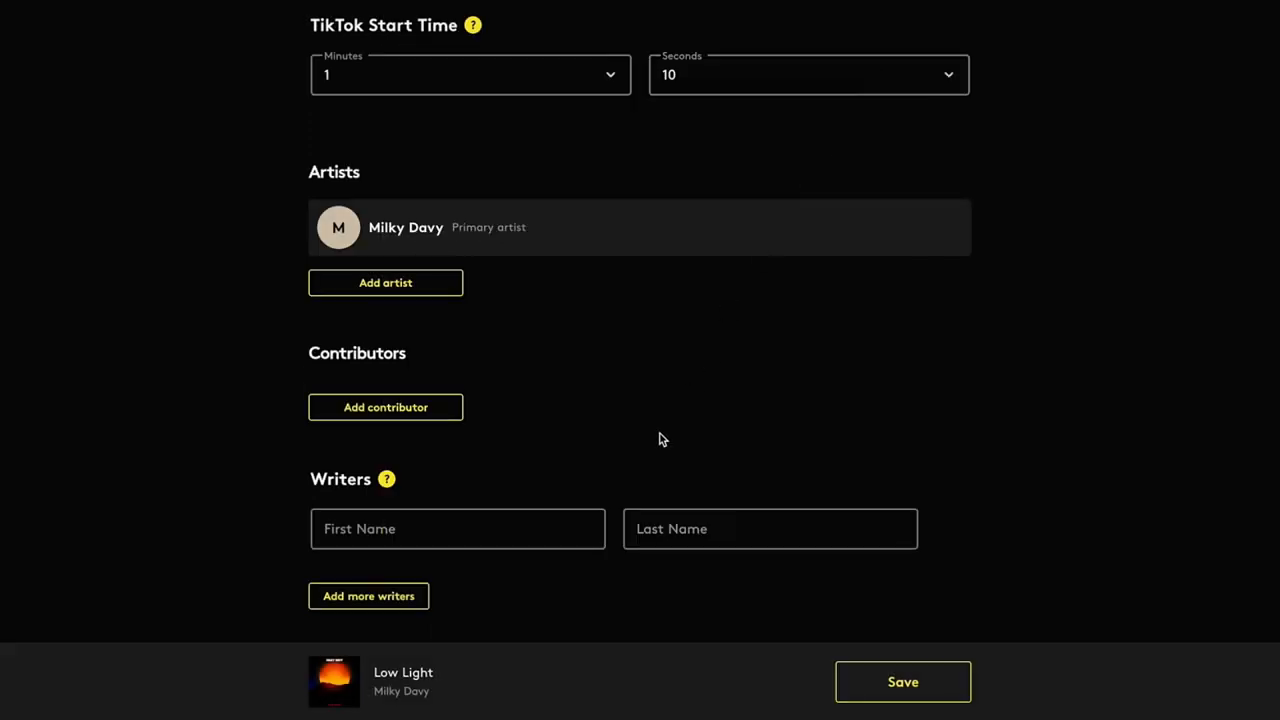
pyautogui.moveTo(980, 524)
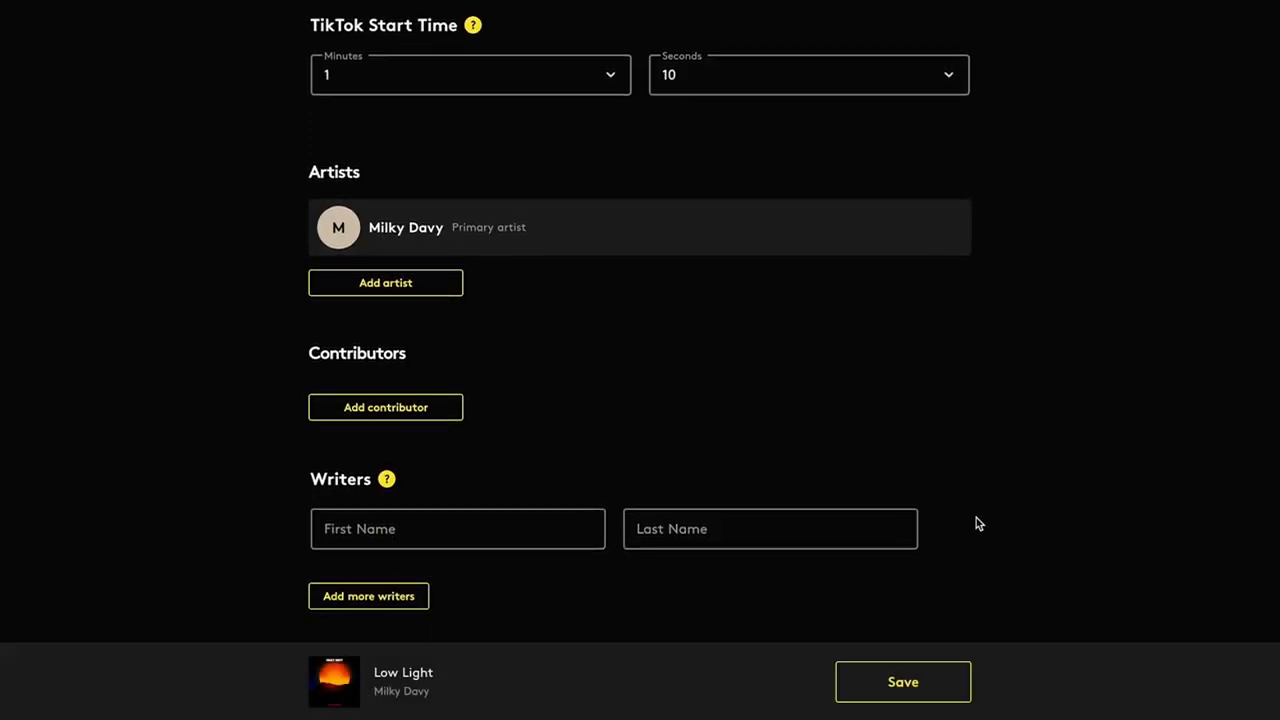
# Step: Enter 'Milk' as the writer's first name, heading for the Milky suggestion
pyautogui.click(456, 528)
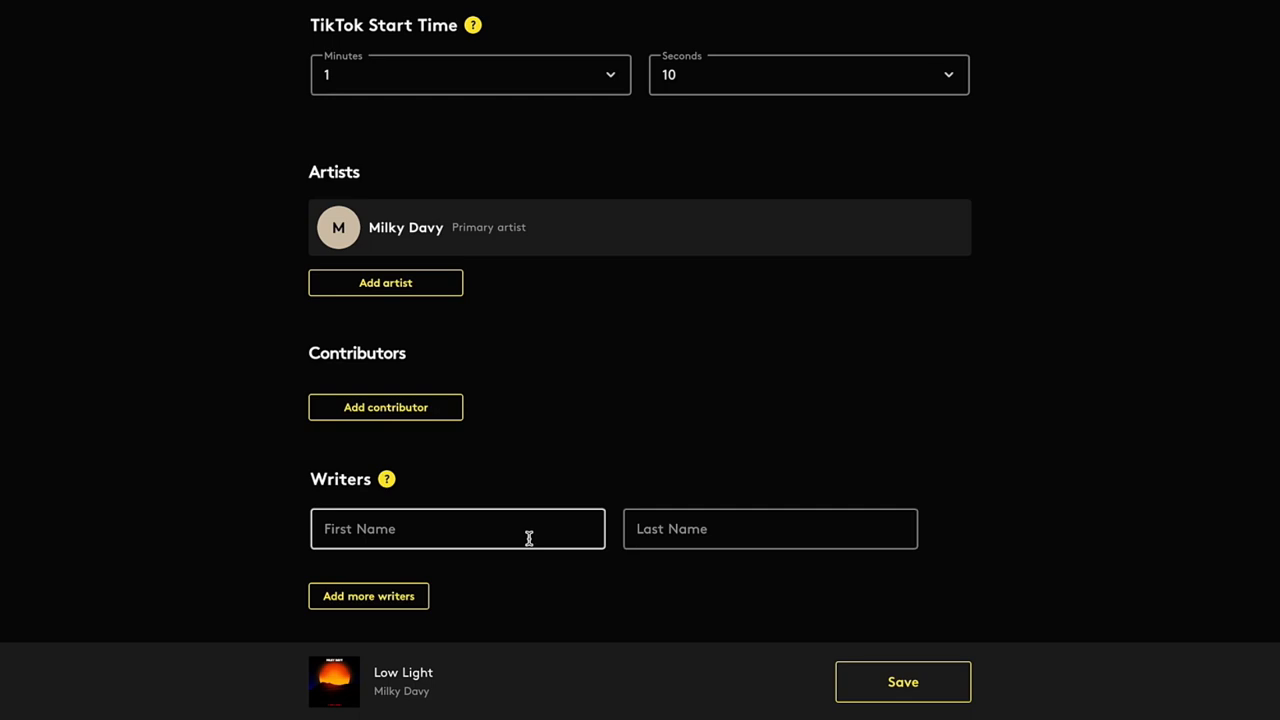
pyautogui.click(456, 528)
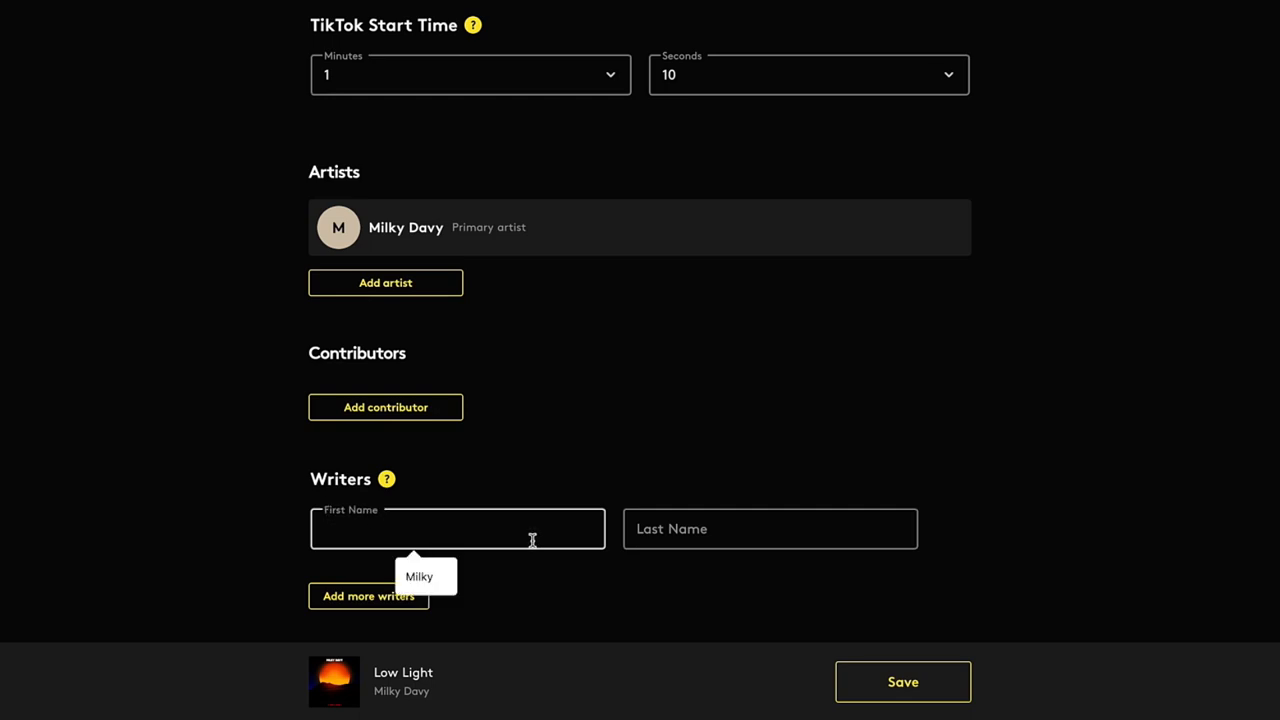
pyautogui.write('Milk')
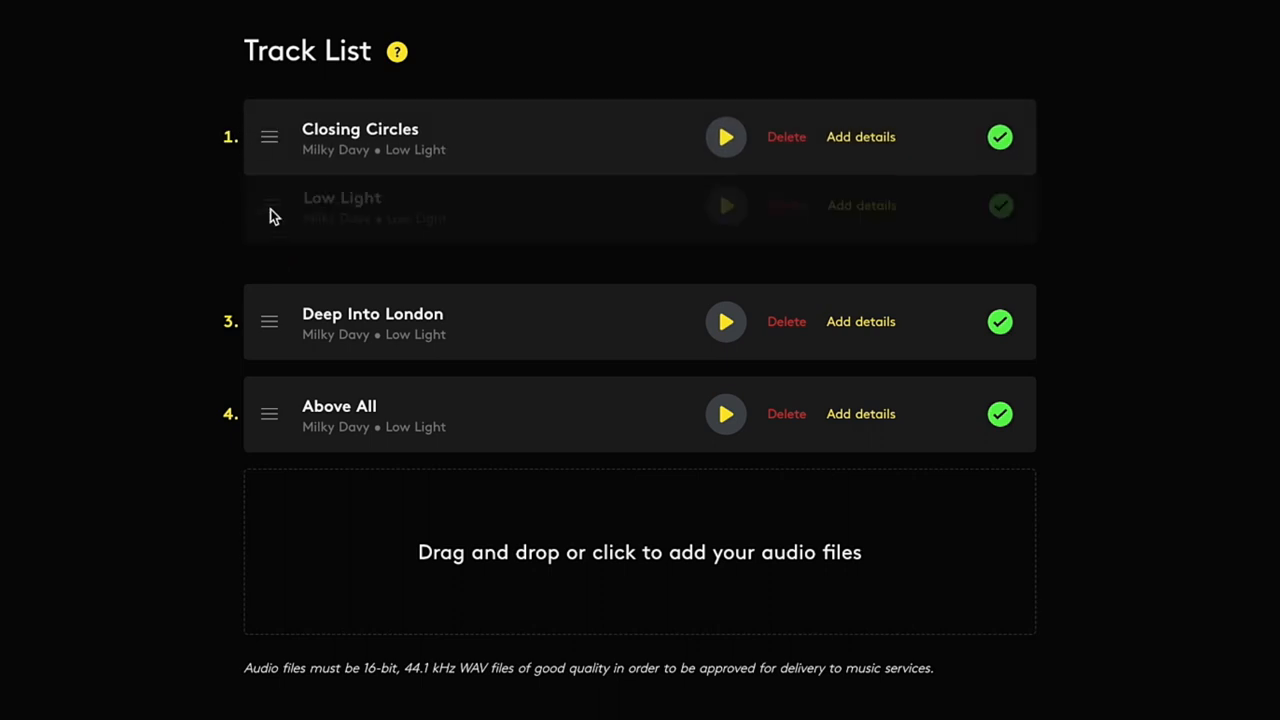
# Step: Move Low Light to the top of the track list and delete Above All
pyautogui.moveTo(268, 206); pyautogui.dragTo(268, 136)
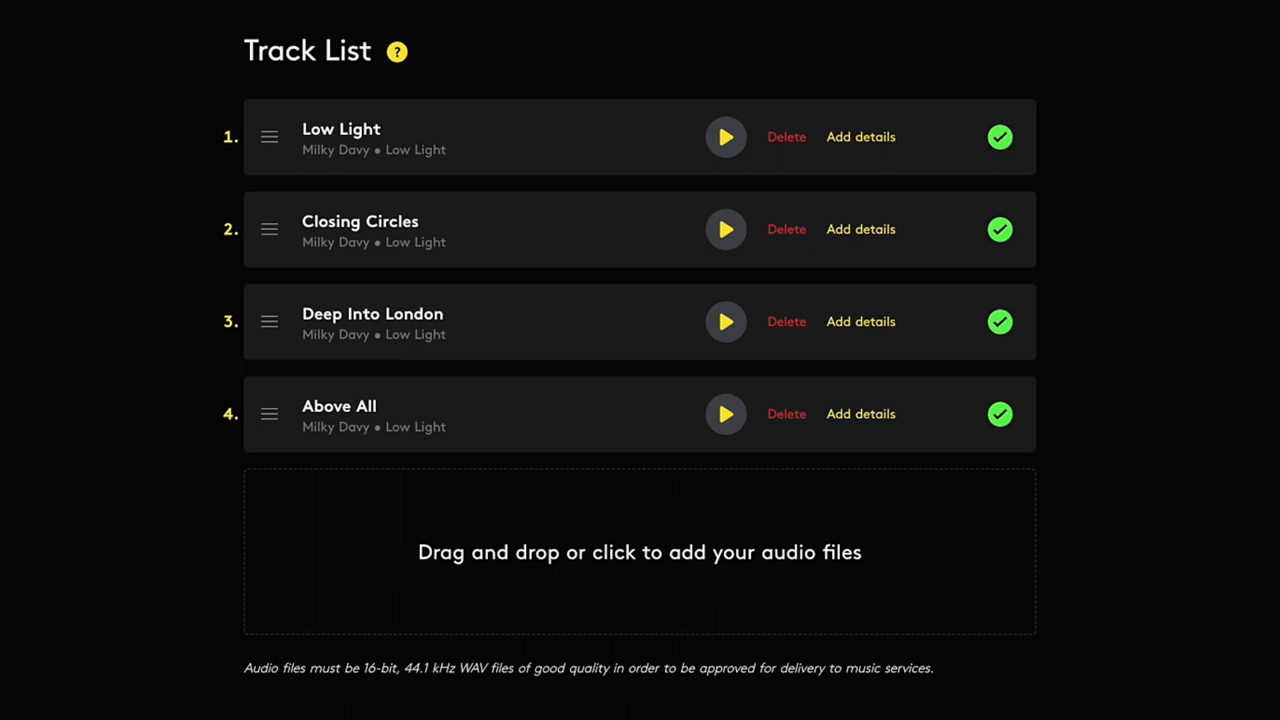
pyautogui.moveTo(776, 420)
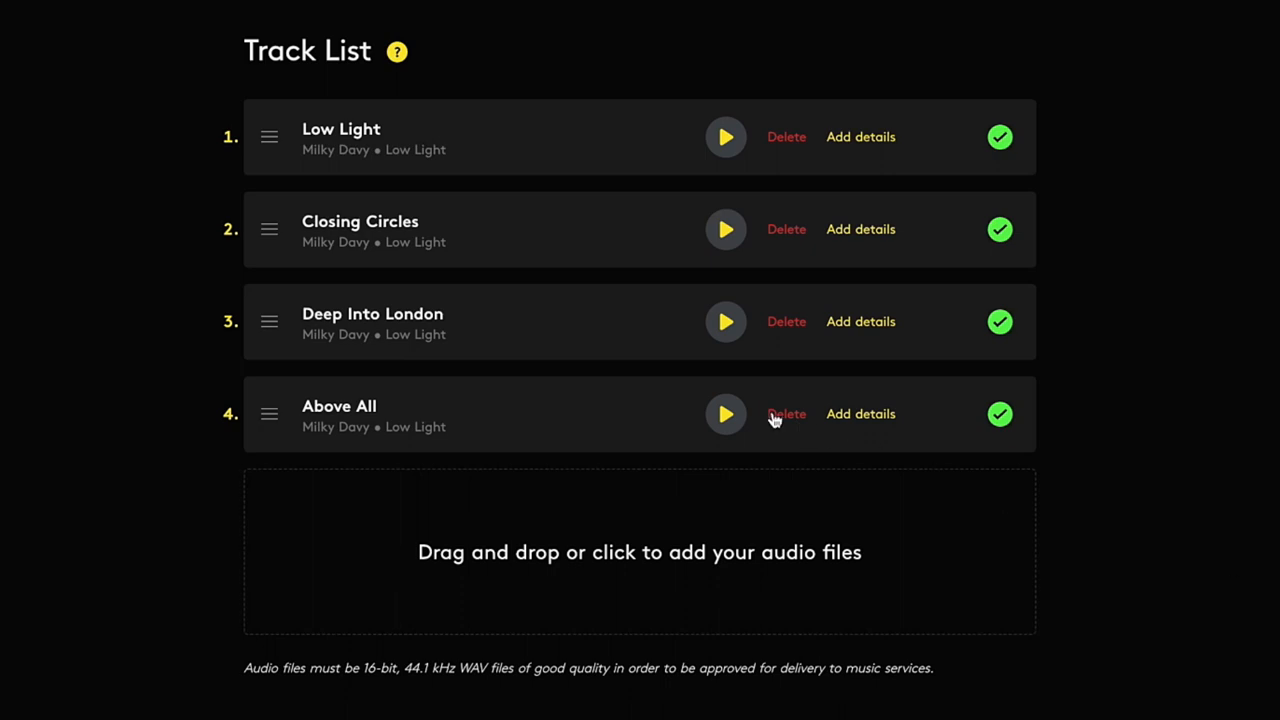
pyautogui.click(786, 414)
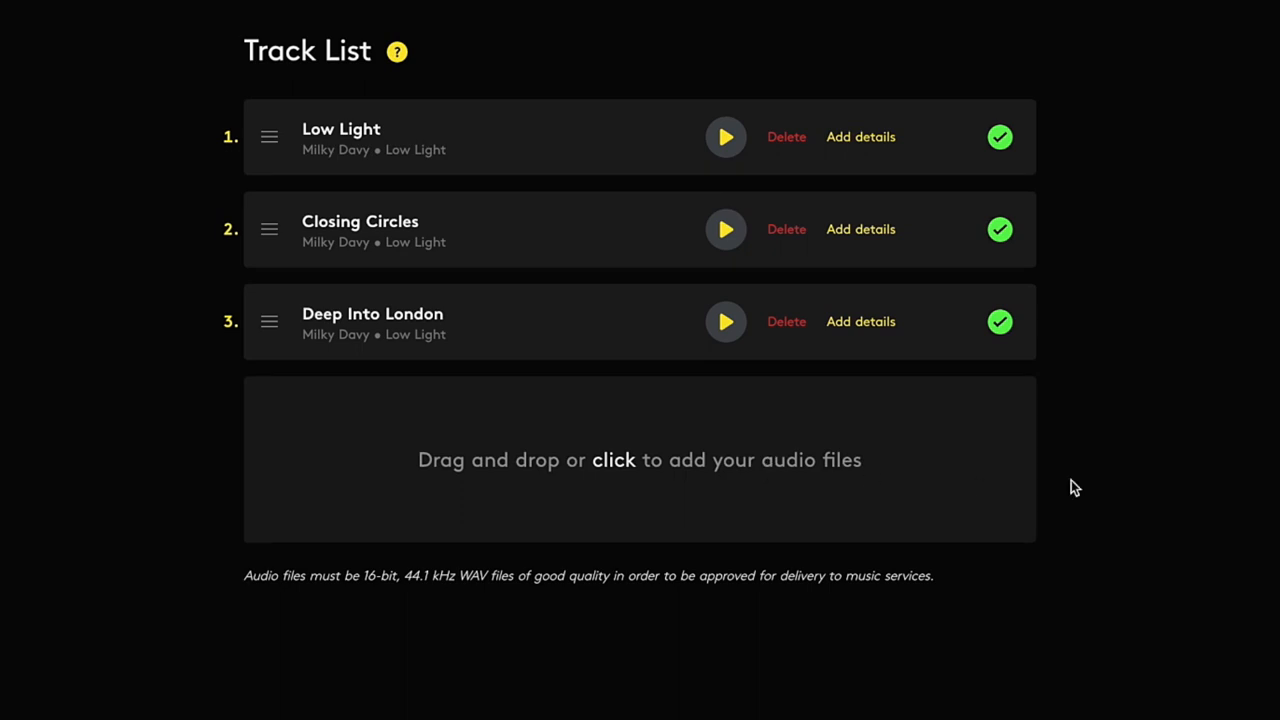
pyautogui.click(860, 136)
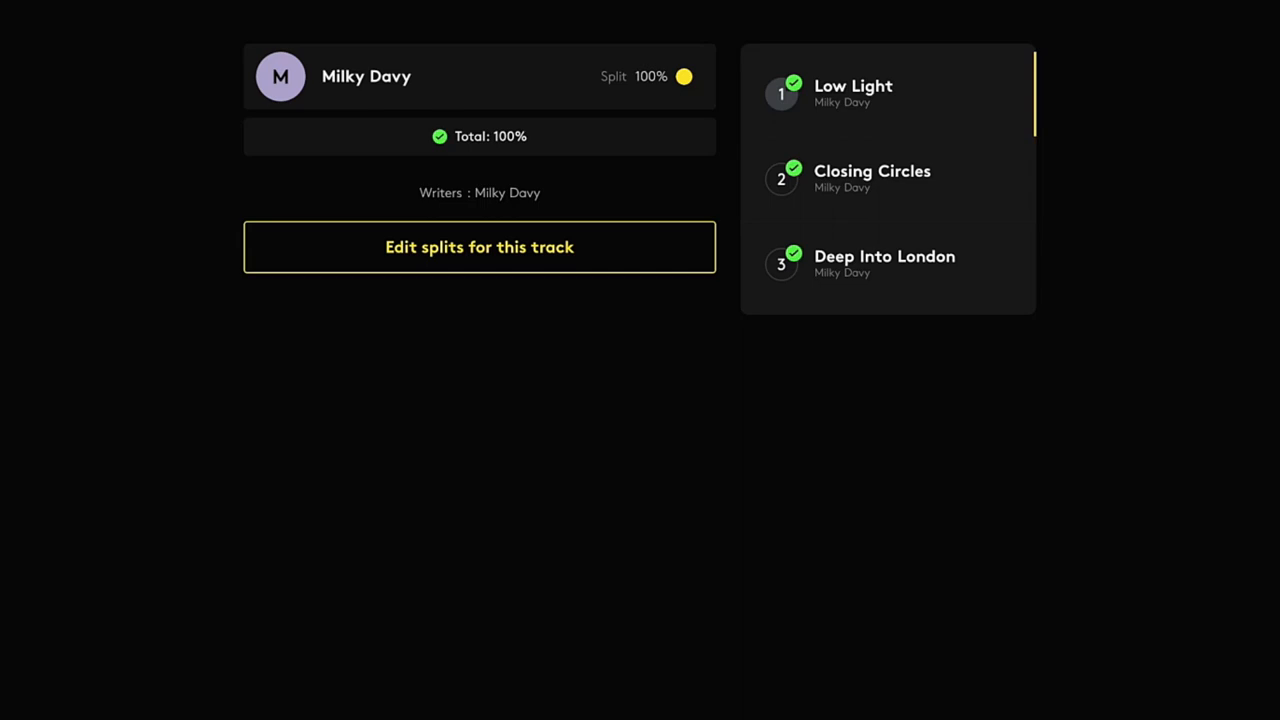
pyautogui.moveTo(1172, 478)
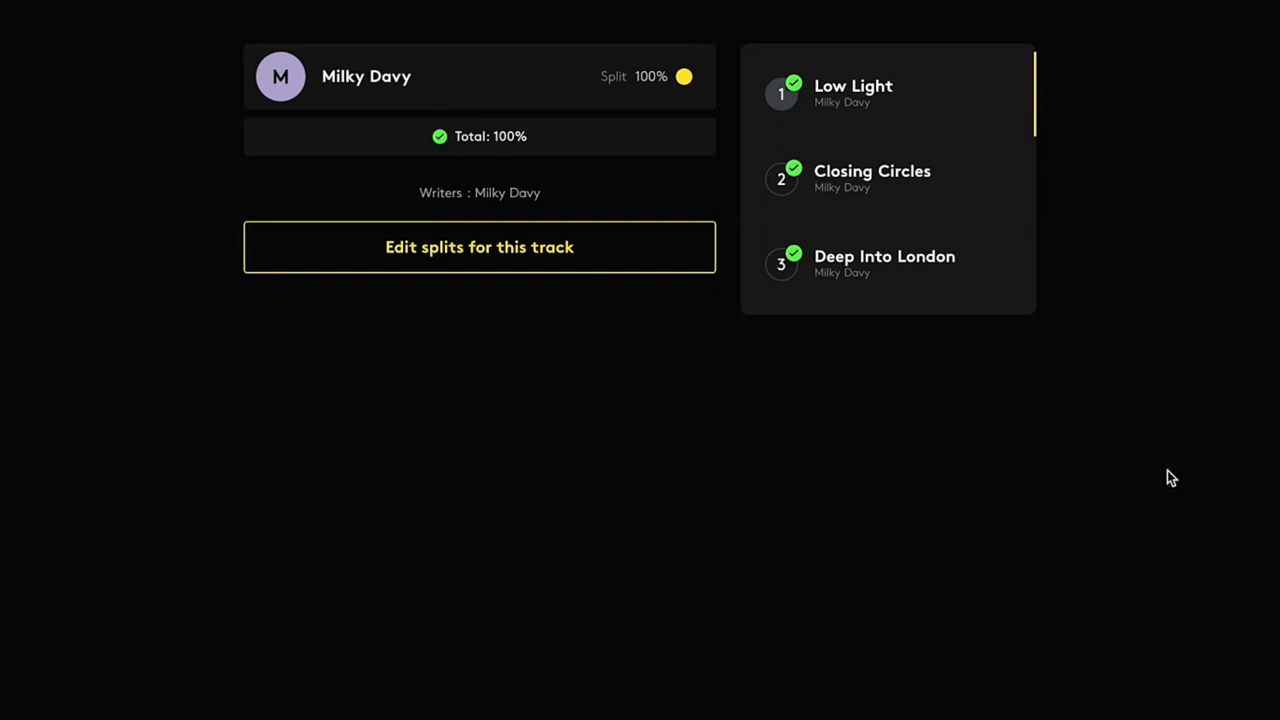
# Step: Edit Low Light's split and add two collaborators to it
pyautogui.click(480, 248)
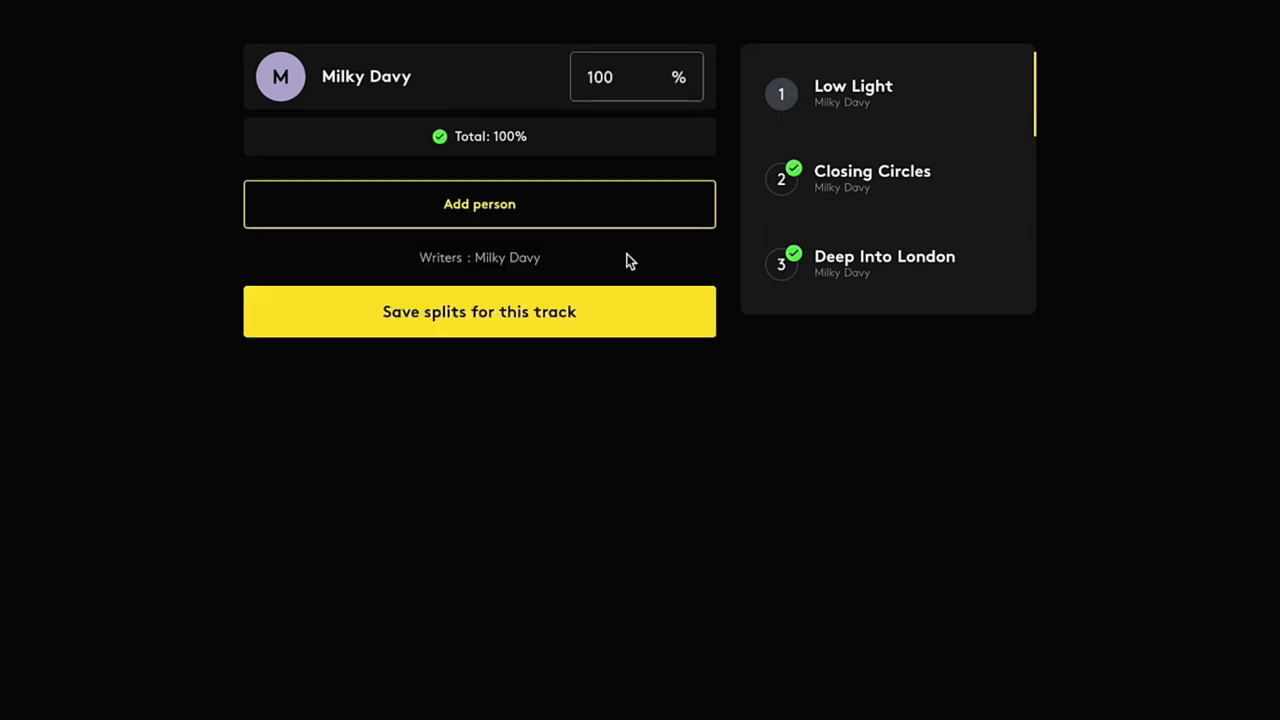
pyautogui.click(480, 204)
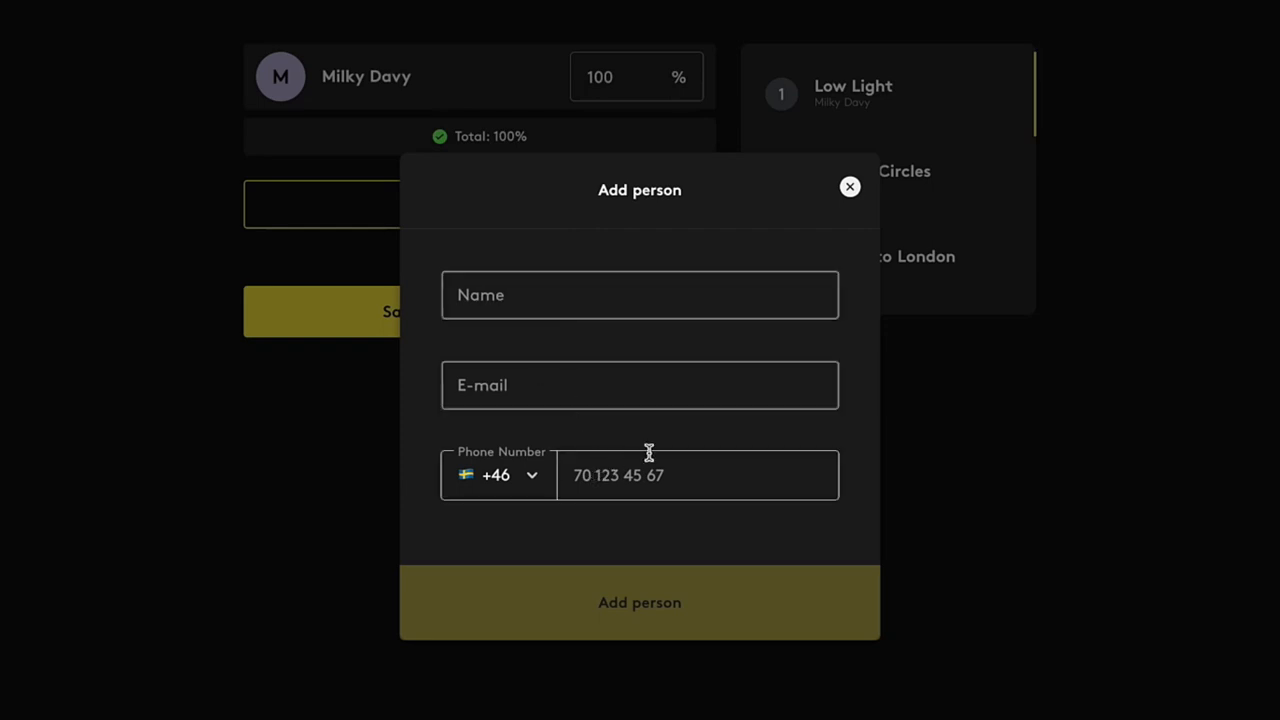
pyautogui.click(850, 186)
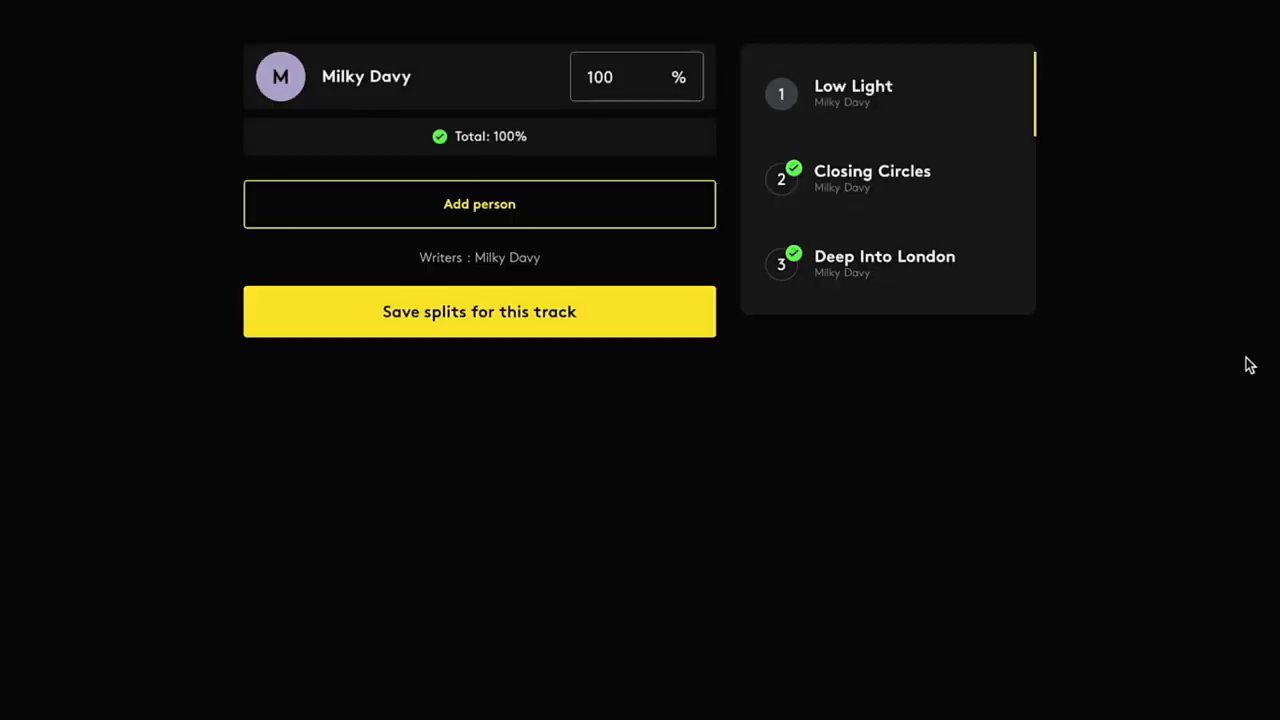
pyautogui.click(480, 204)
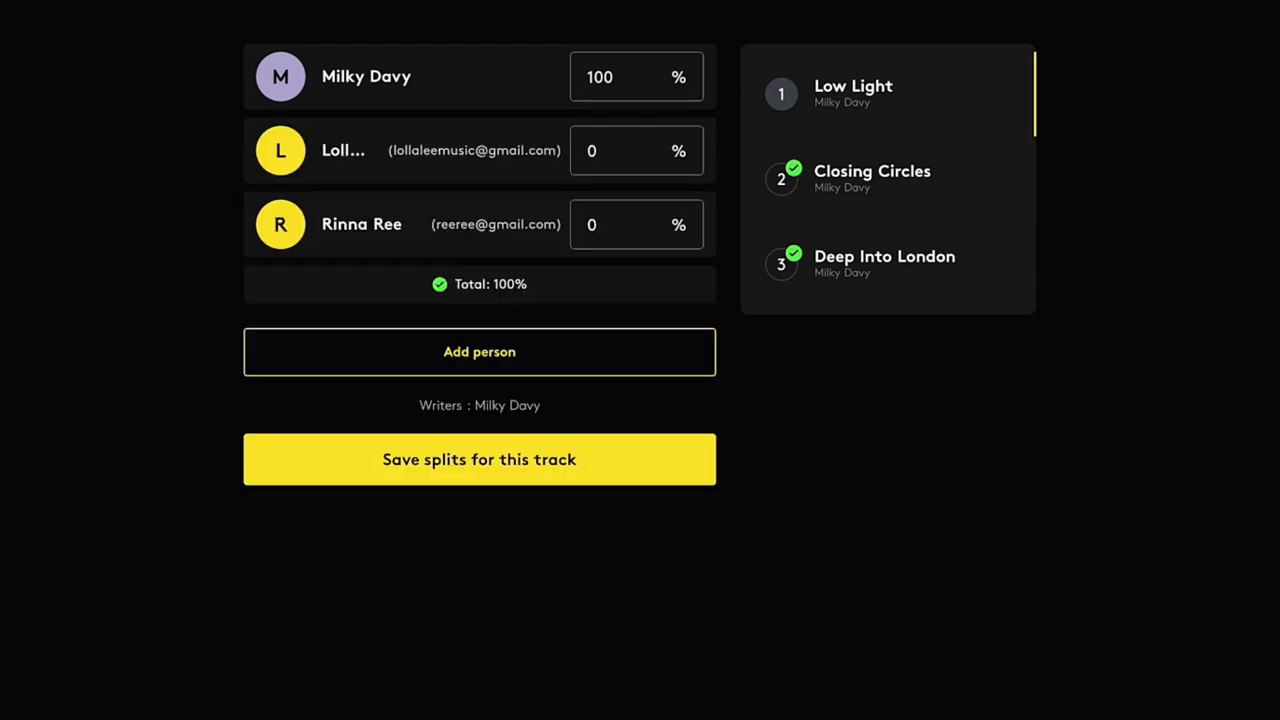
pyautogui.moveTo(982, 212)
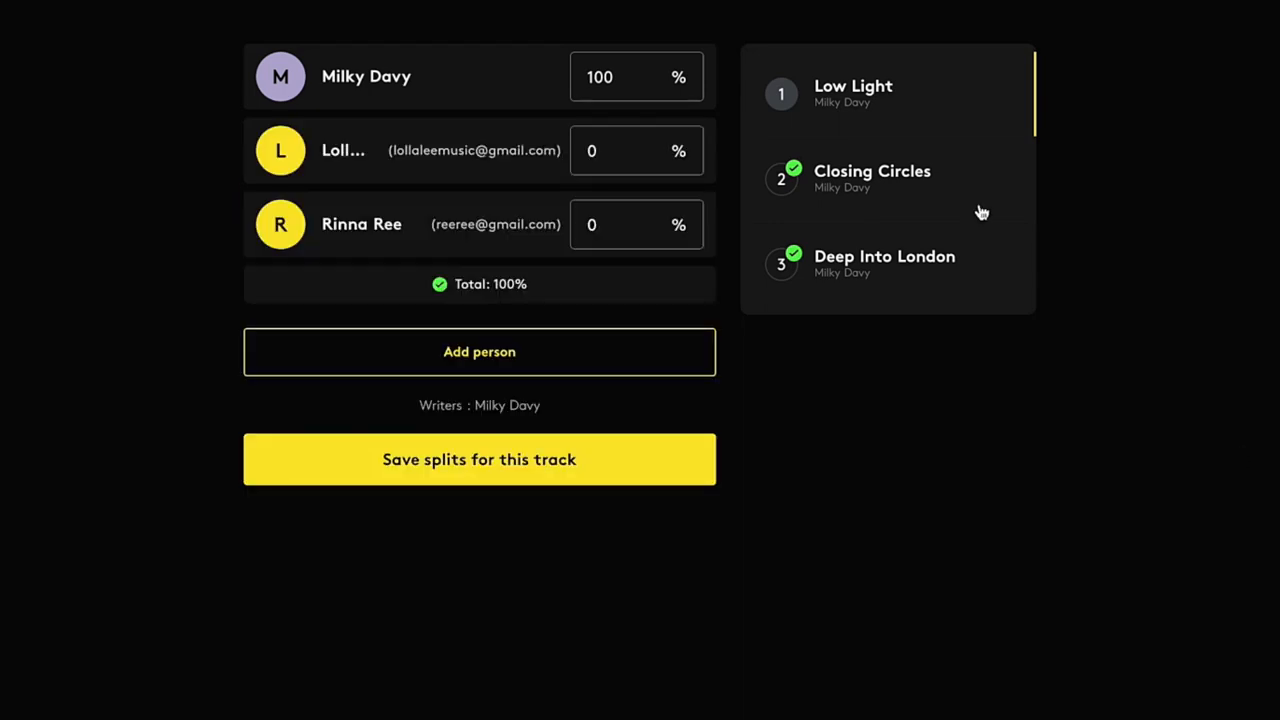
# Step: Enter shares of 60, 20 and 20 percent and save Low Light's split
pyautogui.click(620, 150)
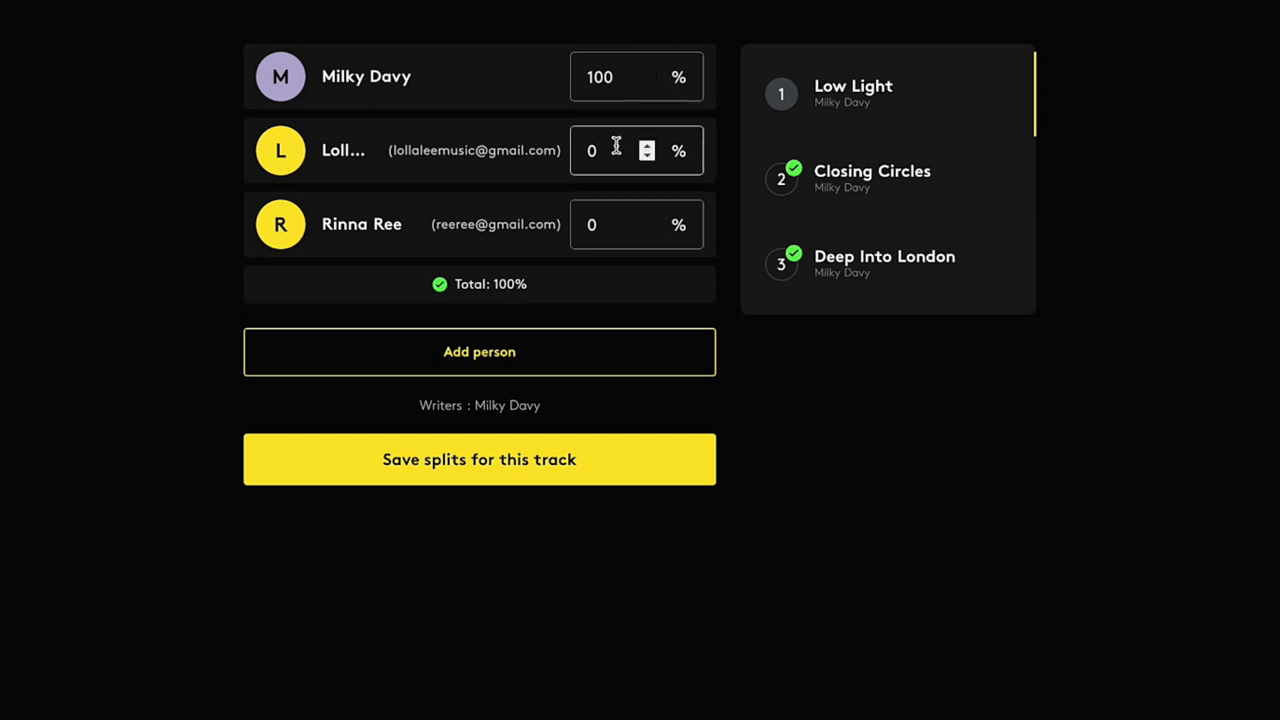
pyautogui.doubleClick(600, 76)
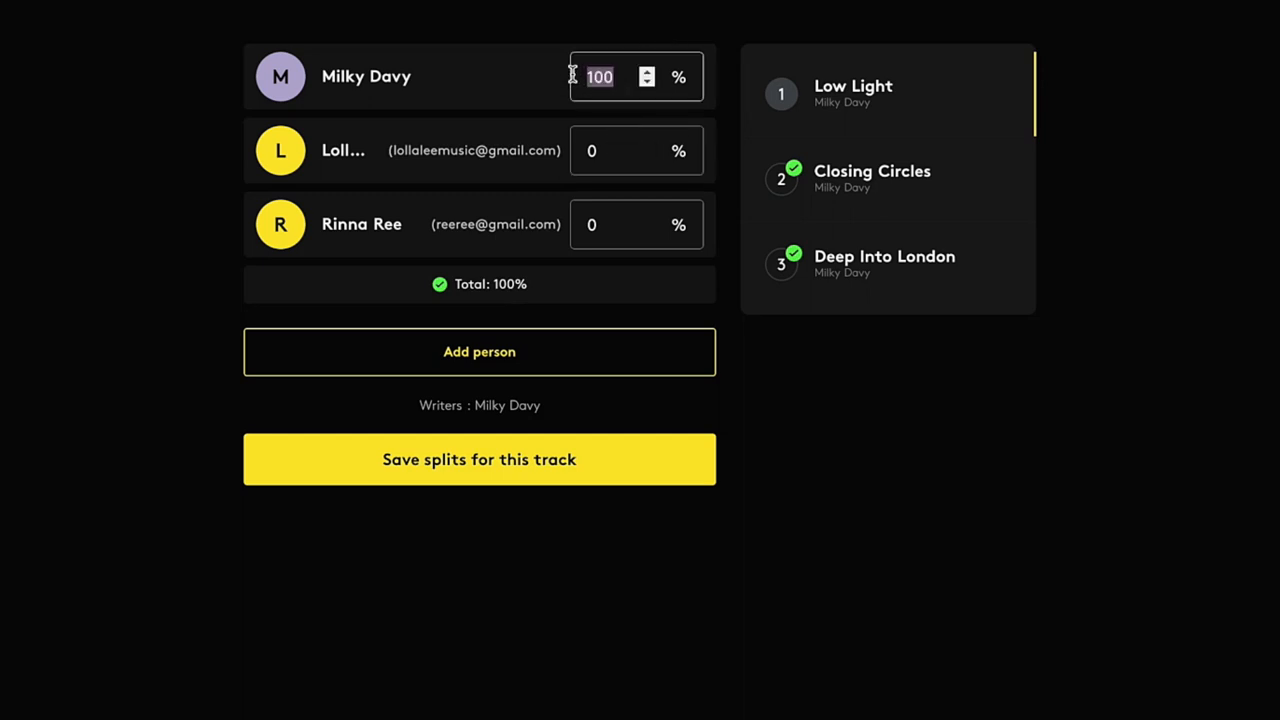
pyautogui.write('60')
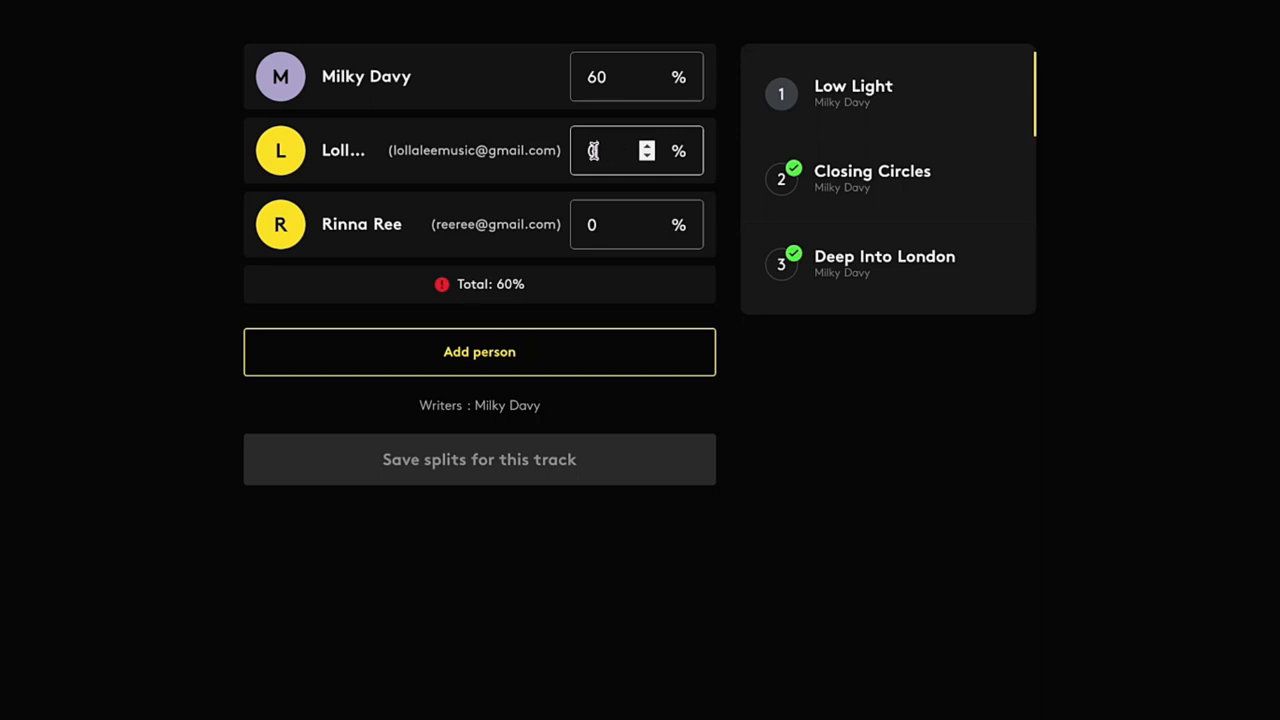
pyautogui.write('20')
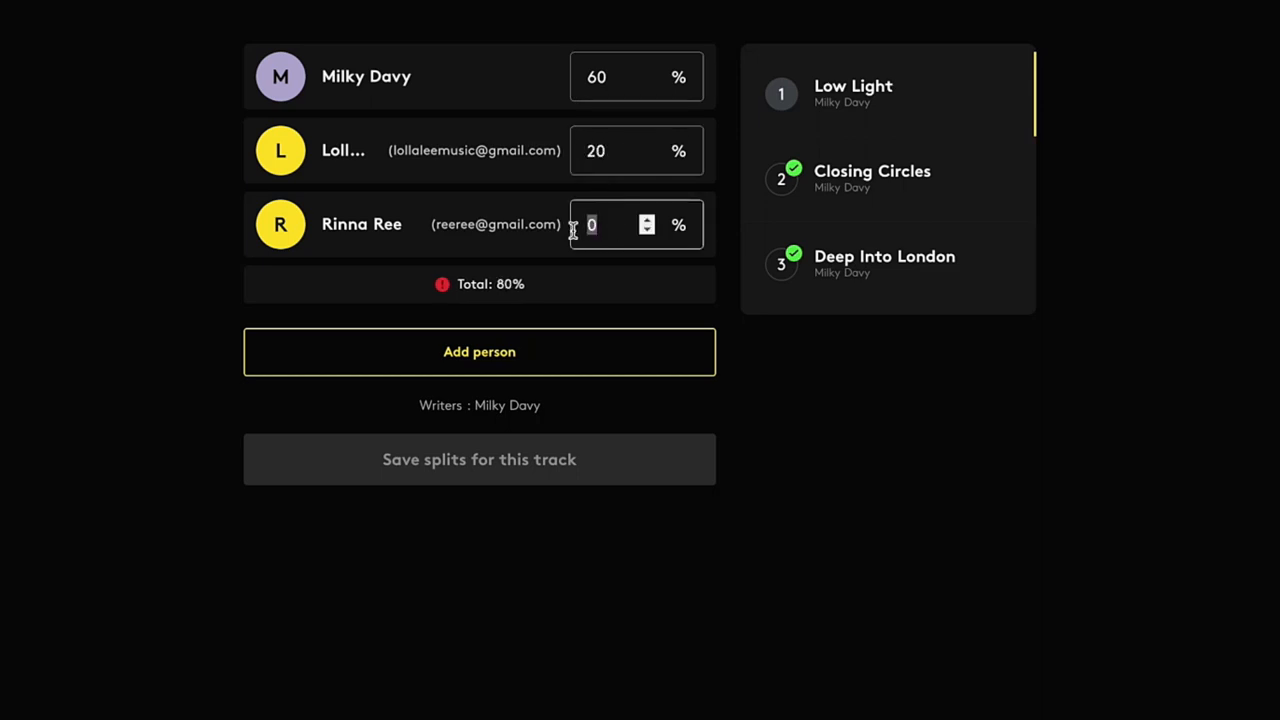
pyautogui.write('20')
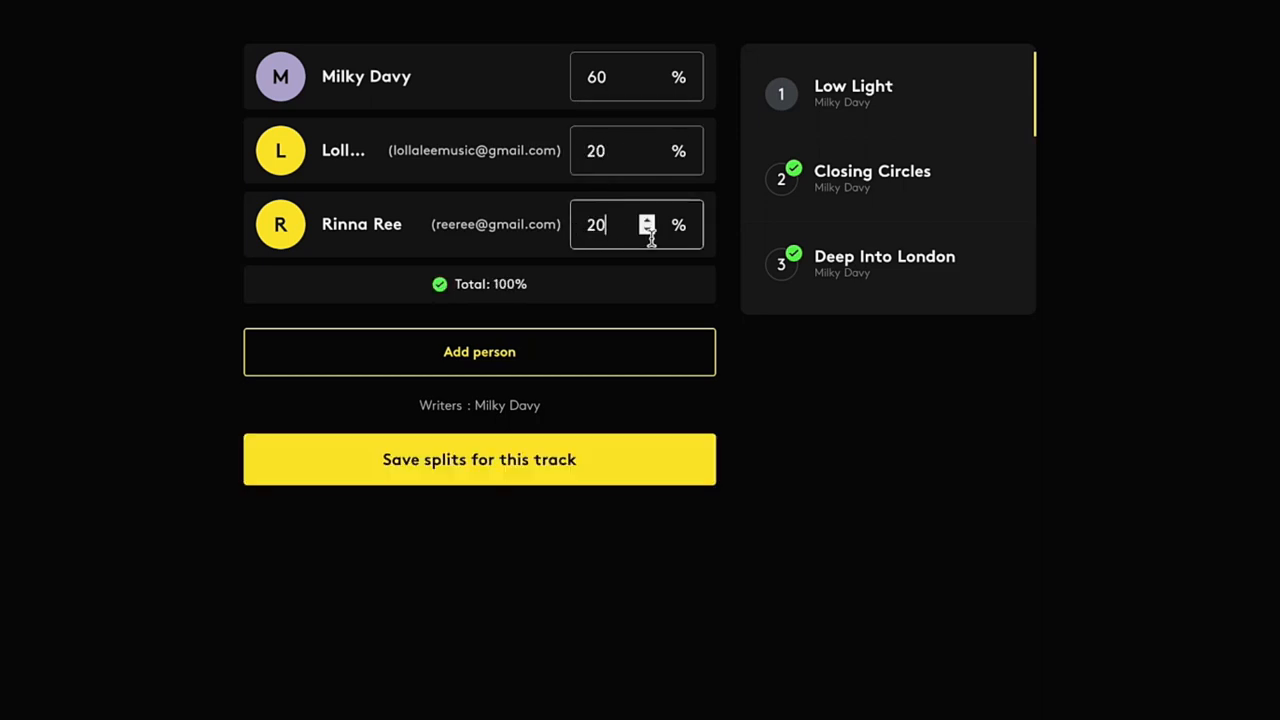
pyautogui.click(480, 458)
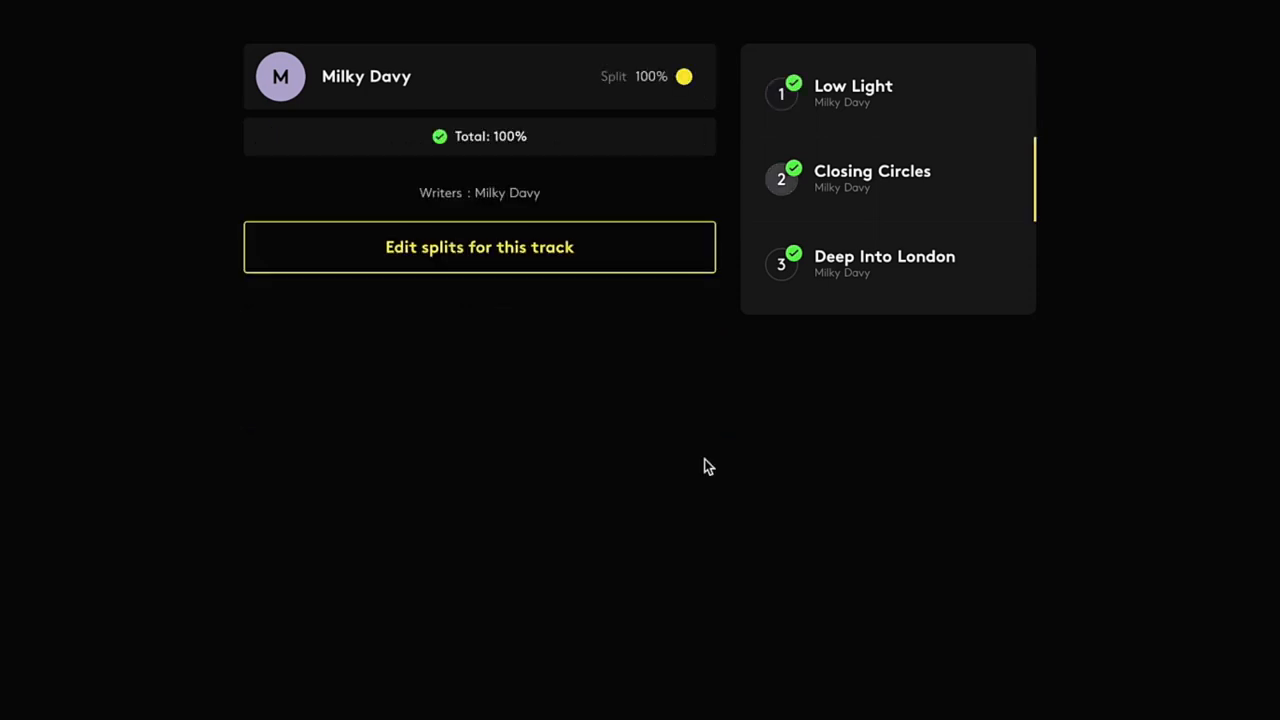
pyautogui.moveTo(892, 188)
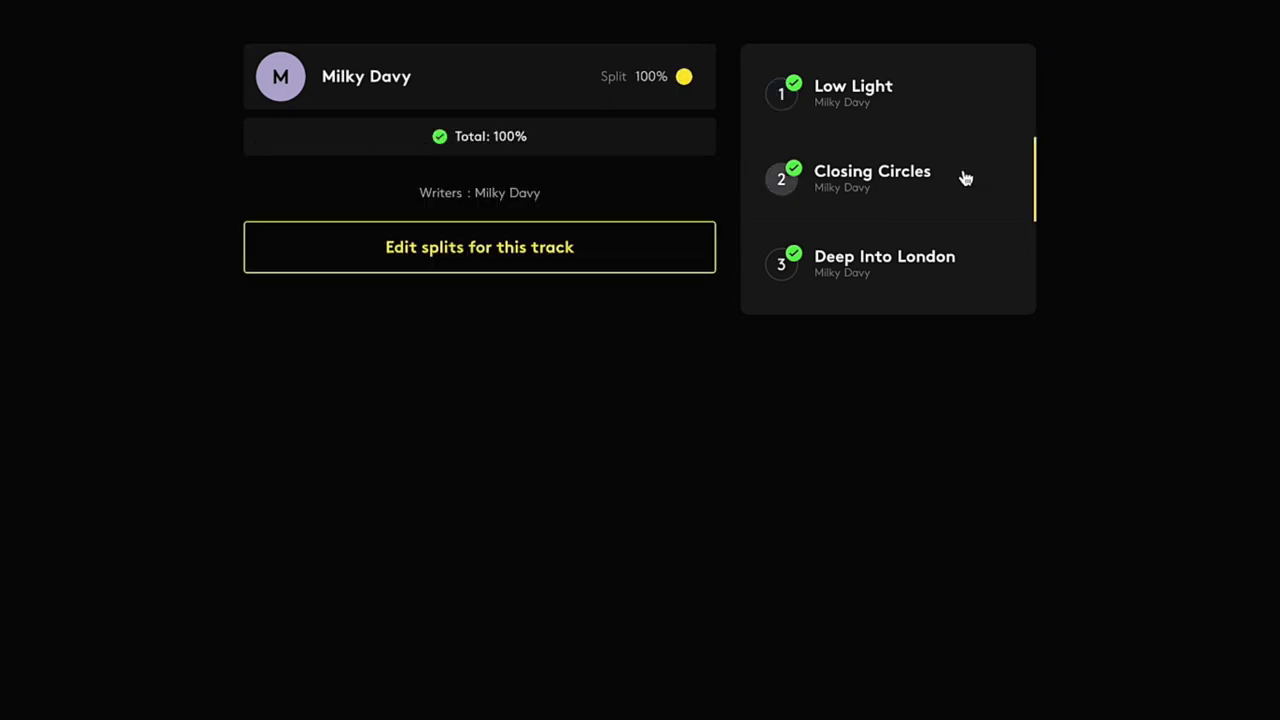
pyautogui.moveTo(656, 74)
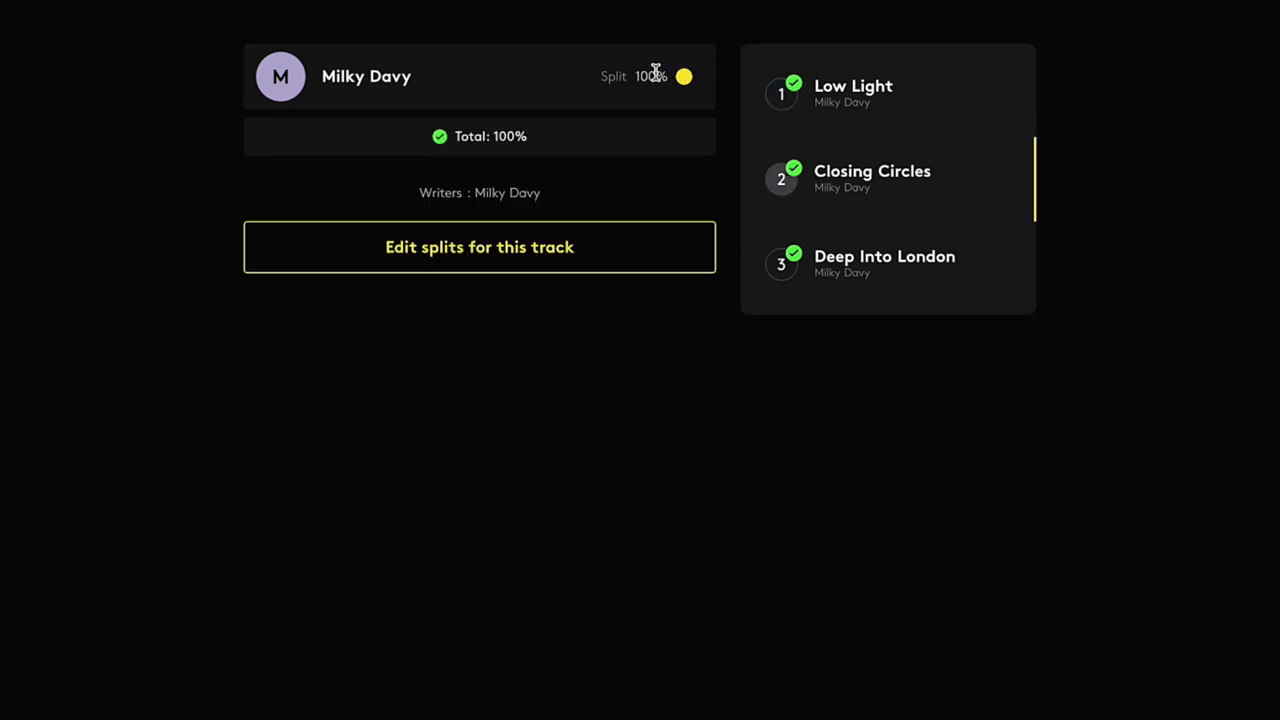
pyautogui.moveTo(710, 104)
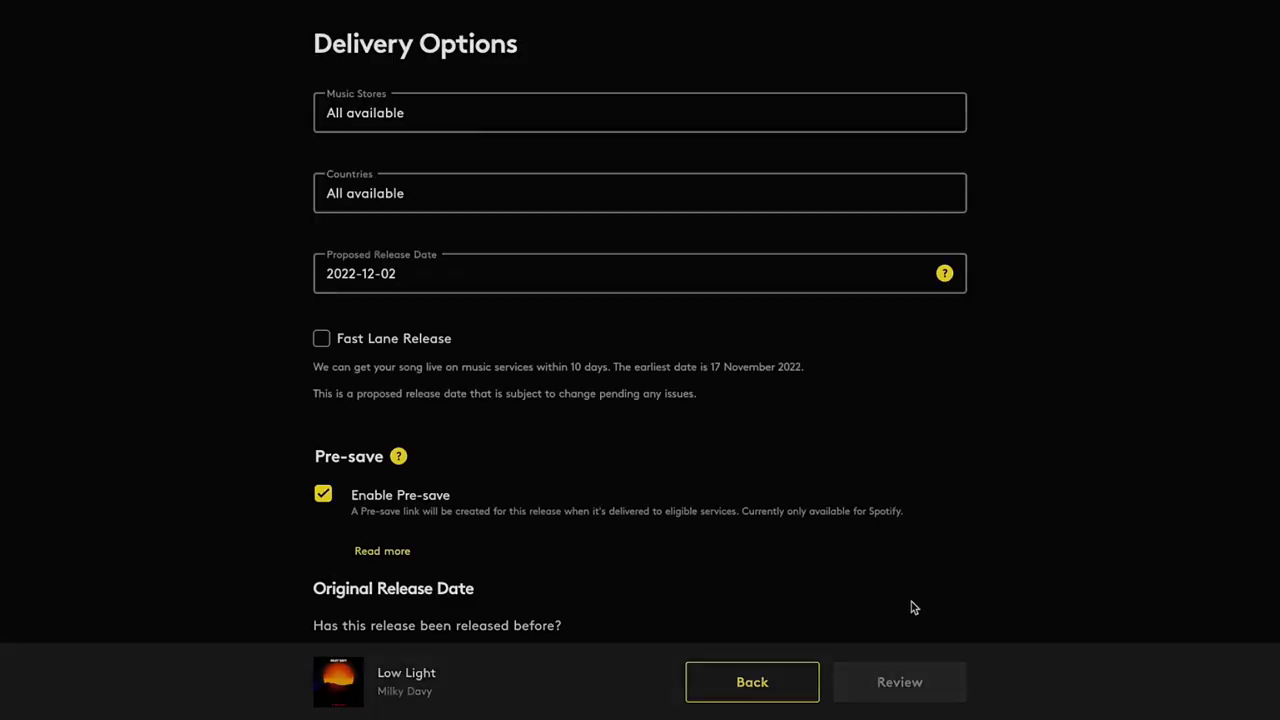
pyautogui.moveTo(936, 376)
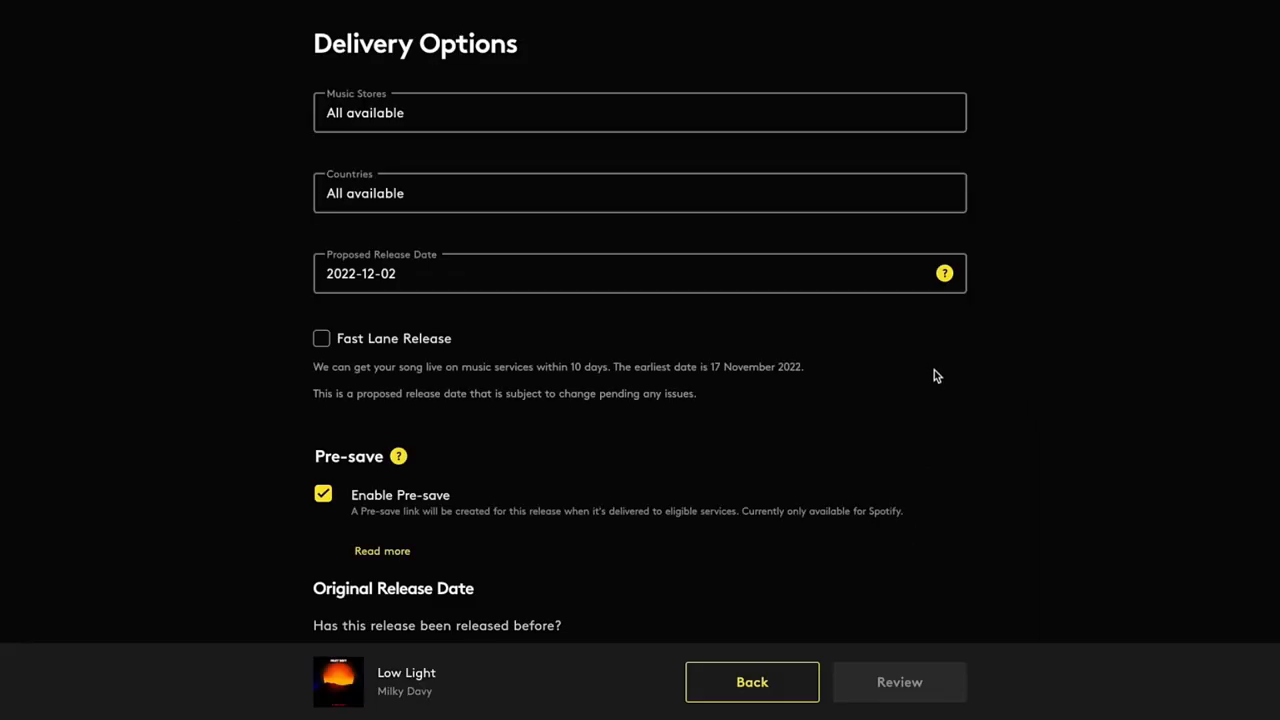
pyautogui.click(640, 112)
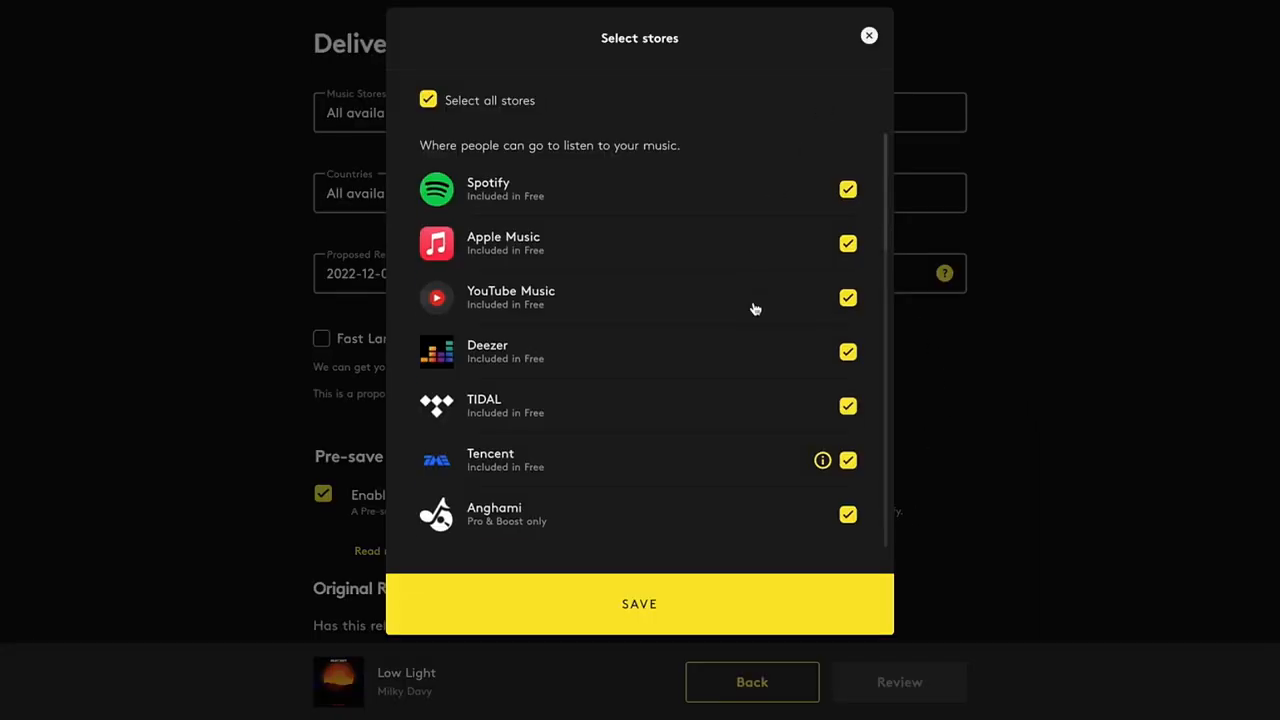
pyautogui.scroll(-3)
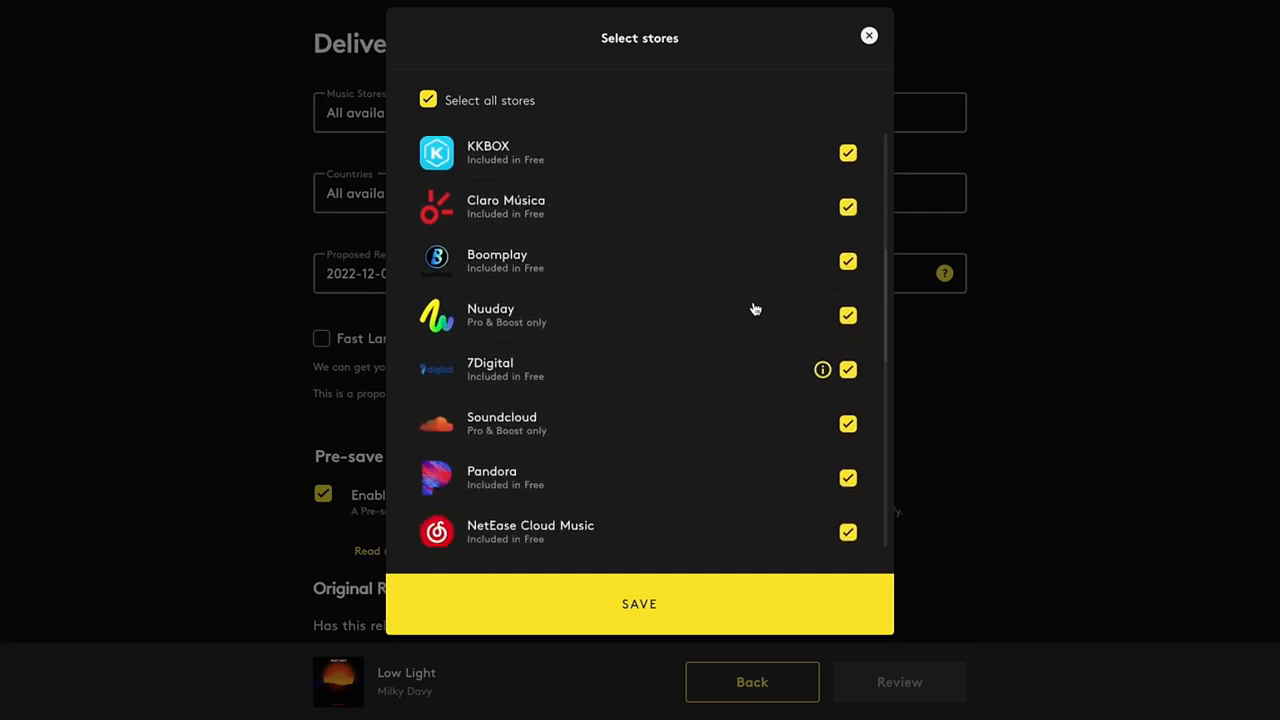
pyautogui.scroll(-3)
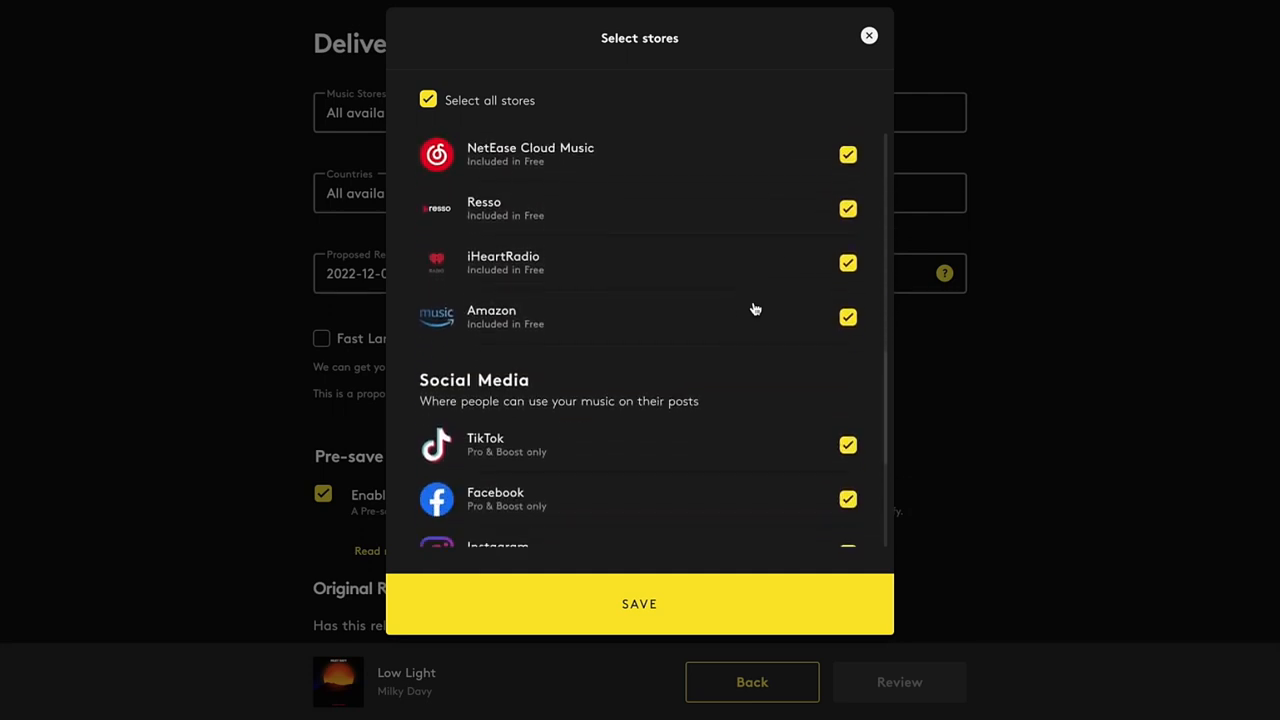
pyautogui.scroll(3)
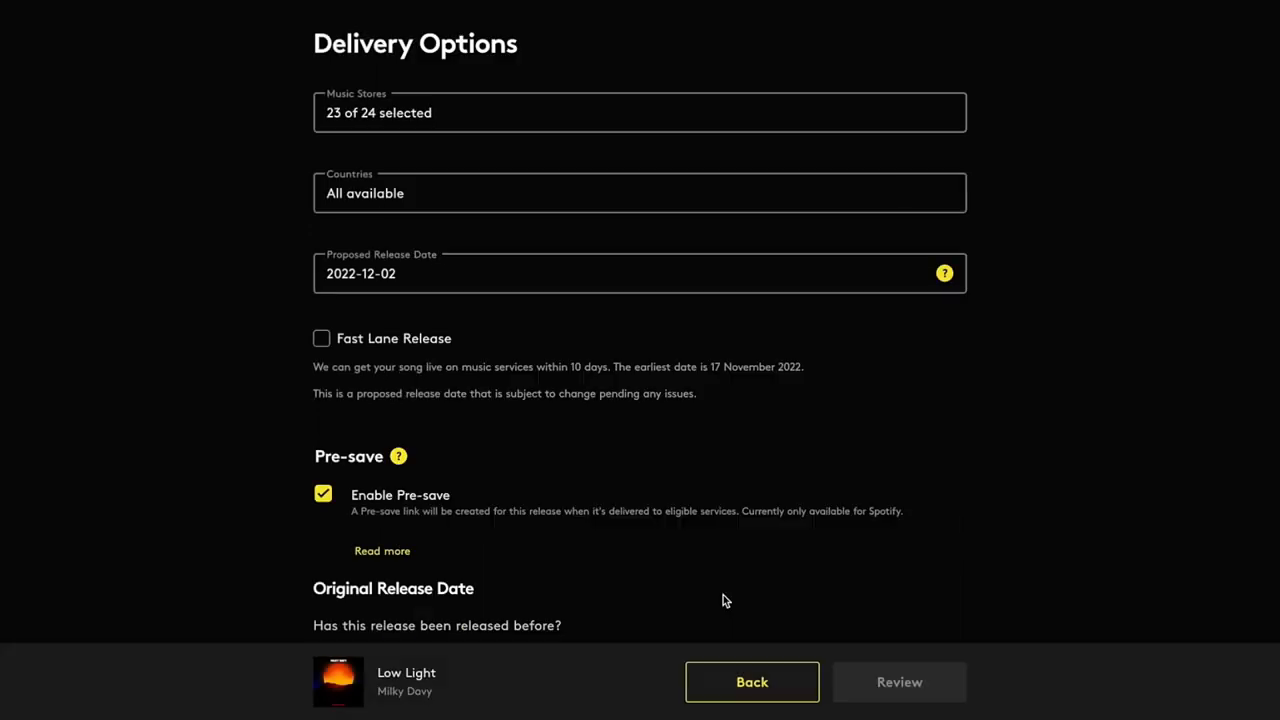
pyautogui.moveTo(1150, 284)
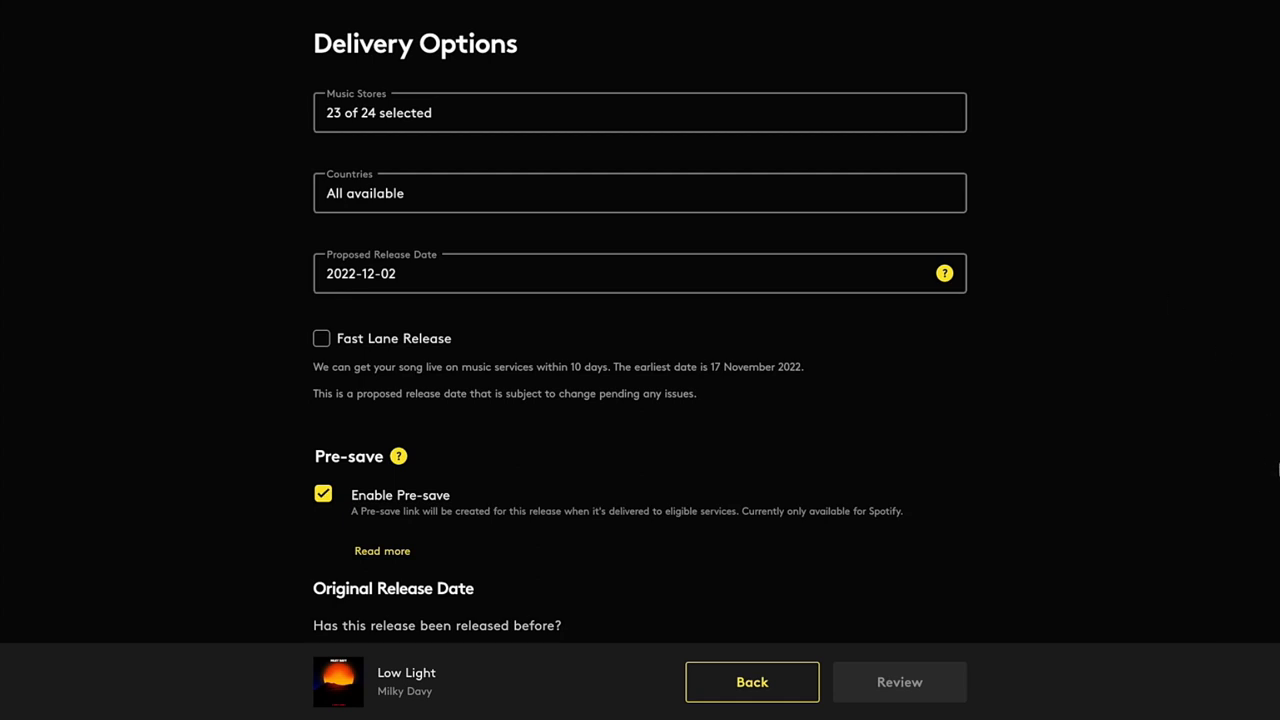
# Step: Exclude three North American countries (e.g. Aruba, Bahamas) from delivery and save, leaving 3 excluded
pyautogui.click(640, 192)
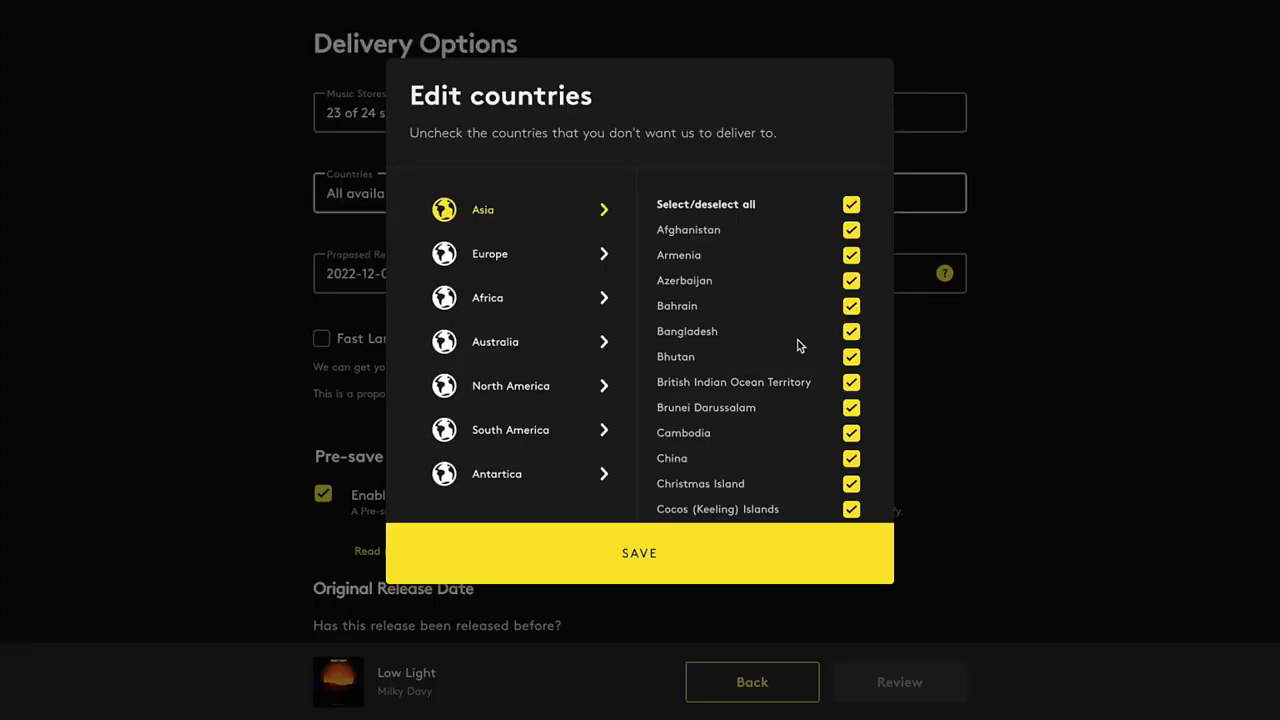
pyautogui.click(490, 252)
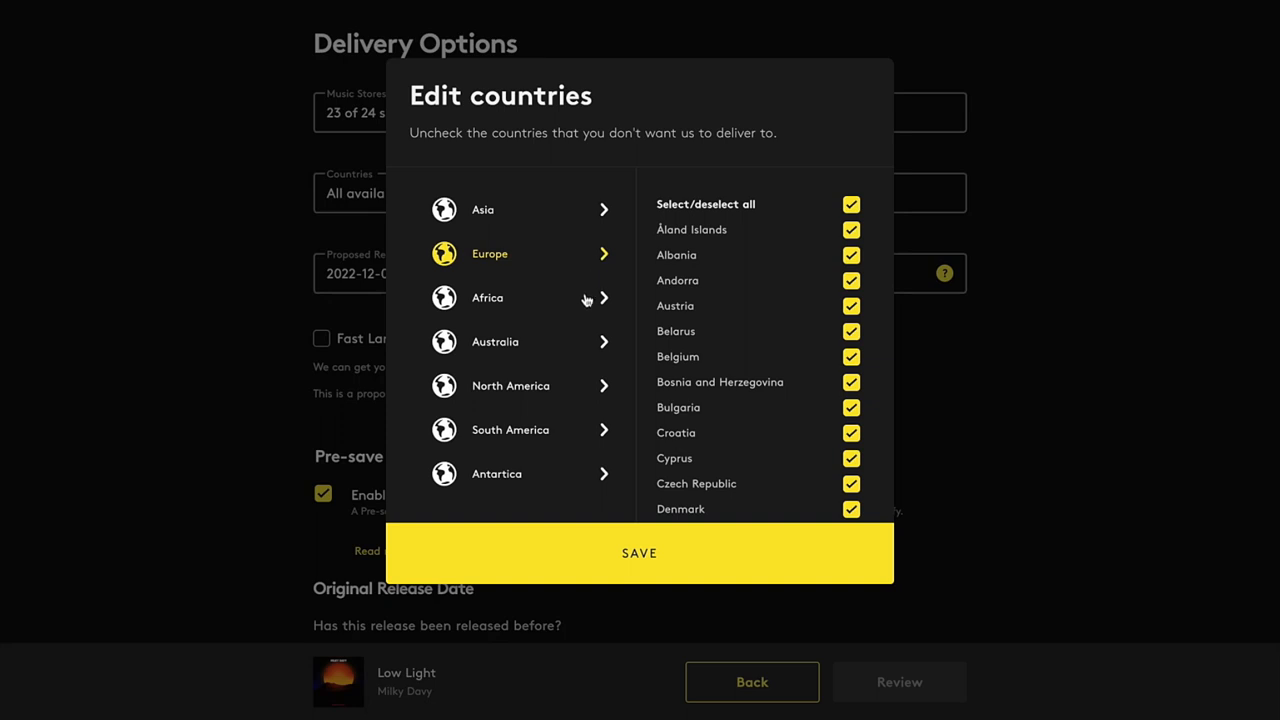
pyautogui.click(496, 340)
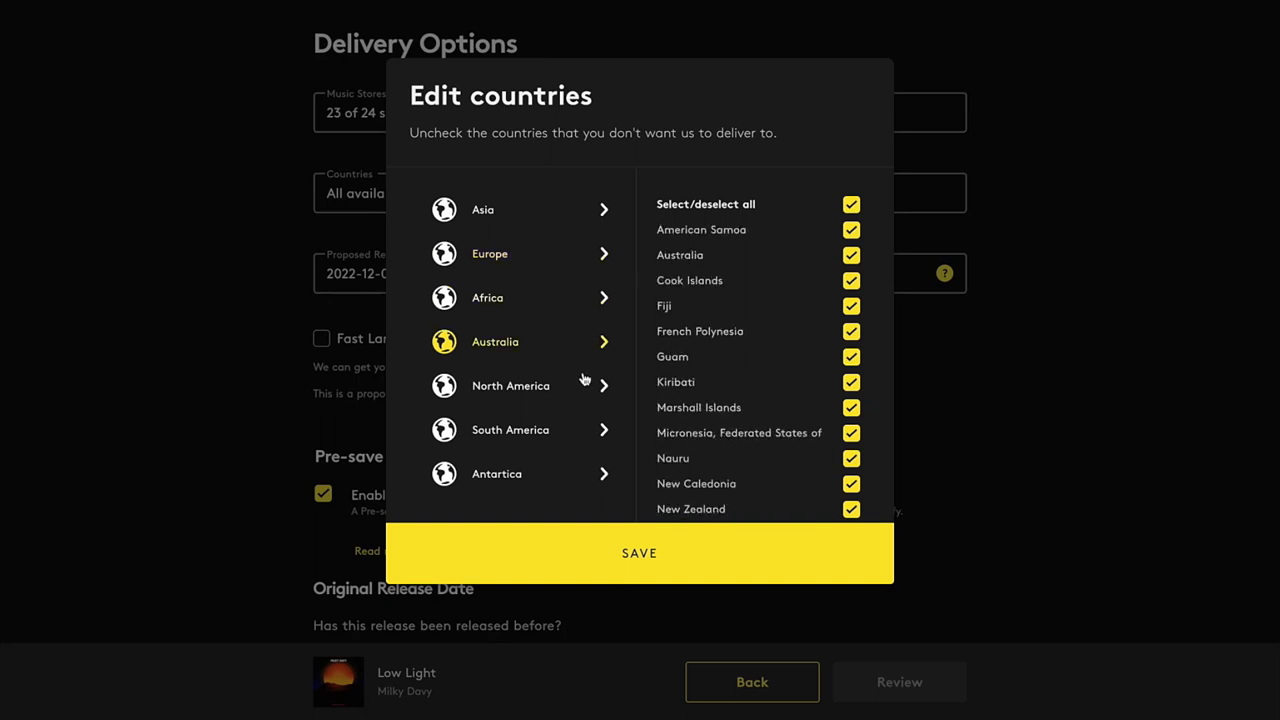
pyautogui.click(510, 384)
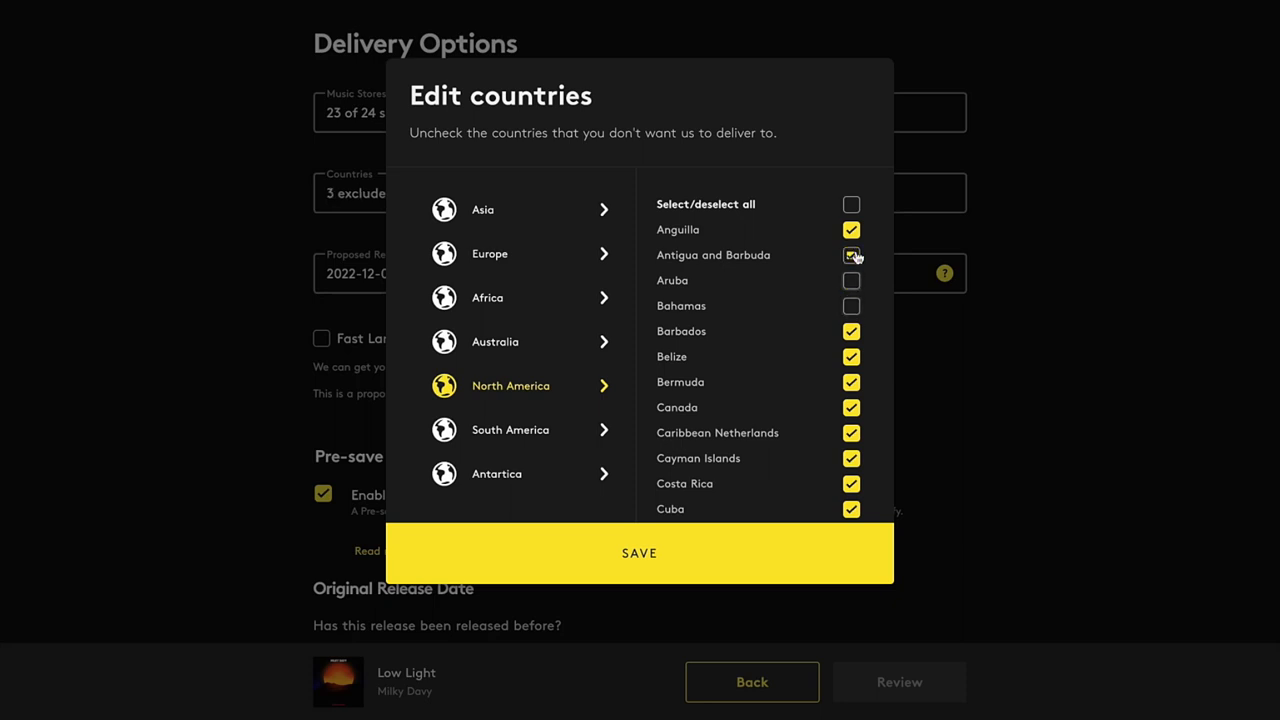
pyautogui.click(640, 552)
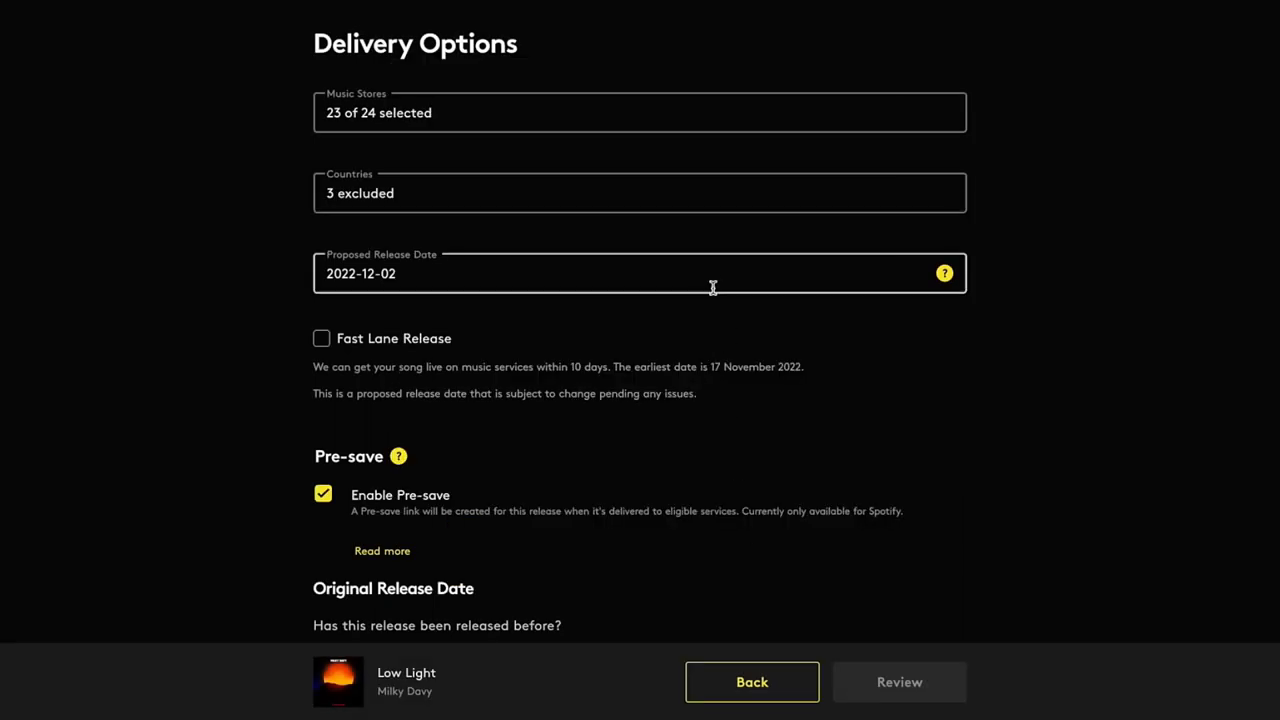
pyautogui.moveTo(1024, 496)
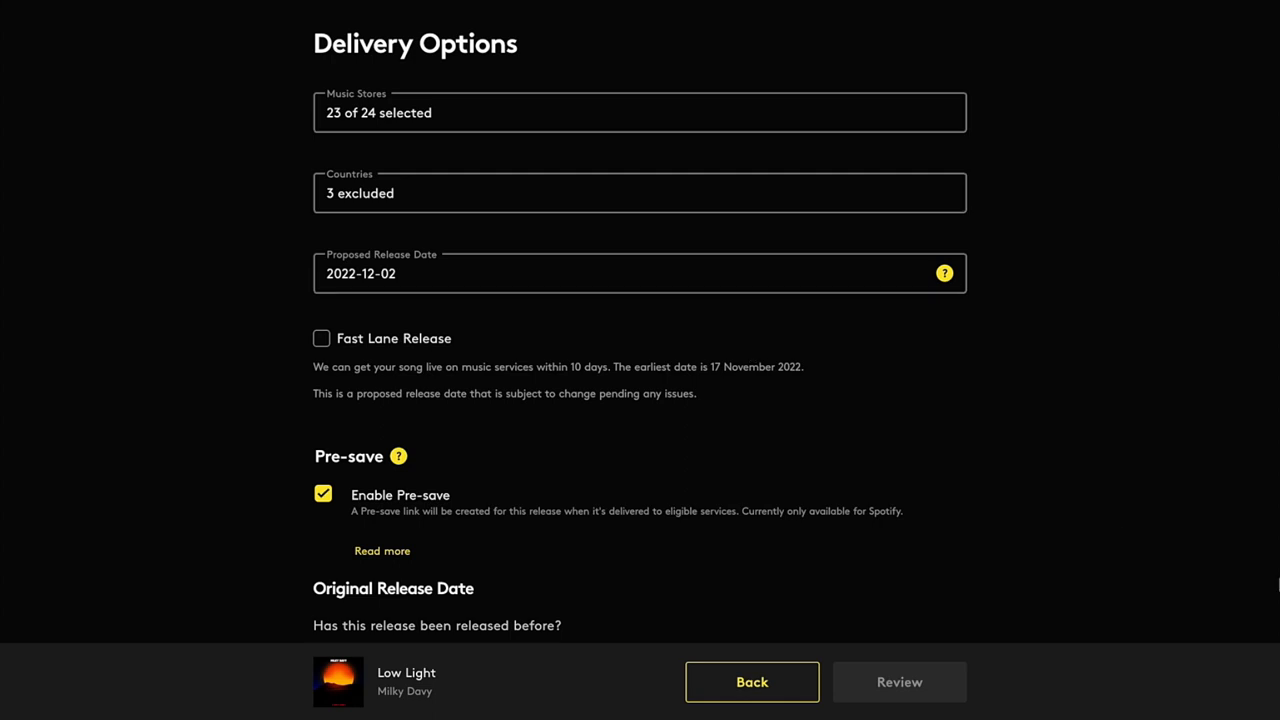
pyautogui.moveTo(928, 342)
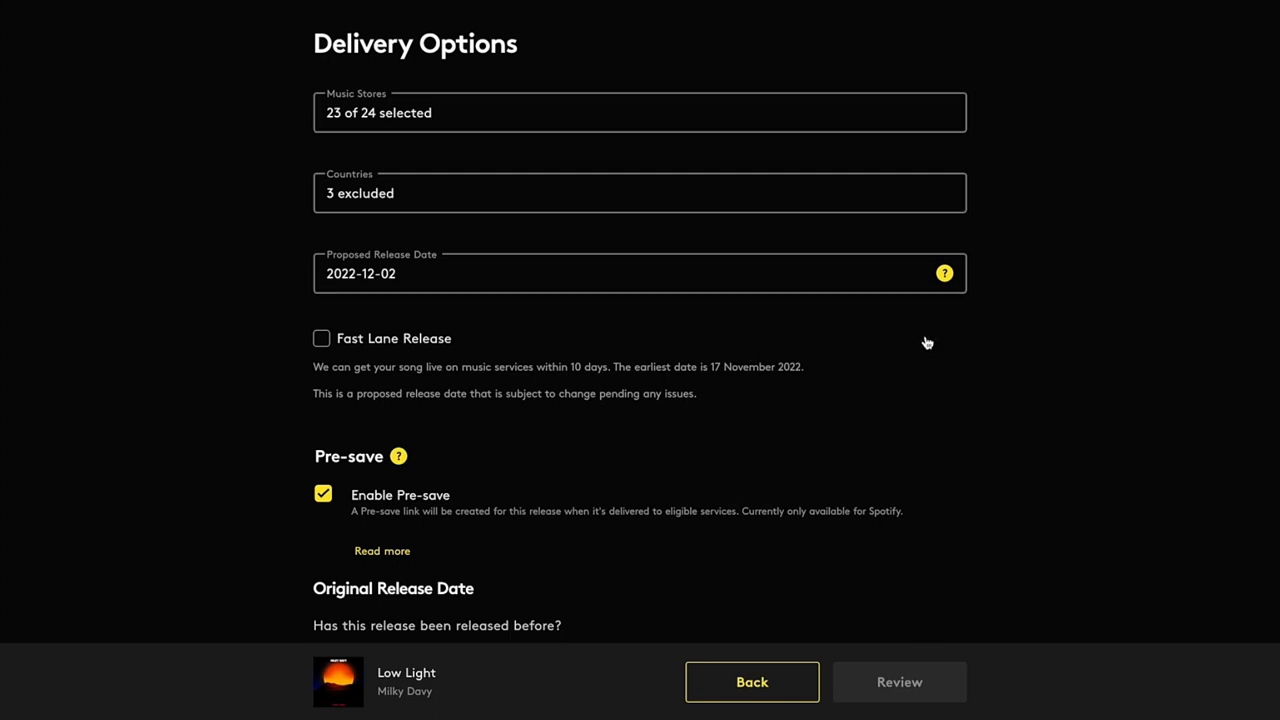
# Step: Set the proposed release date to 16 December 2022, leaving Fast Lane Release switched off
pyautogui.click(640, 272)
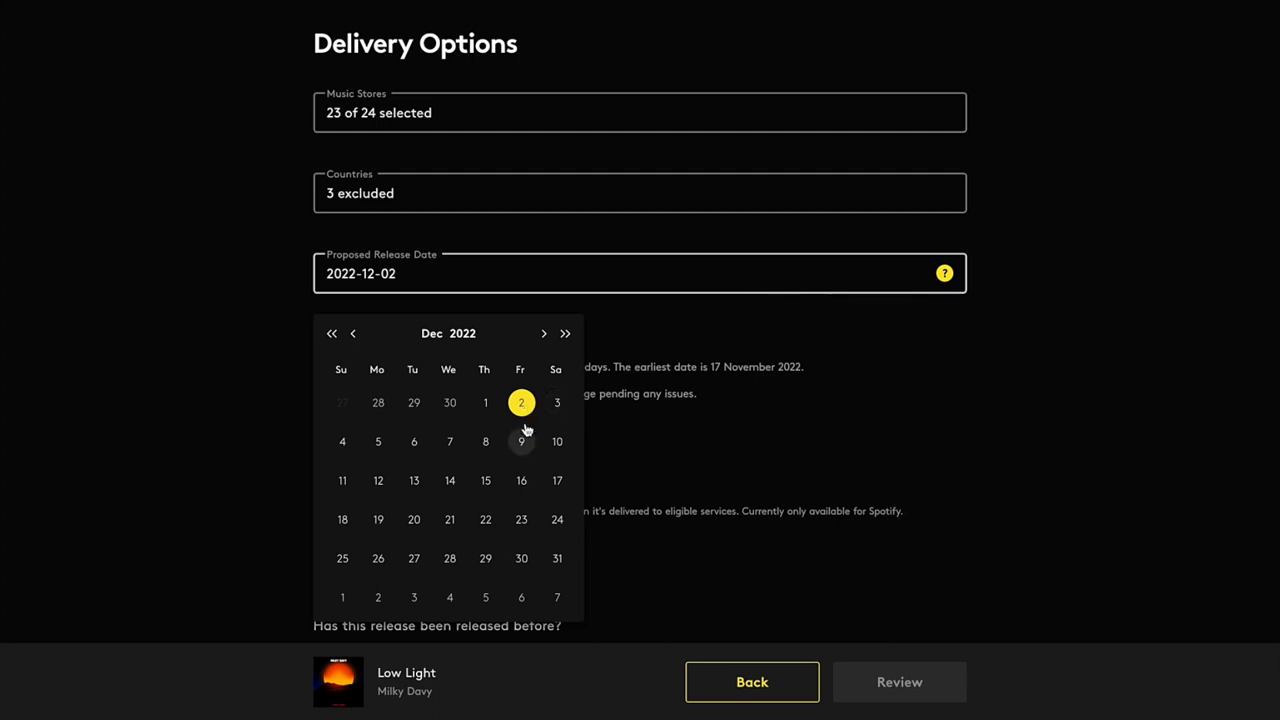
pyautogui.moveTo(520, 480)
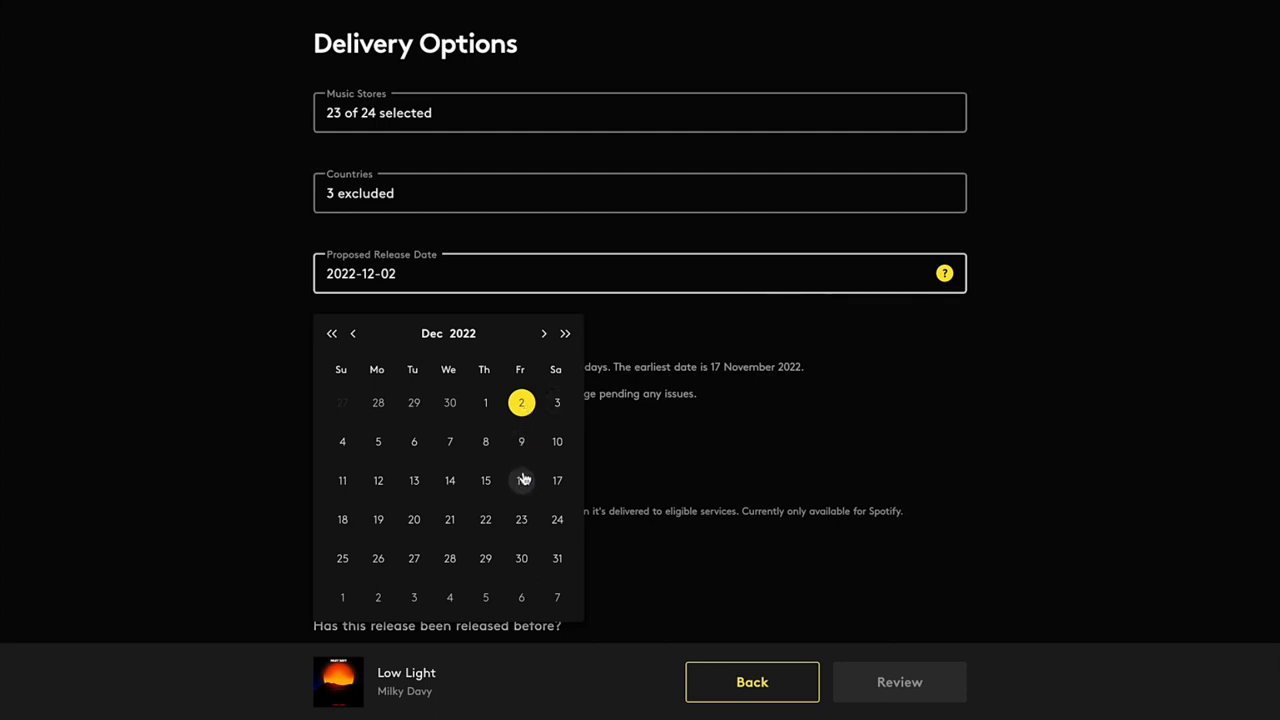
pyautogui.click(520, 480)
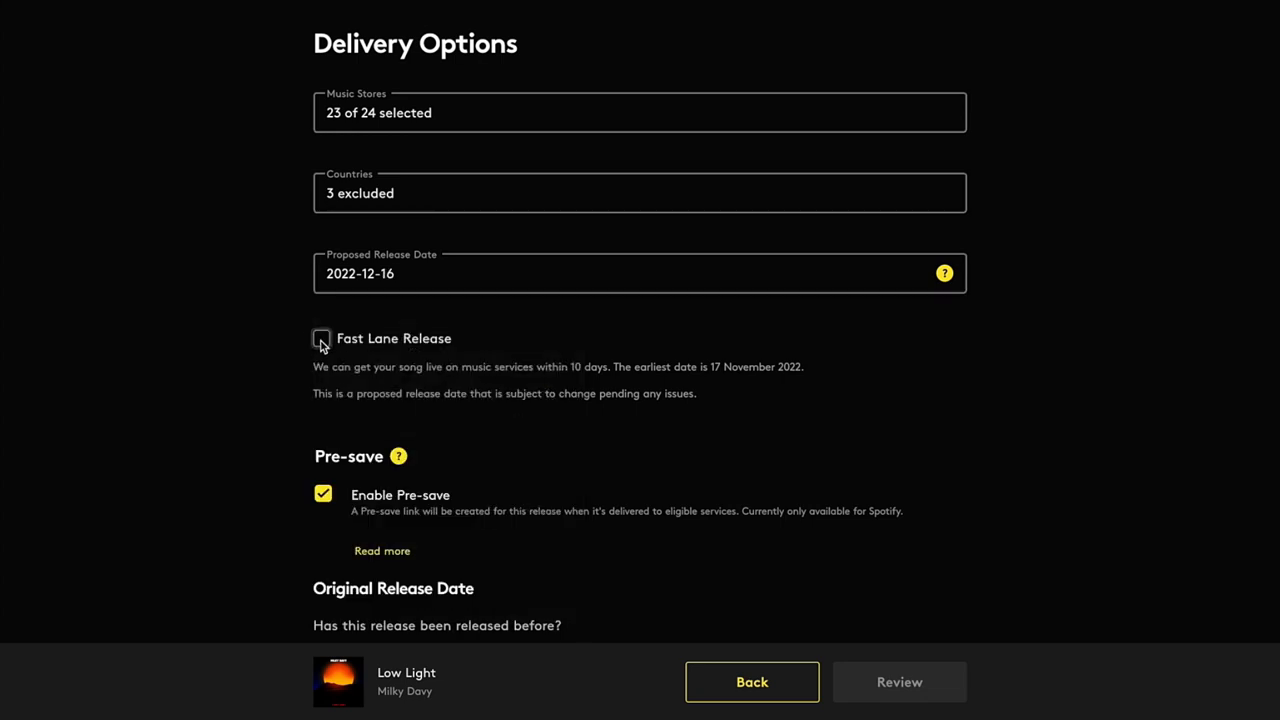
pyautogui.click(322, 338)
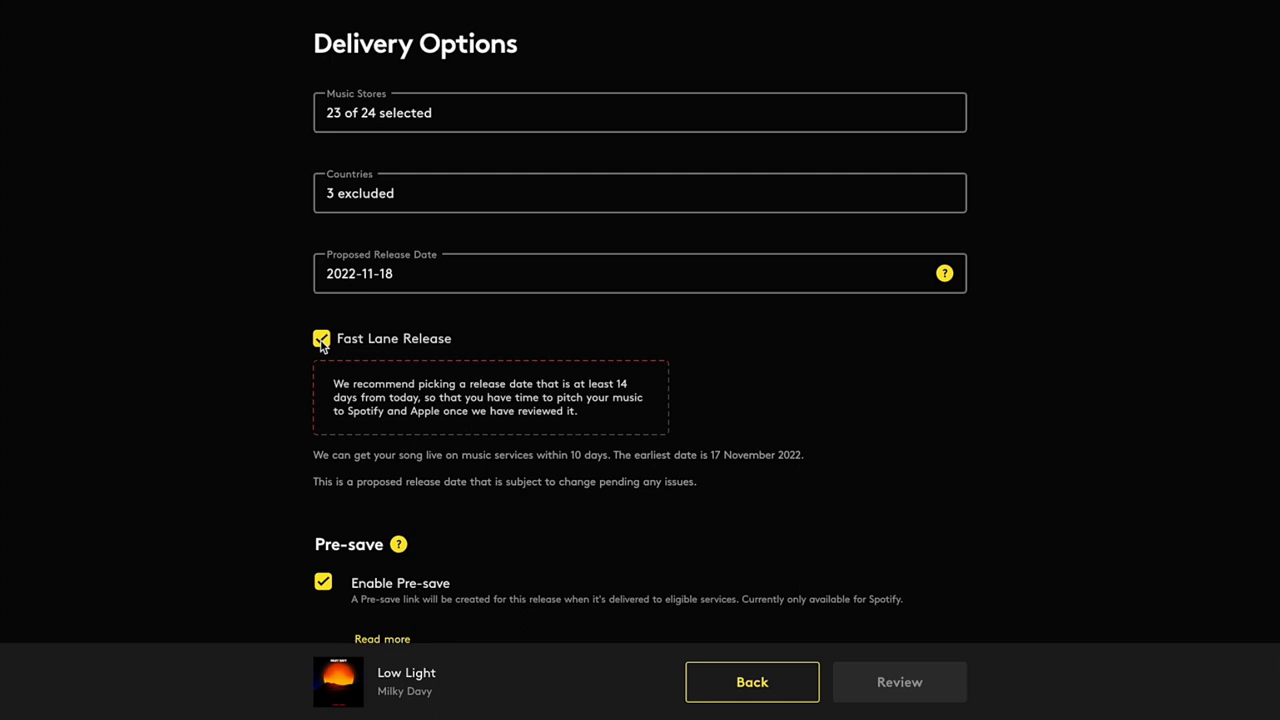
pyautogui.click(322, 338)
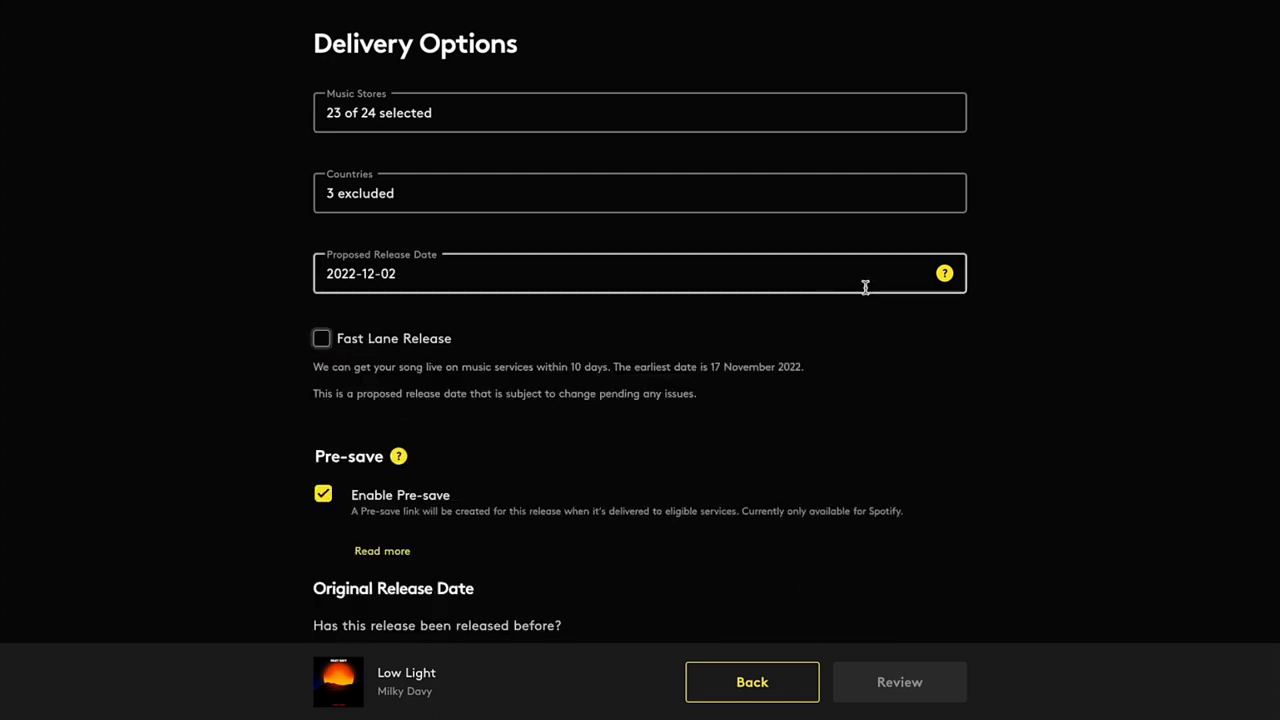
pyautogui.click(640, 272)
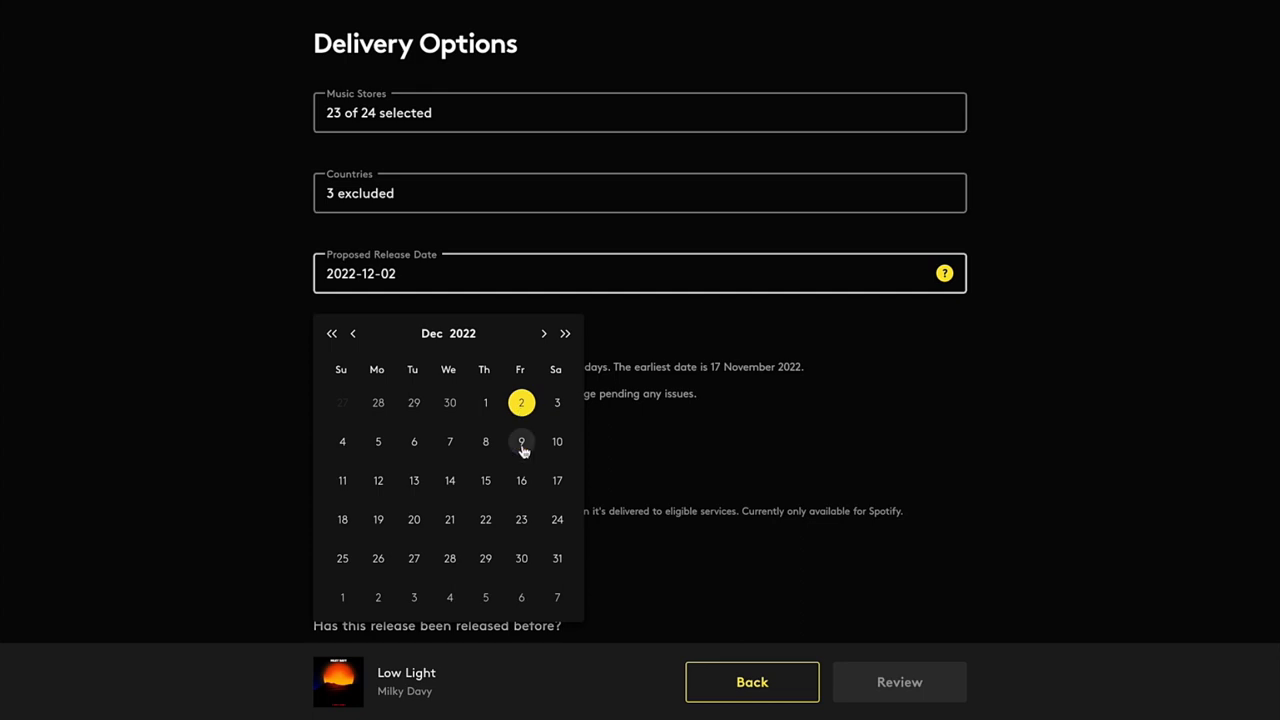
pyautogui.click(520, 480)
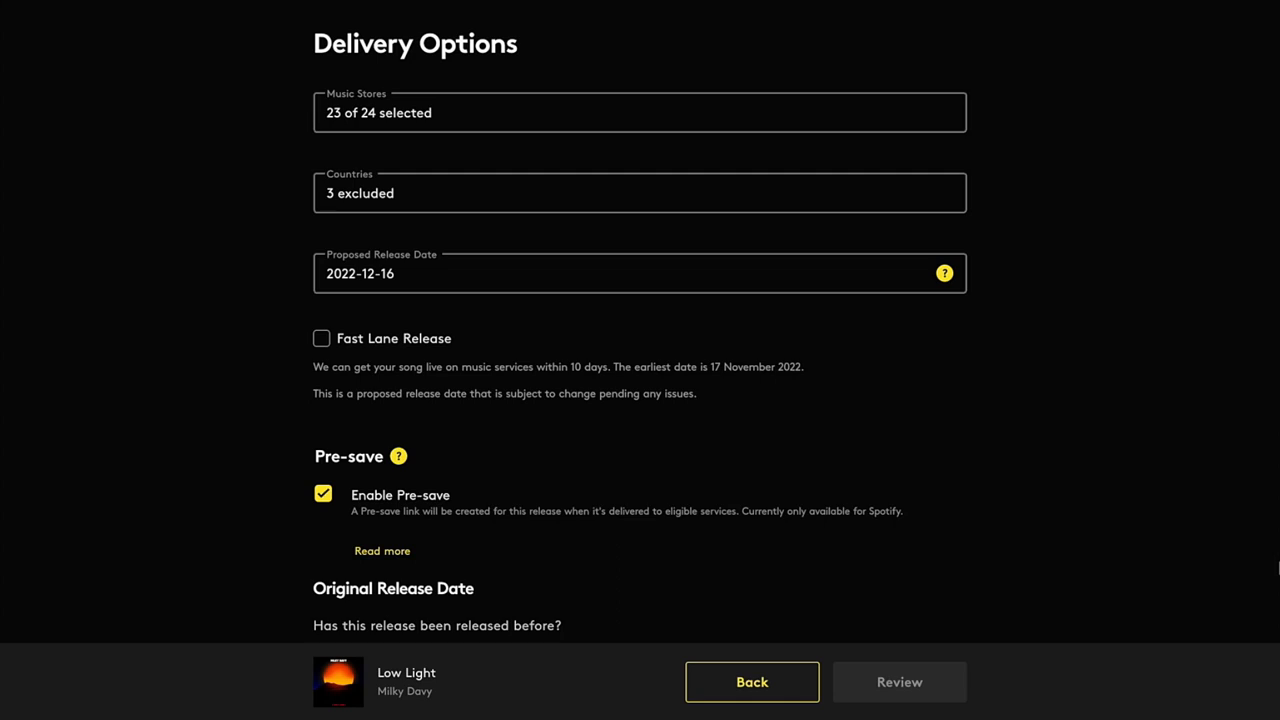
pyautogui.scroll(-3)
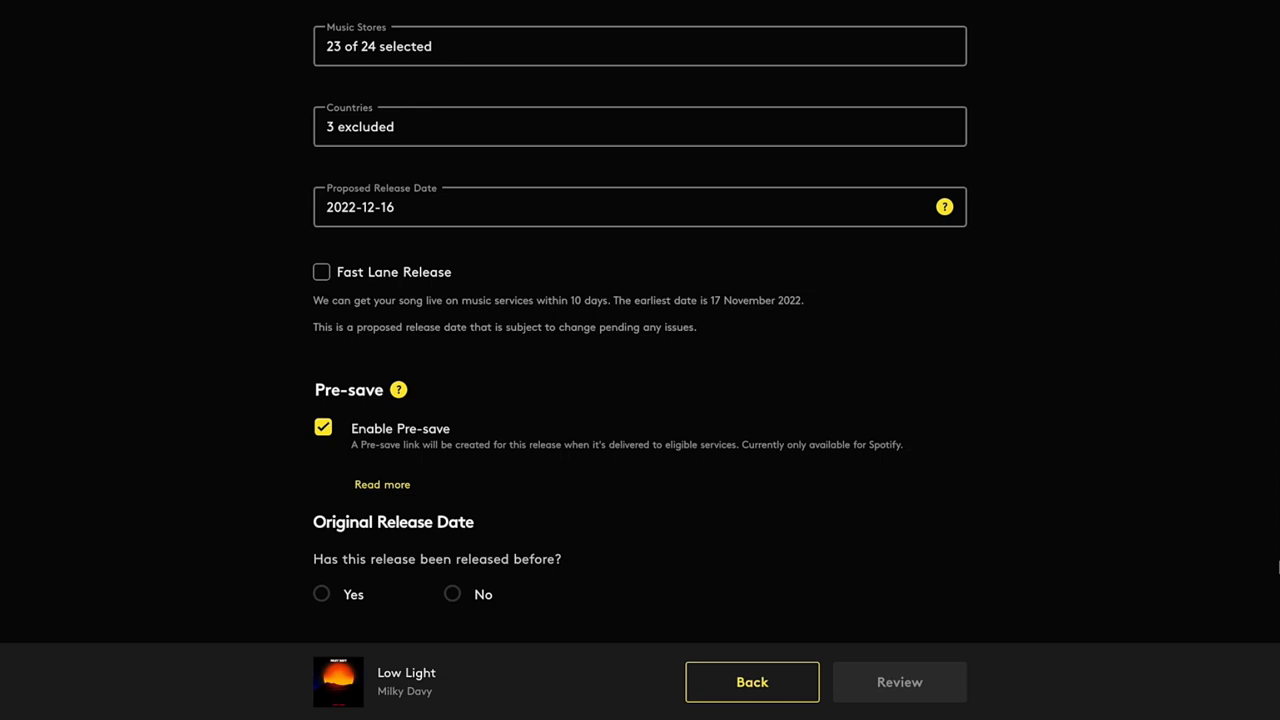
pyautogui.moveTo(768, 576)
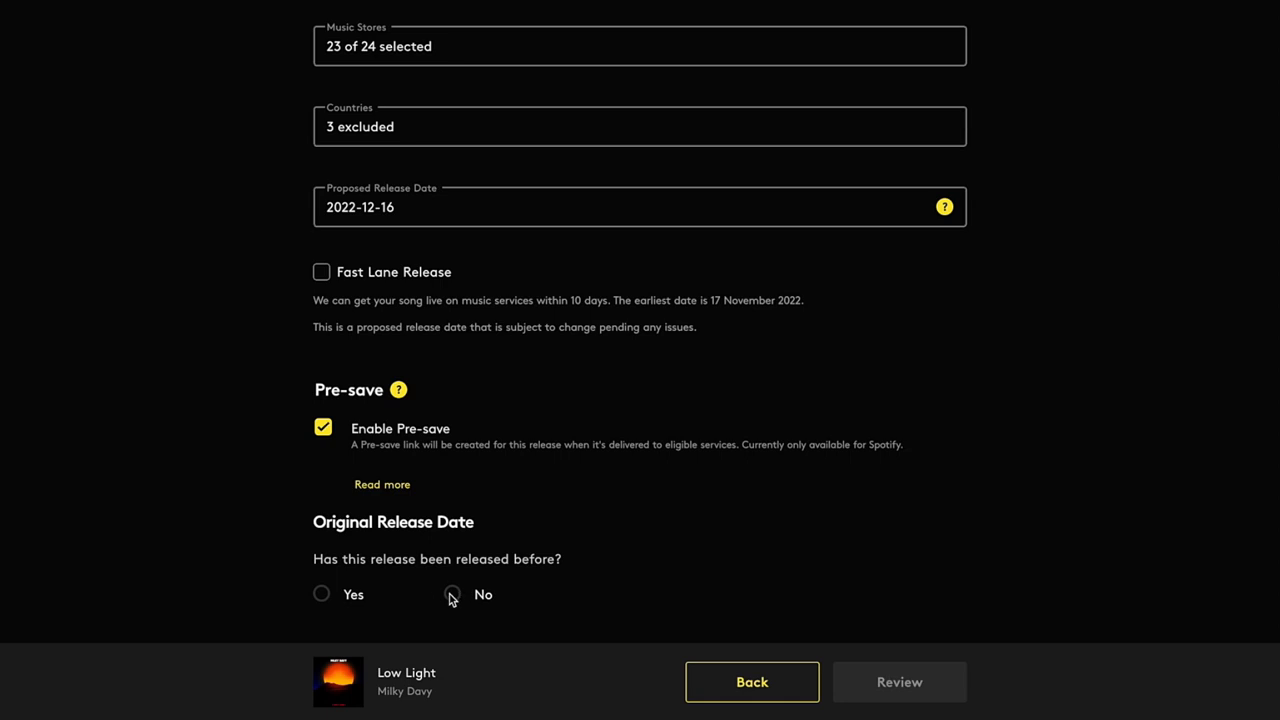
# Step: Answer No to whether the release was released before, marking it as never released
pyautogui.click(452, 594)
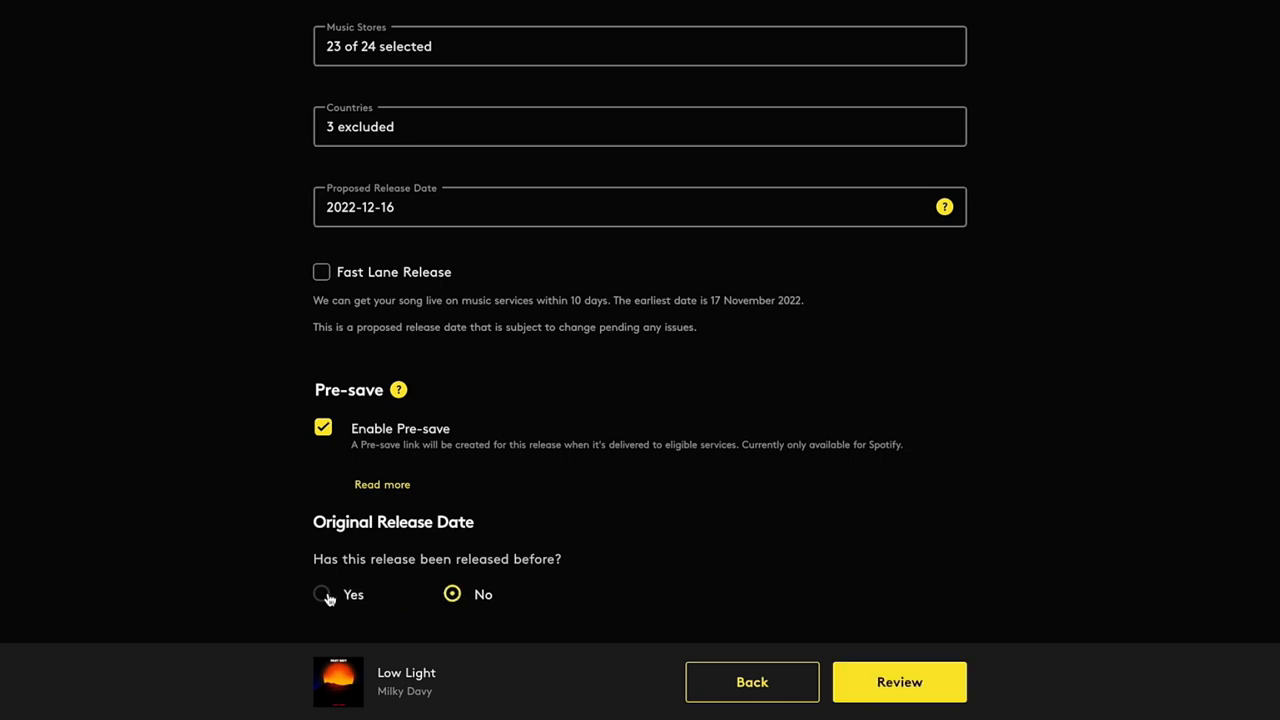
pyautogui.click(324, 594)
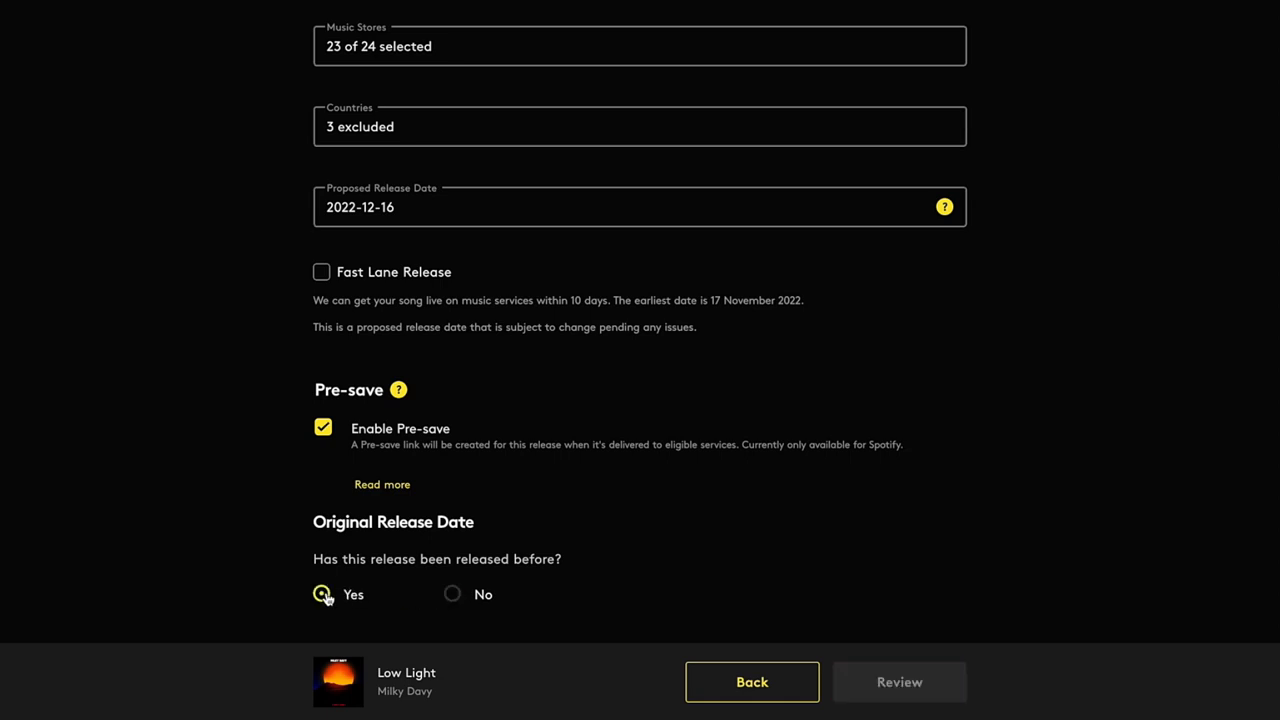
pyautogui.click(452, 594)
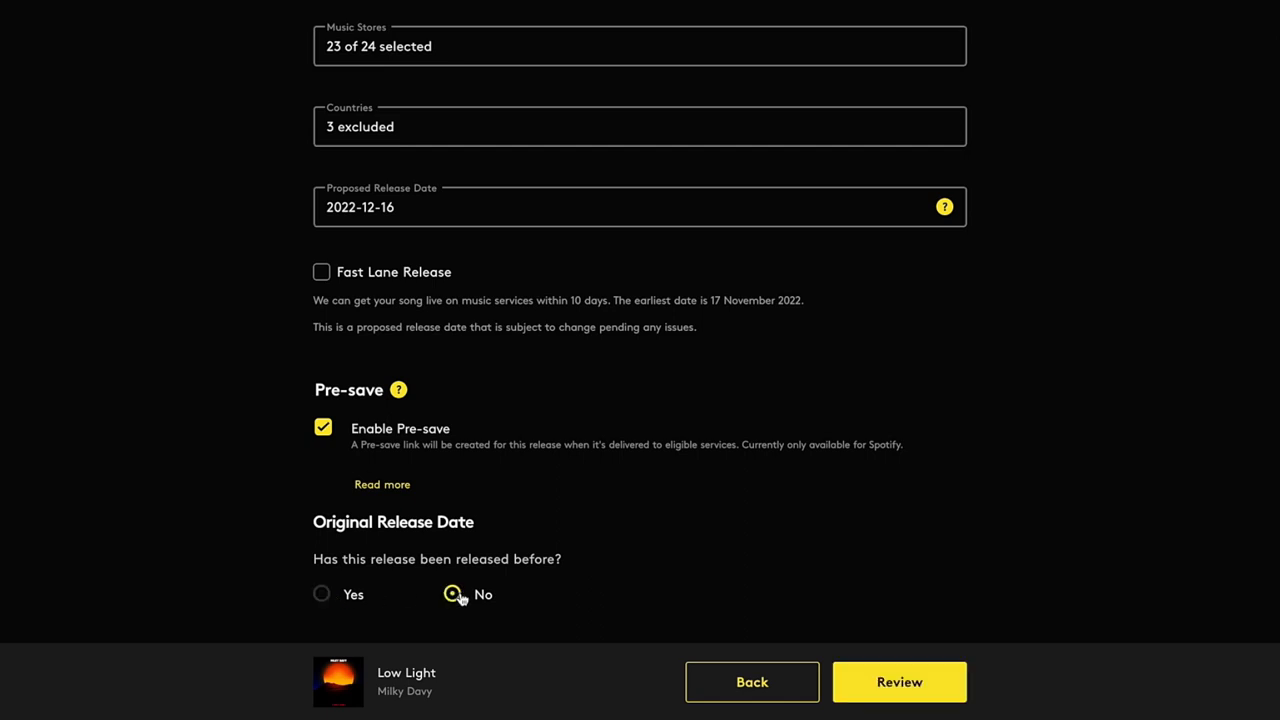
# Step: Confirm being sure about releasing and submit Low Light, now listed In Review for 16 Dec 2022
pyautogui.click(898, 680)
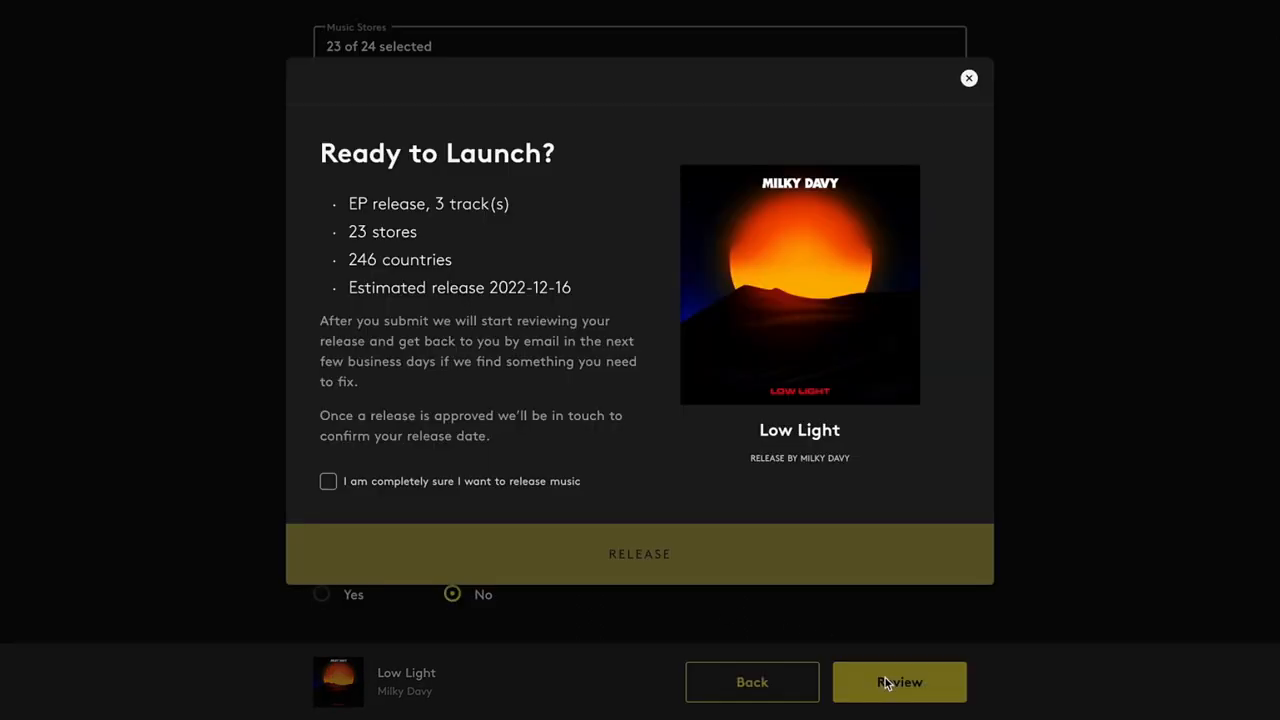
pyautogui.moveTo(596, 280)
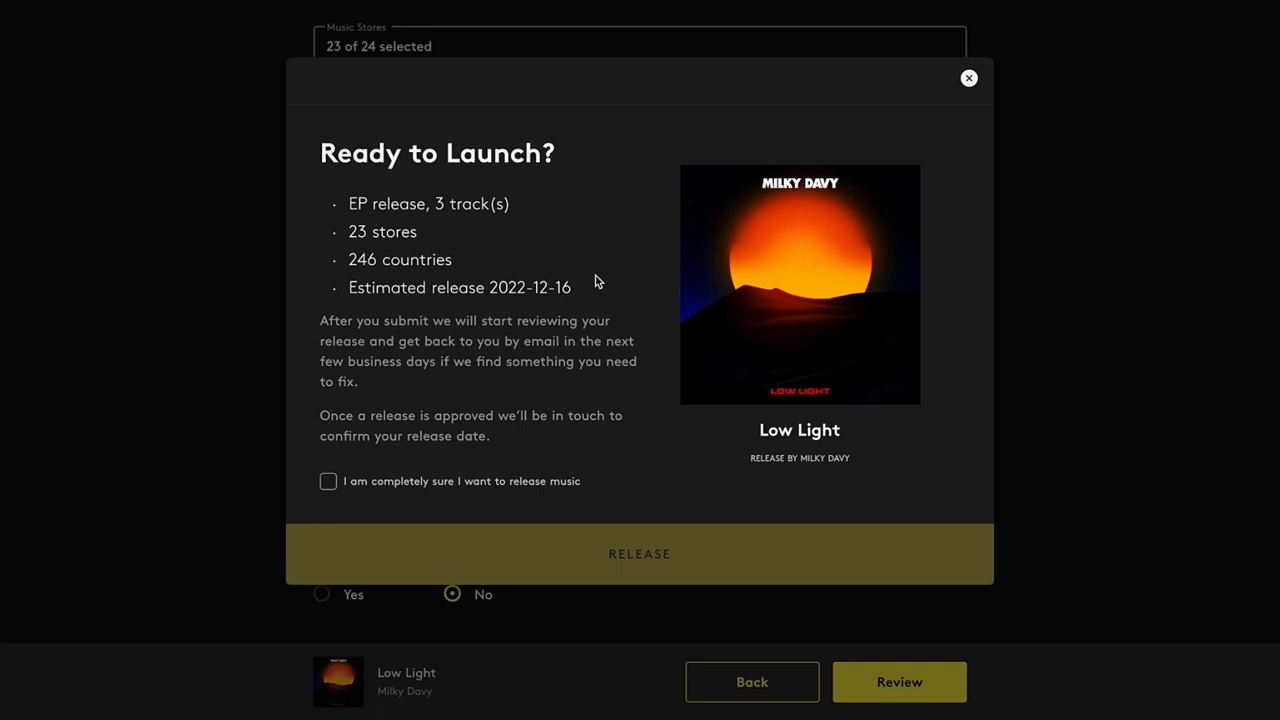
pyautogui.moveTo(600, 472)
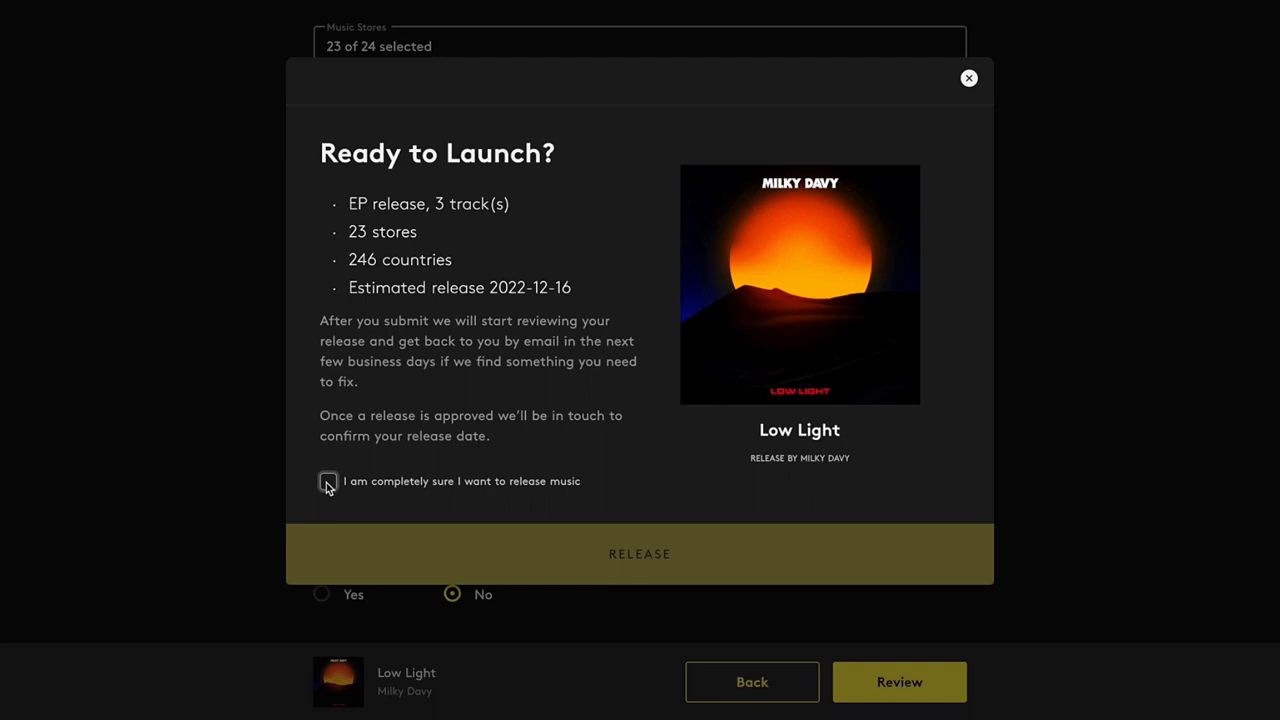
pyautogui.click(328, 480)
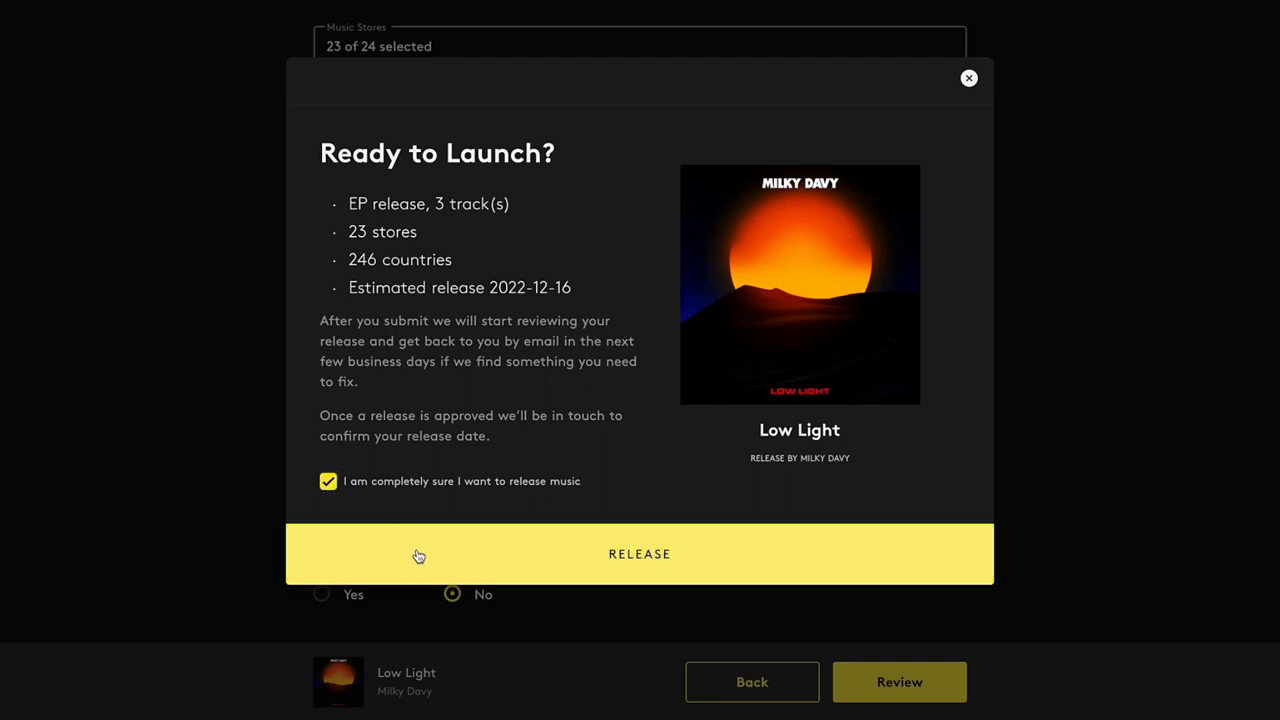
pyautogui.click(640, 554)
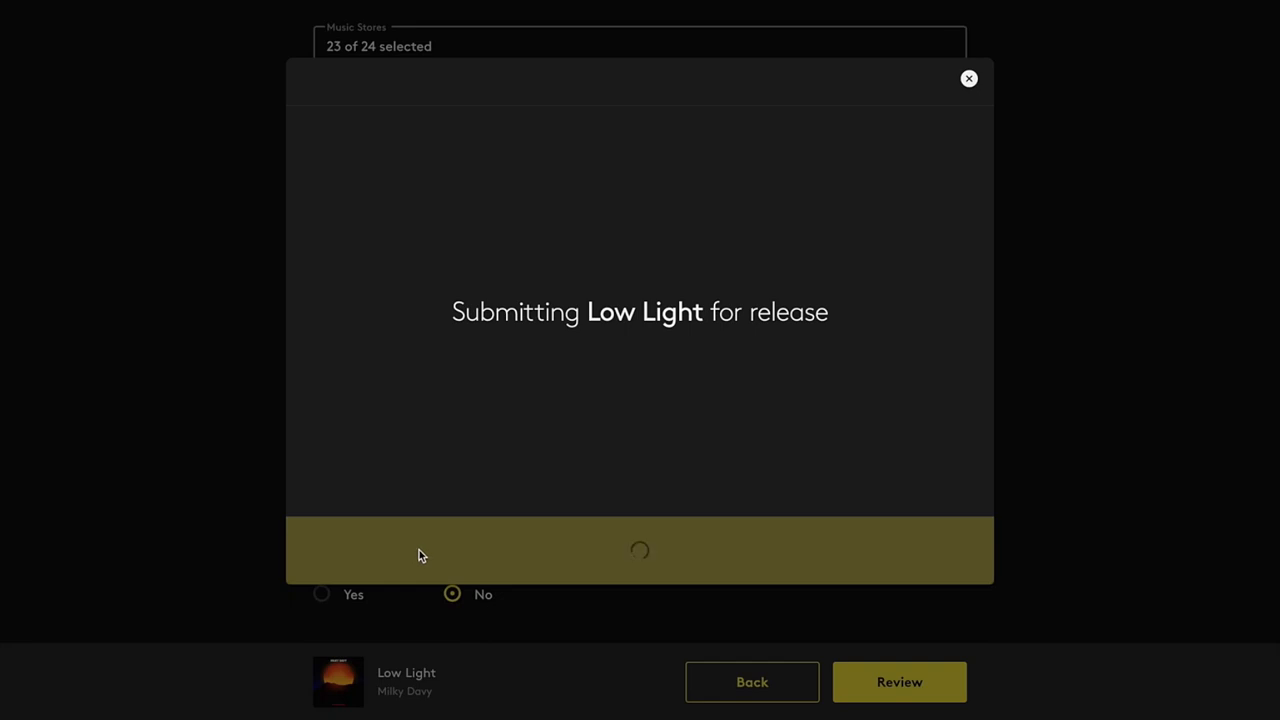
pyautogui.click(898, 680)
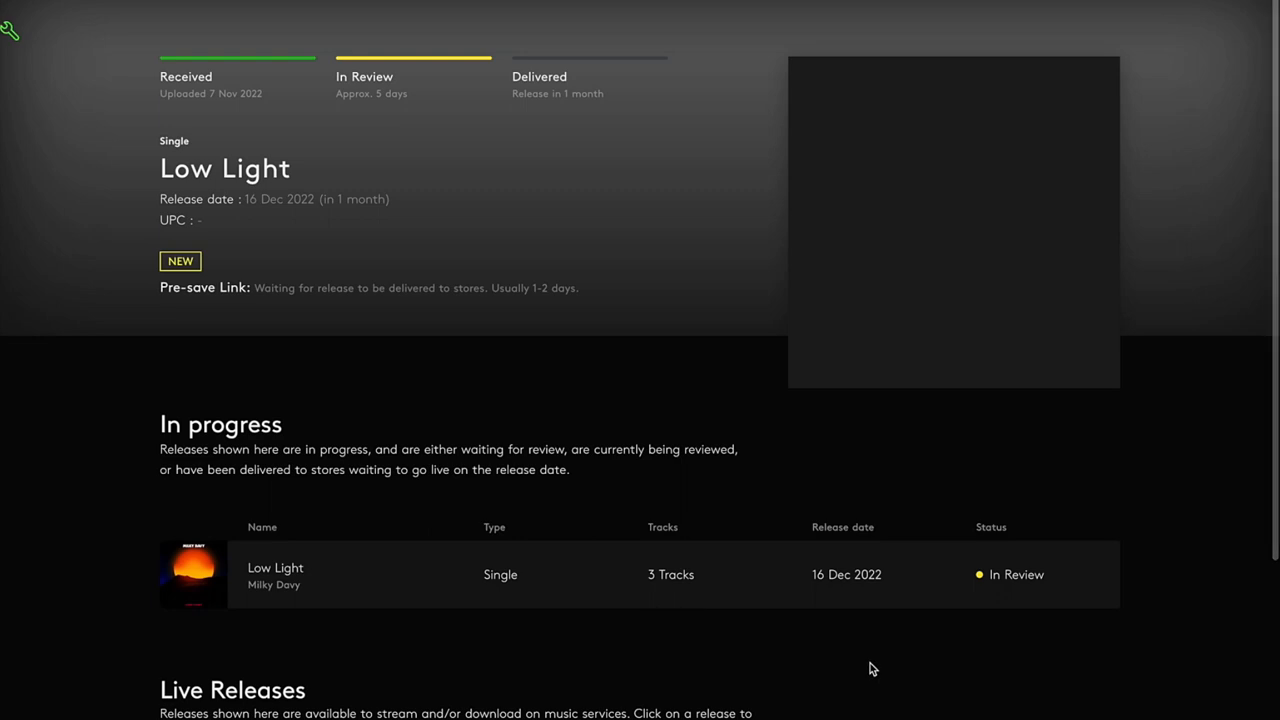